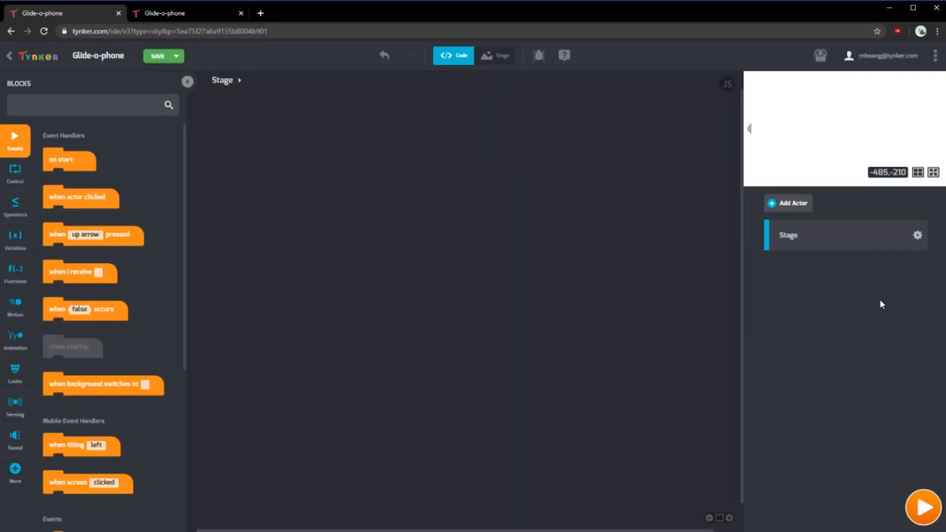
pyautogui.moveTo(917, 235)
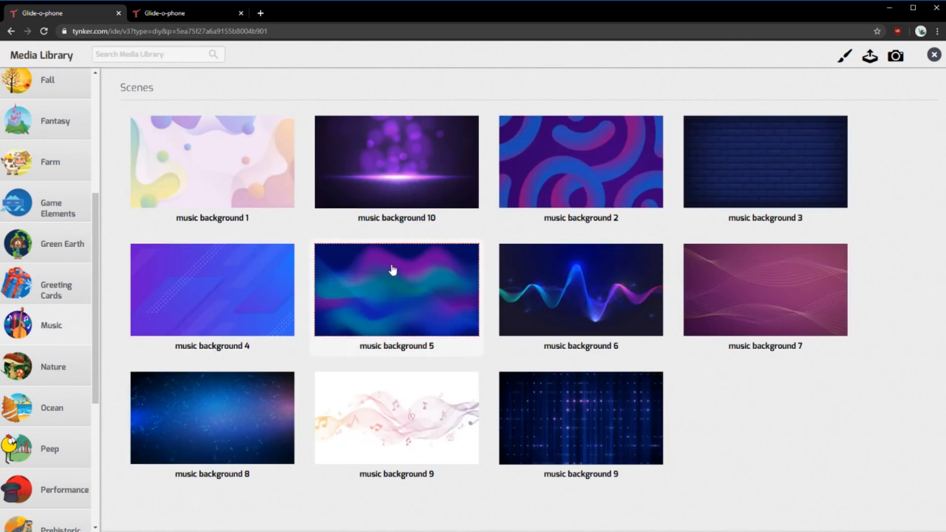
# Set the stage backdrop to 'music background 5' and close the costume list
pyautogui.click(396, 292)
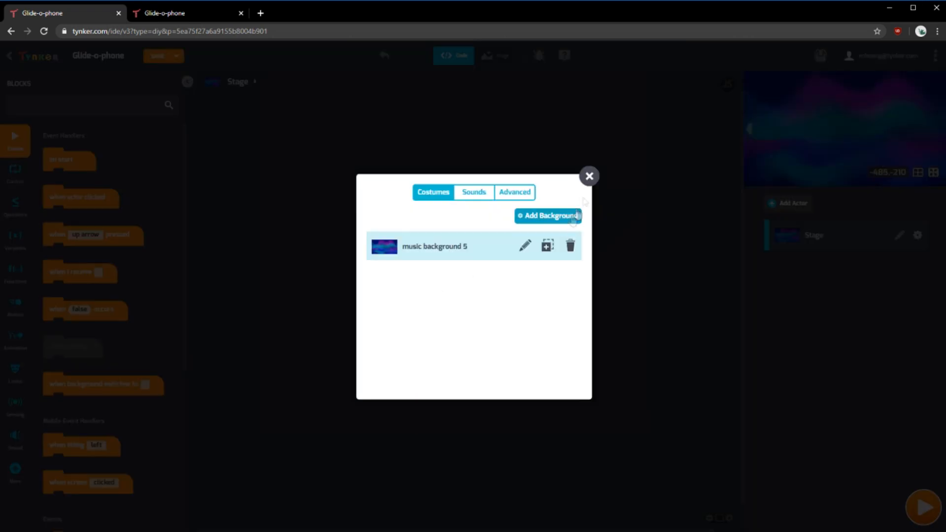
pyautogui.click(590, 176)
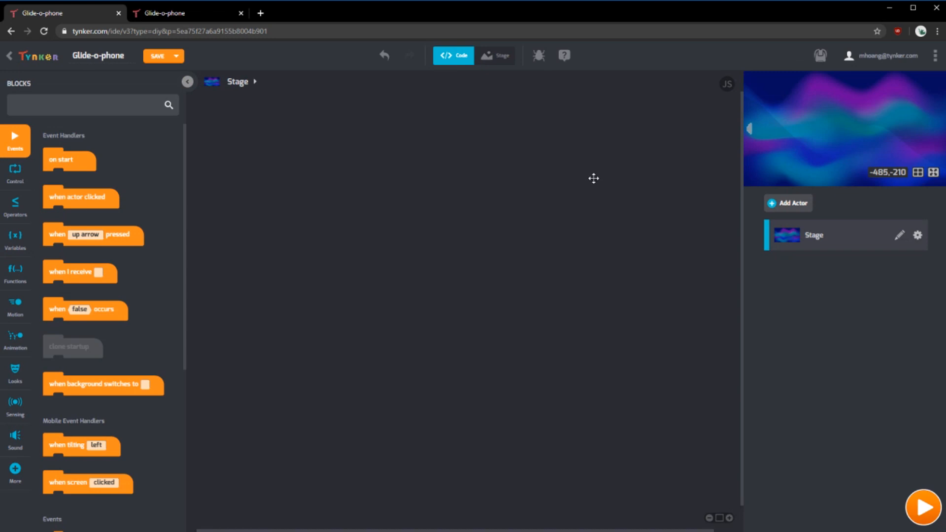
pyautogui.moveTo(660, 193)
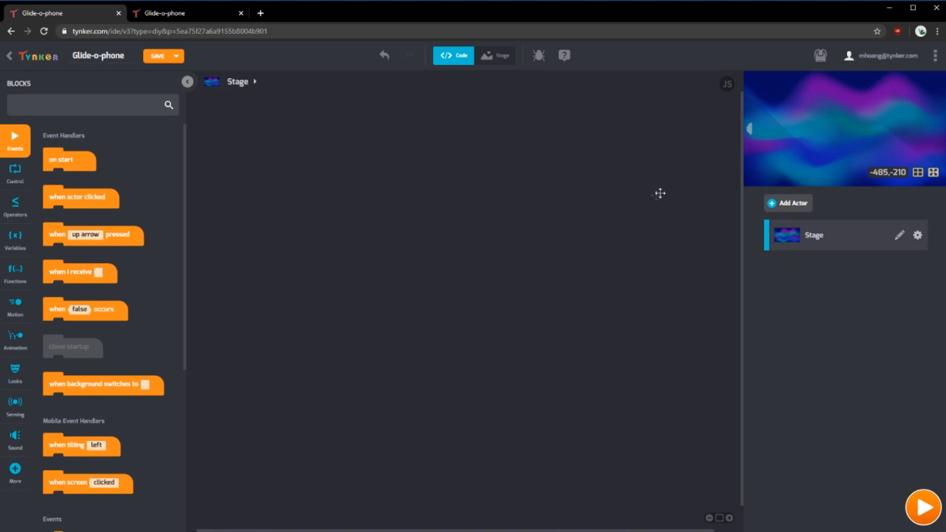
pyautogui.moveTo(535, 268)
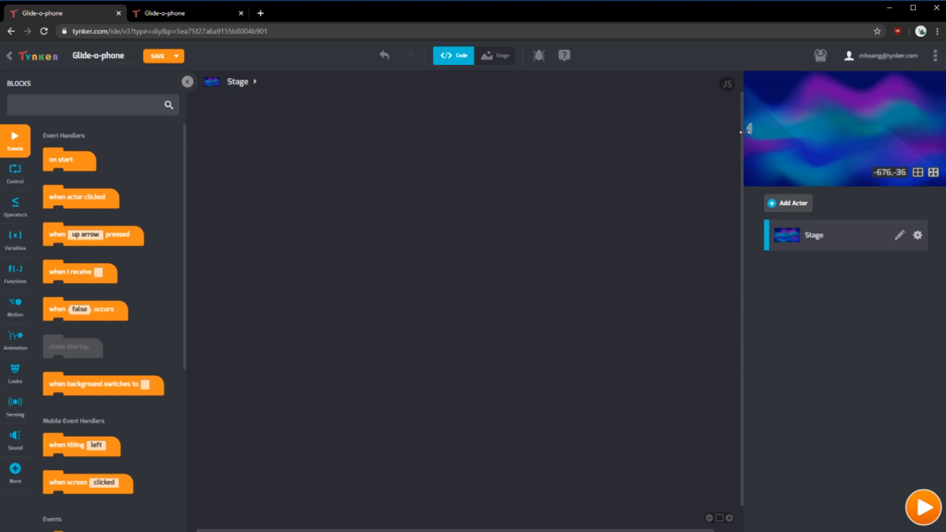
# Add Happy Starfish and Manta Ray from the Ocean library, naming them Key and Glider
pyautogui.click(788, 203)
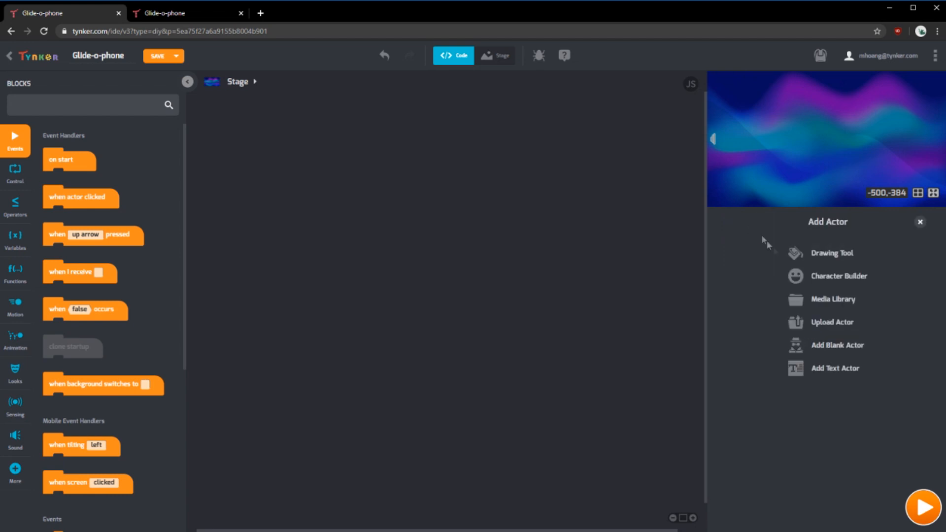
pyautogui.click(834, 299)
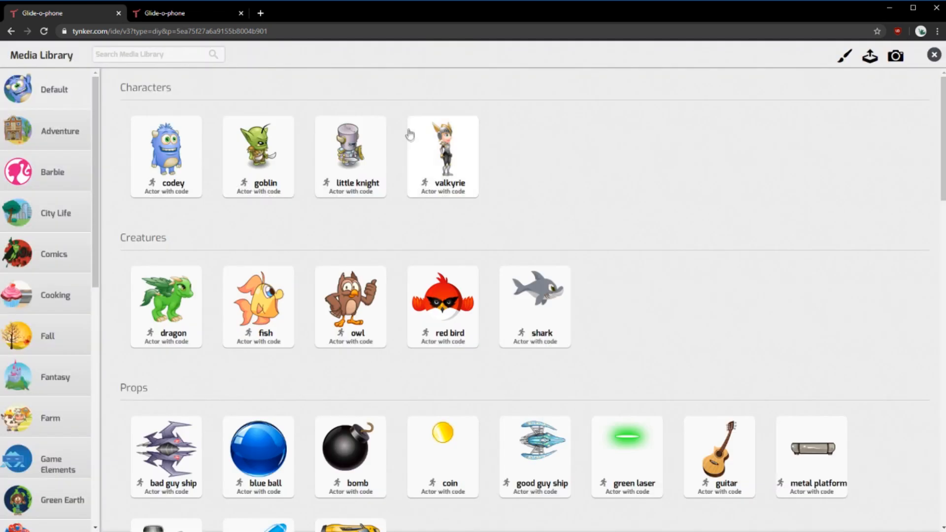
pyautogui.scroll(-3)
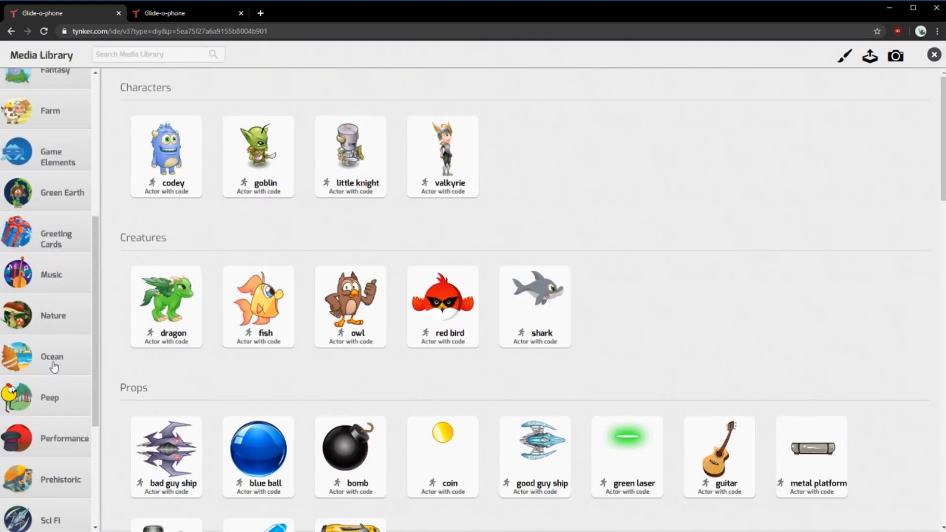
pyautogui.click(52, 356)
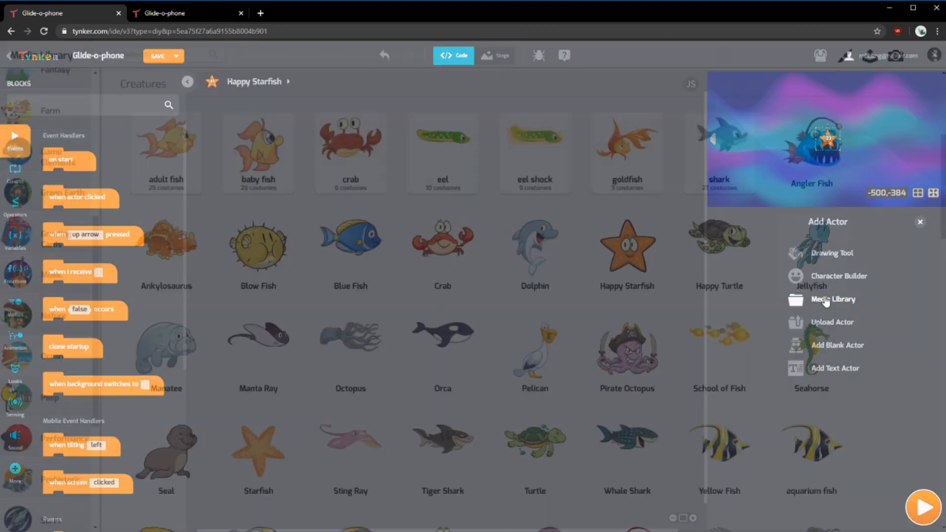
pyautogui.click(833, 300)
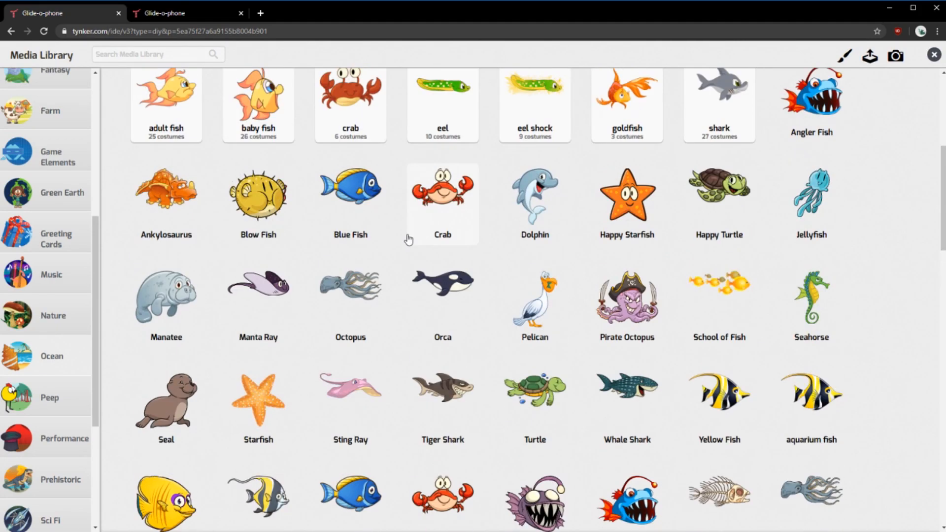
pyautogui.scroll(-3)
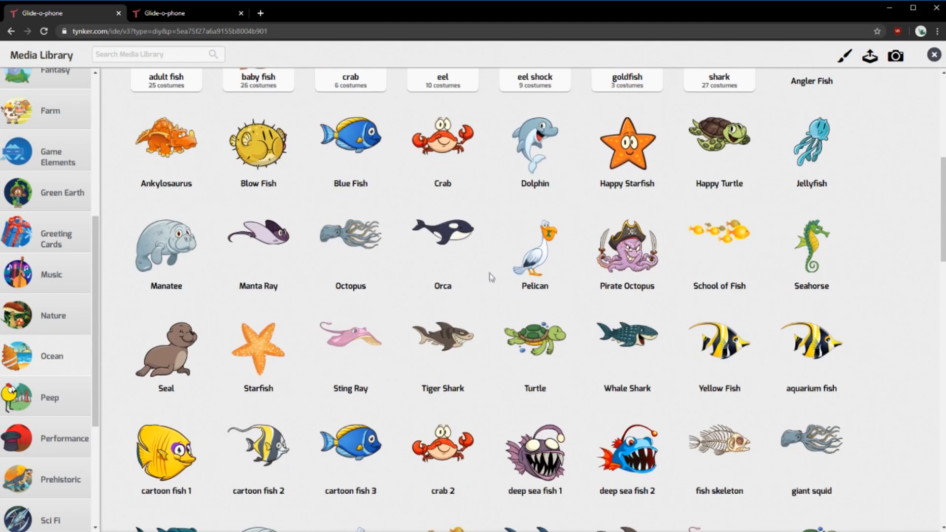
pyautogui.scroll(-3)
pyautogui.write('Gli')
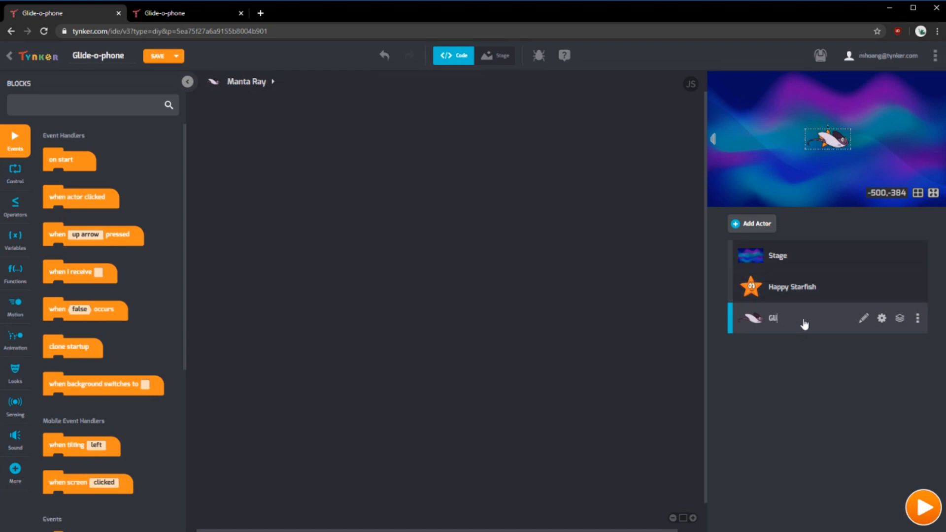
pyautogui.click(791, 287)
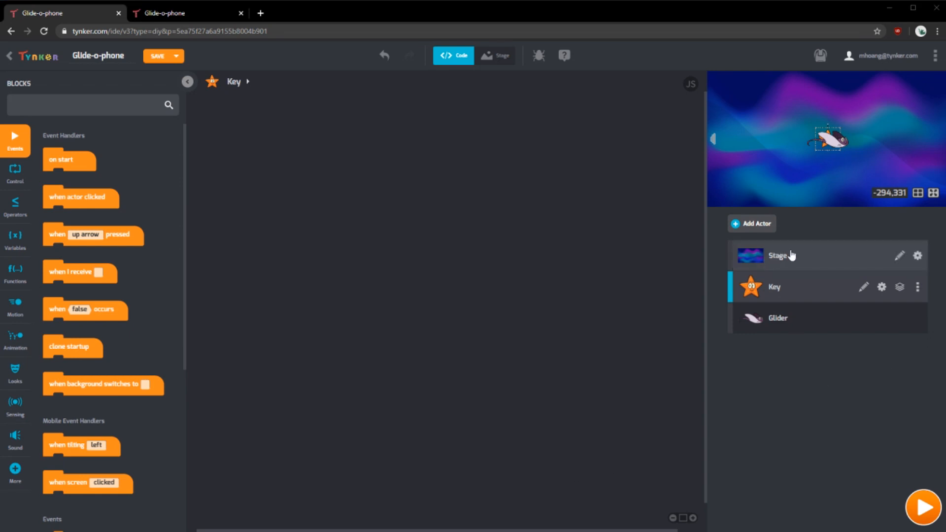
# On the Stage, attach 'set tempo to 130 bpm' under an on start block
pyautogui.click(778, 256)
pyautogui.write('set tempo')
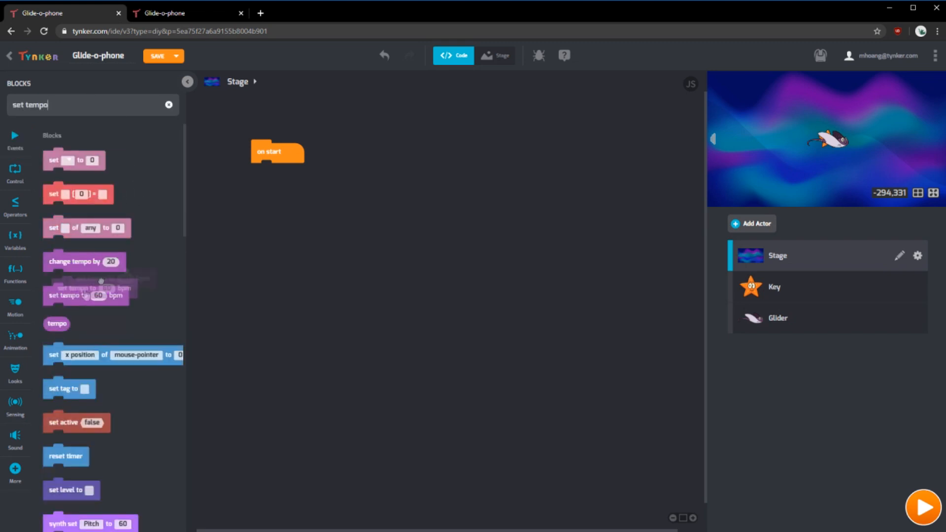
pyautogui.moveTo(86, 295); pyautogui.dragTo(294, 172)
pyautogui.write('130')
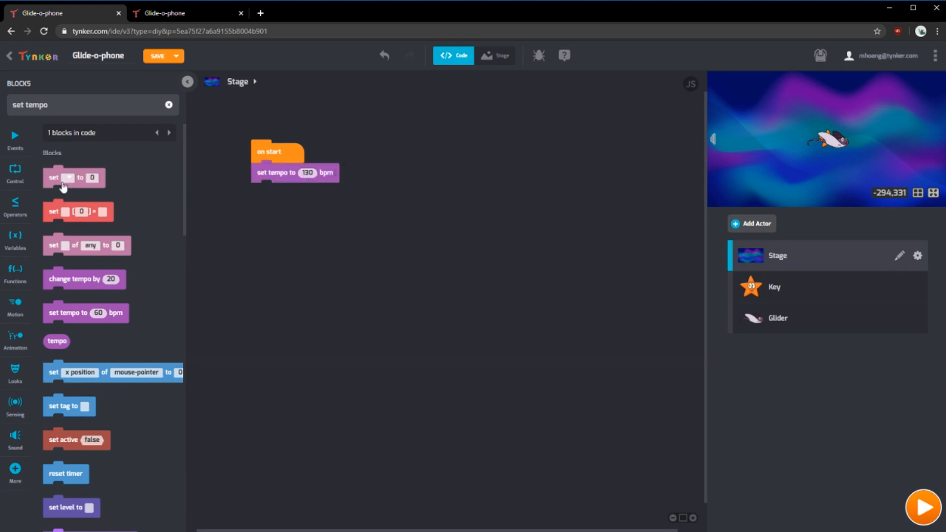
# Create the global variables num_keys, beats and keys
pyautogui.click(15, 239)
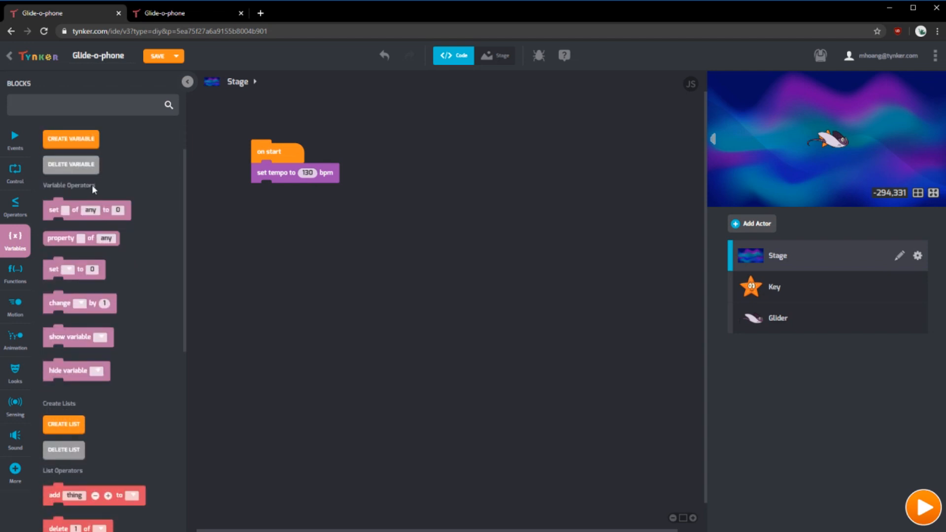
pyautogui.click(71, 139)
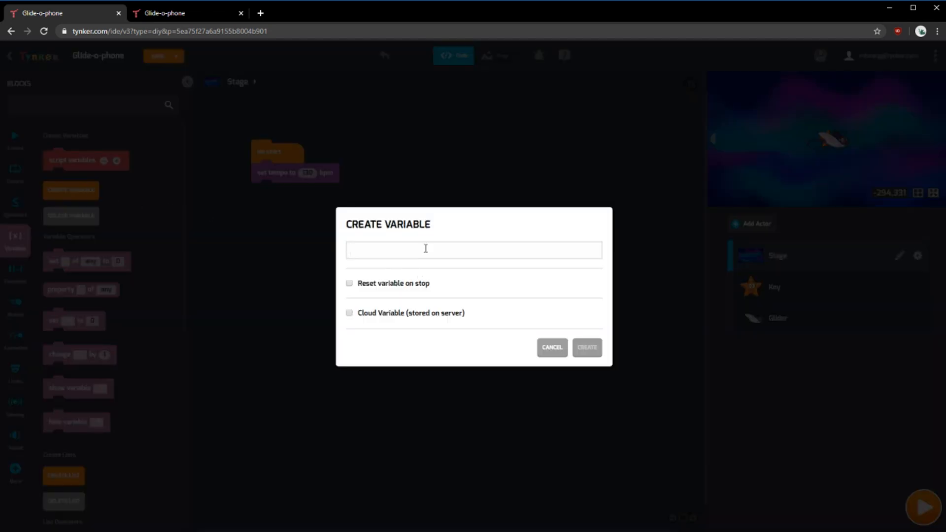
pyautogui.write('num_kl')
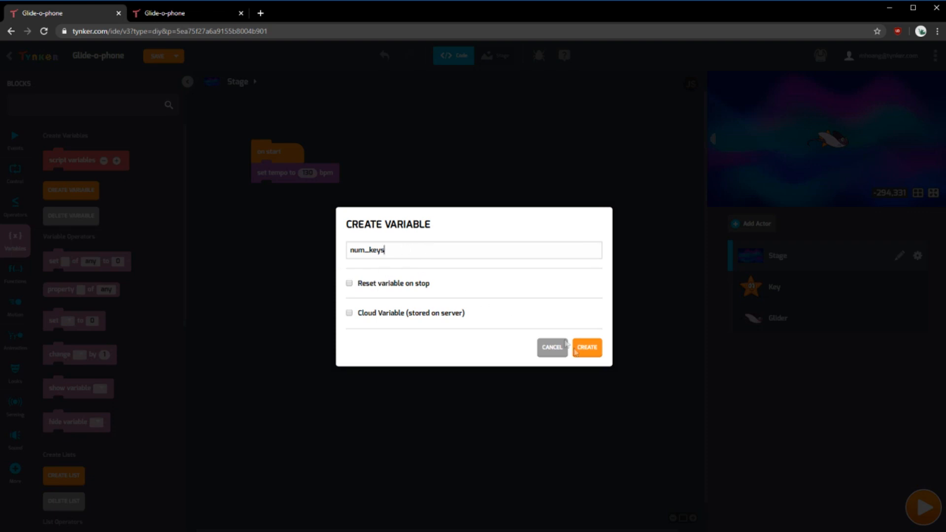
pyautogui.click(587, 347)
pyautogui.write('beats')
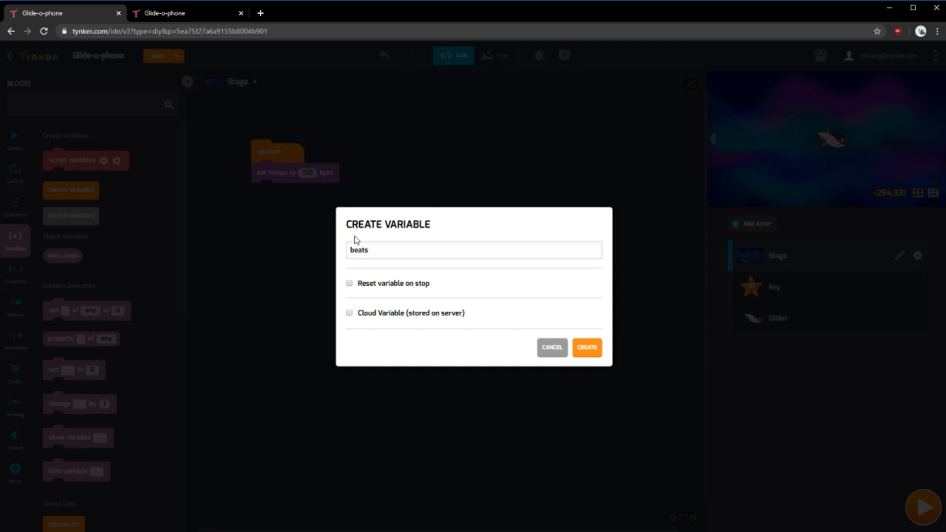
pyautogui.click(587, 347)
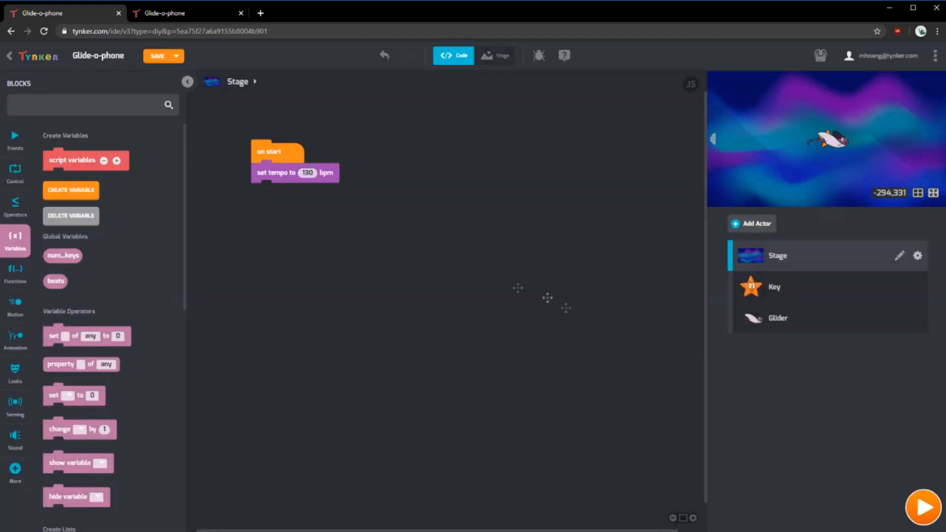
pyautogui.click(71, 190)
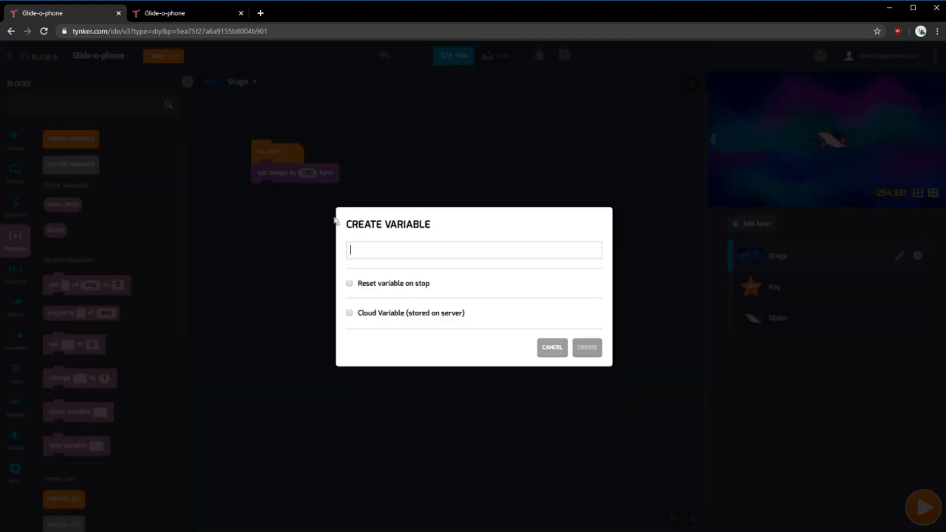
pyautogui.write('keys')
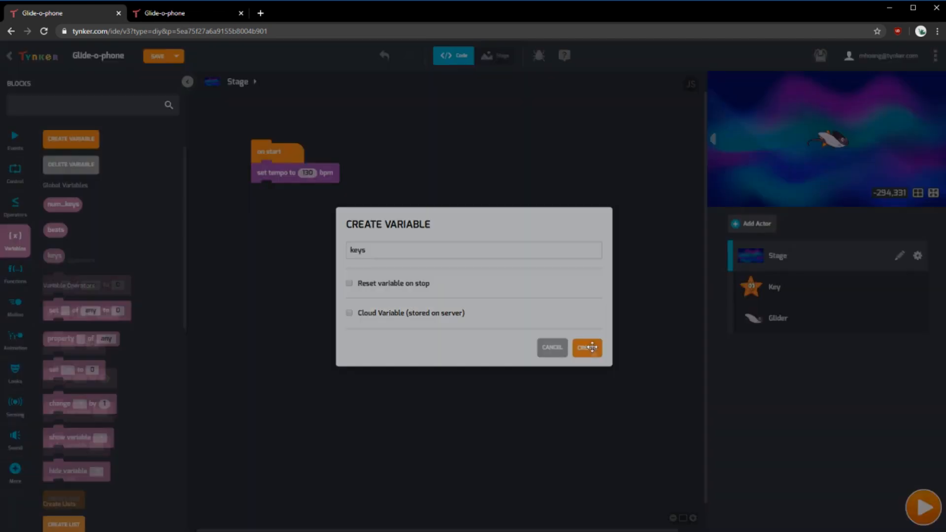
pyautogui.click(587, 348)
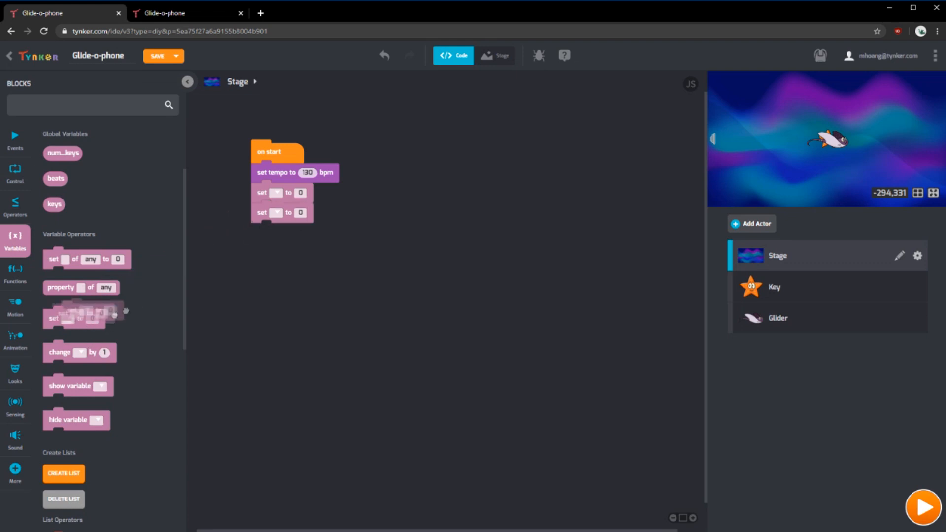
# Make the first set block set num_keys to 12
pyautogui.click(276, 192)
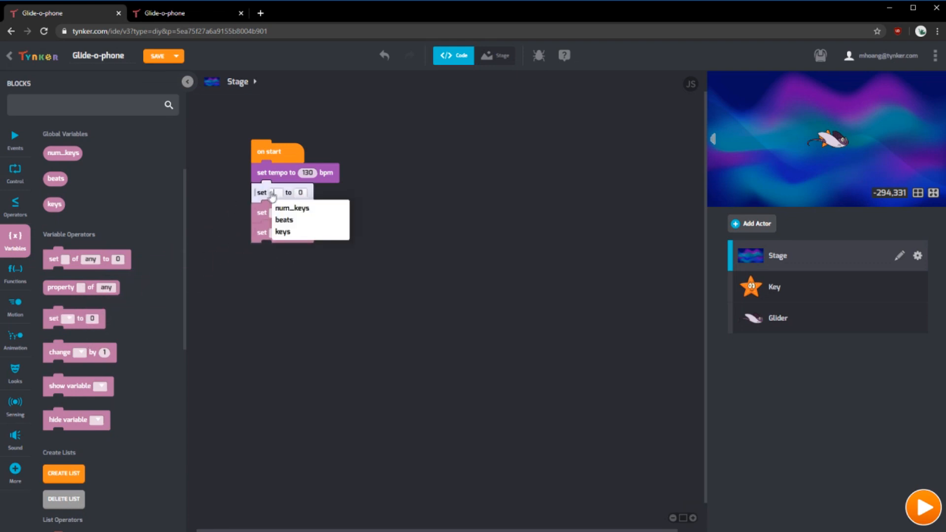
pyautogui.click(291, 208)
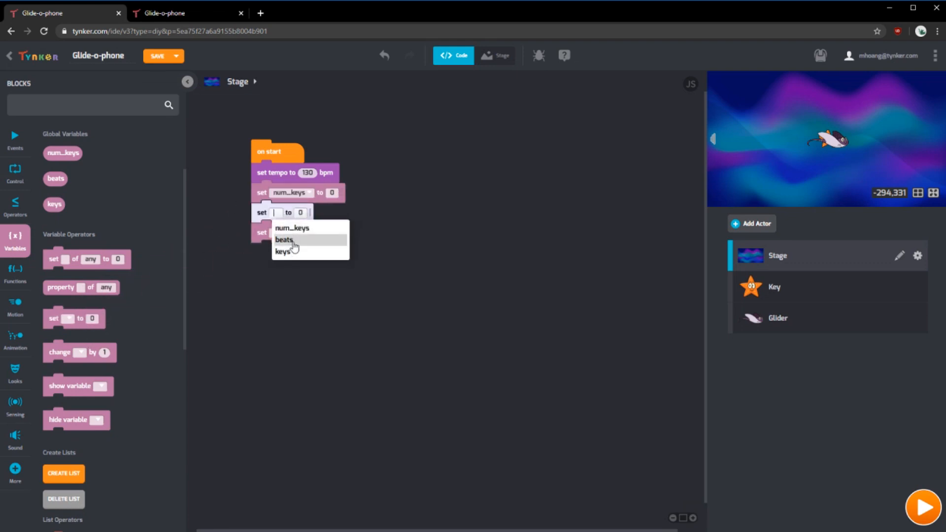
pyautogui.click(284, 240)
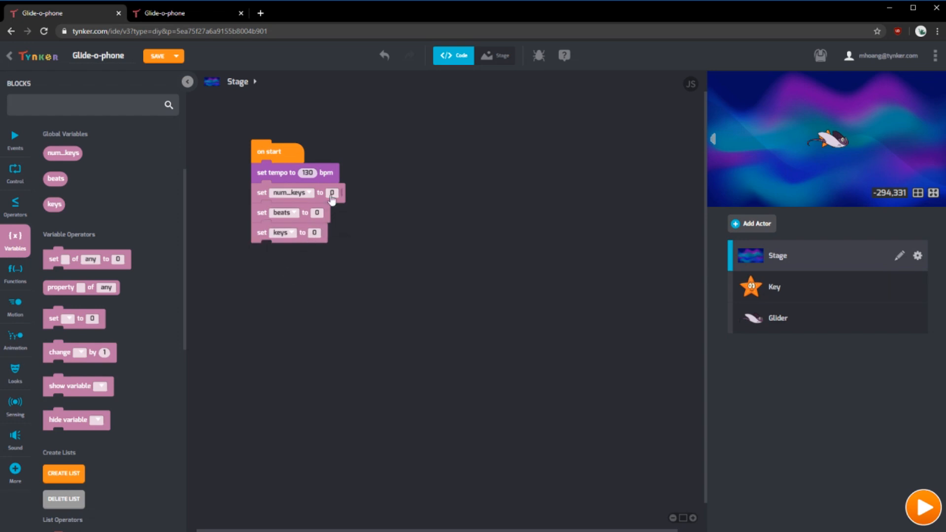
pyautogui.write('12')
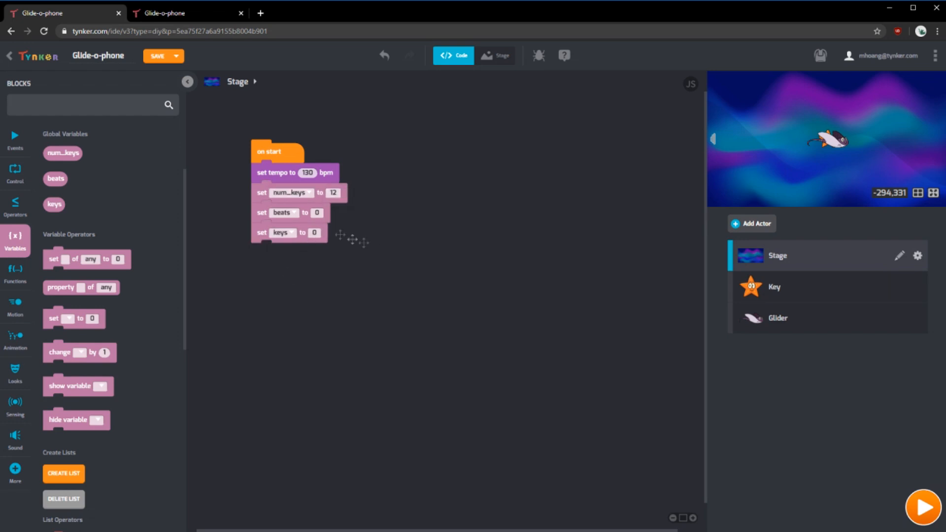
pyautogui.moveTo(472, 242)
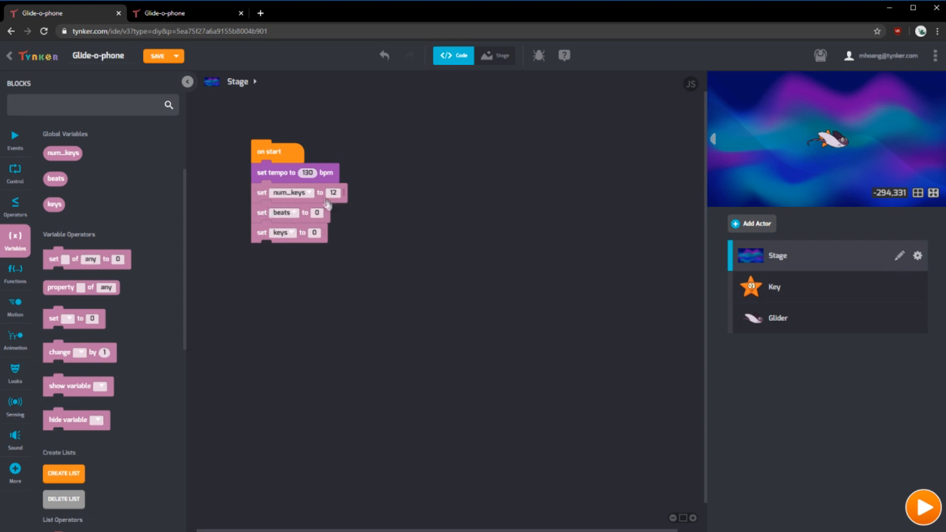
# Set beats to 60 divided by the tempo reporter
pyautogui.click(16, 204)
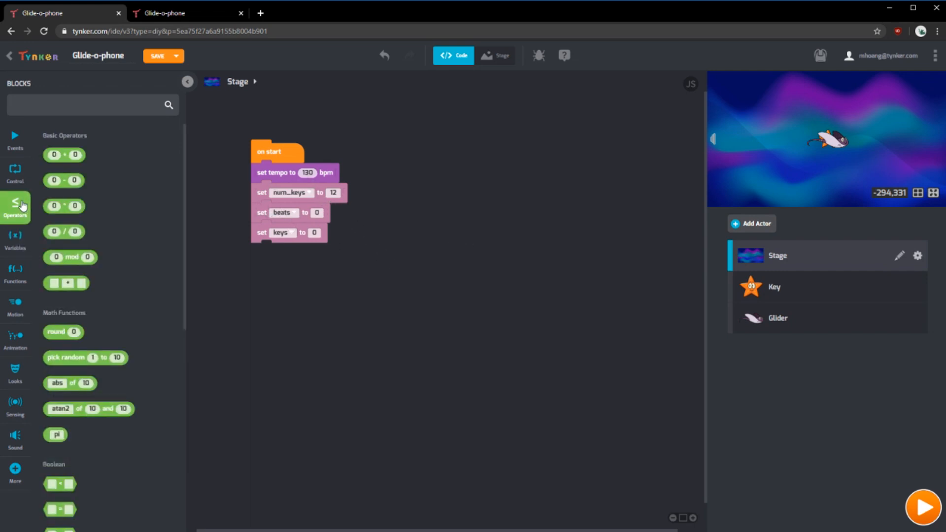
pyautogui.moveTo(64, 206); pyautogui.dragTo(326, 215)
pyautogui.write('60')
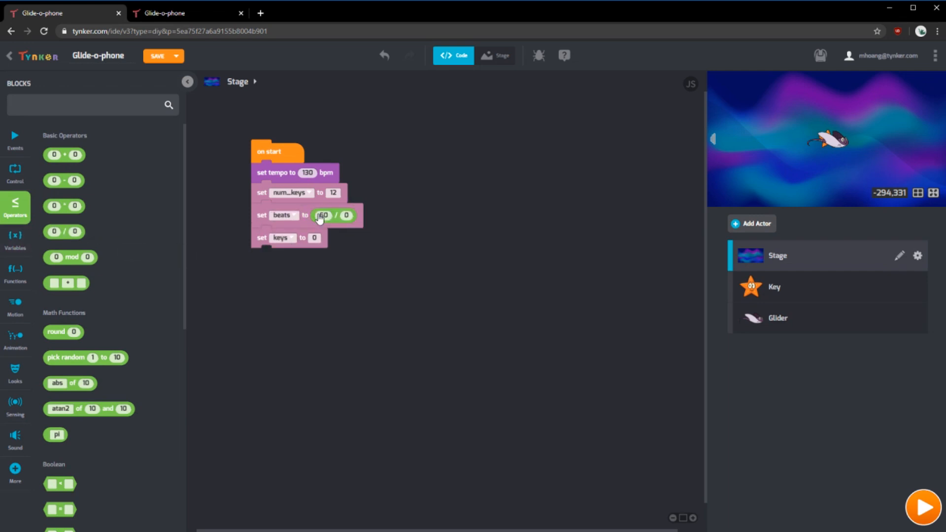
pyautogui.write('tempo')
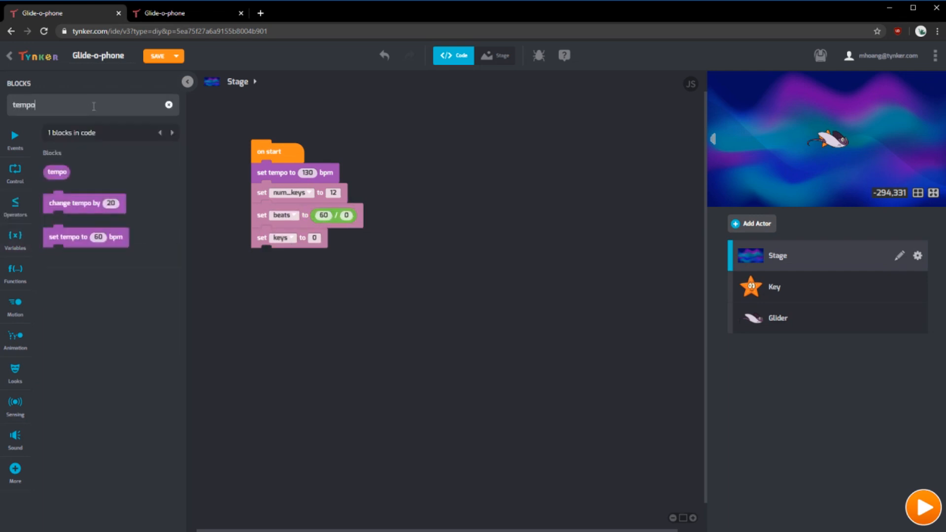
pyautogui.moveTo(57, 172); pyautogui.dragTo(353, 217)
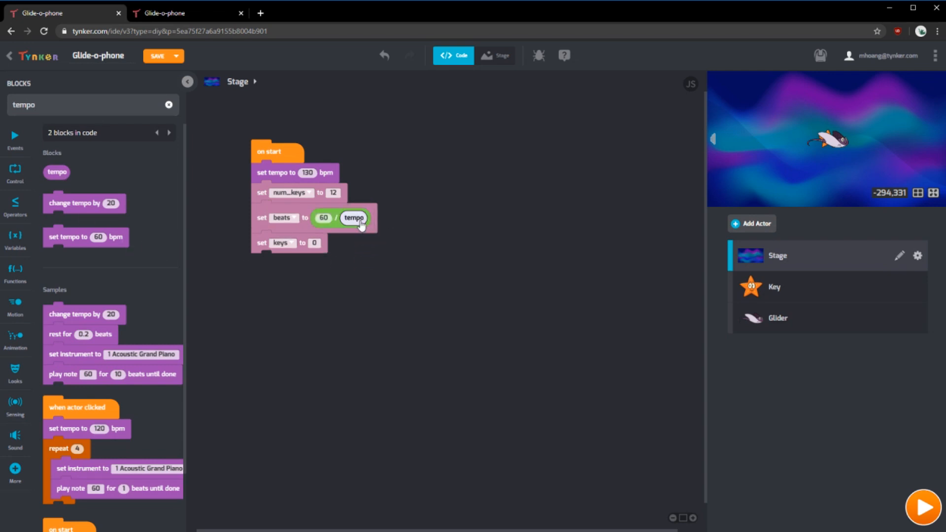
pyautogui.click(308, 173)
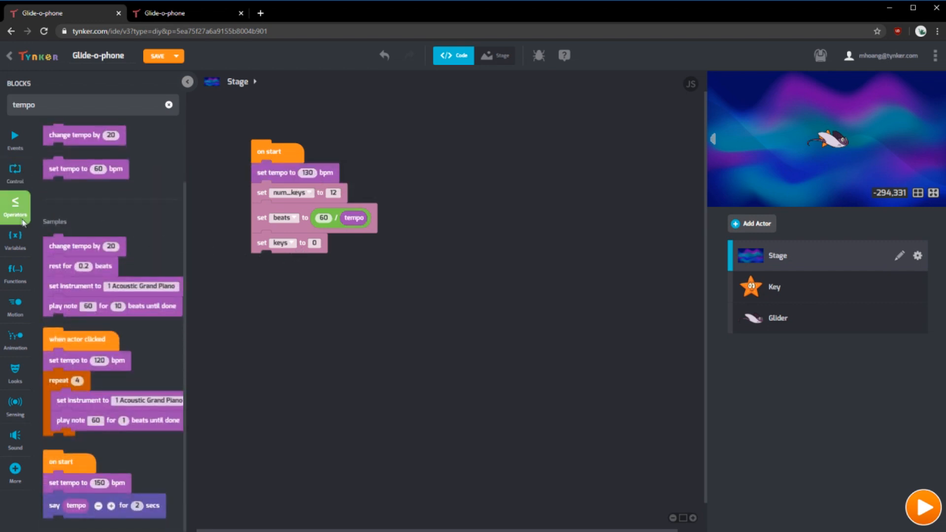
pyautogui.click(16, 240)
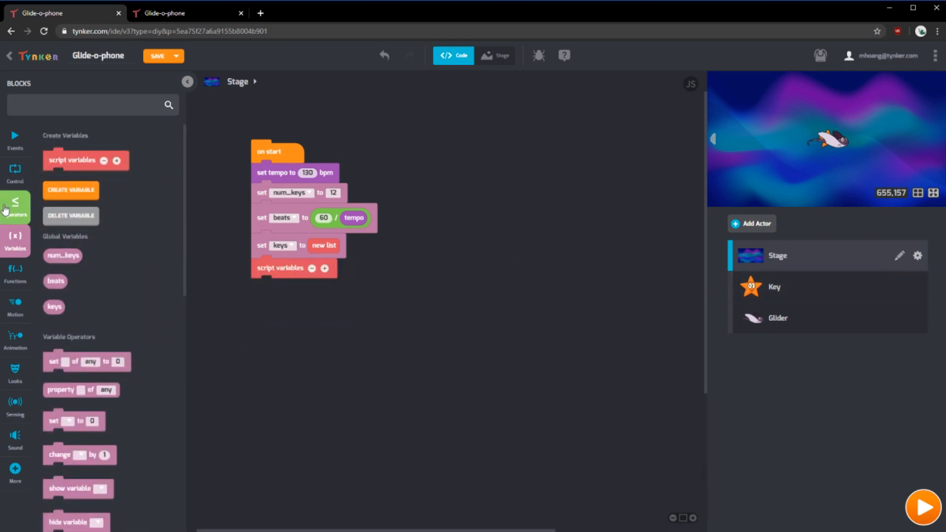
# Add a loop counting to num_keys that sends the clone message to Key
pyautogui.click(16, 170)
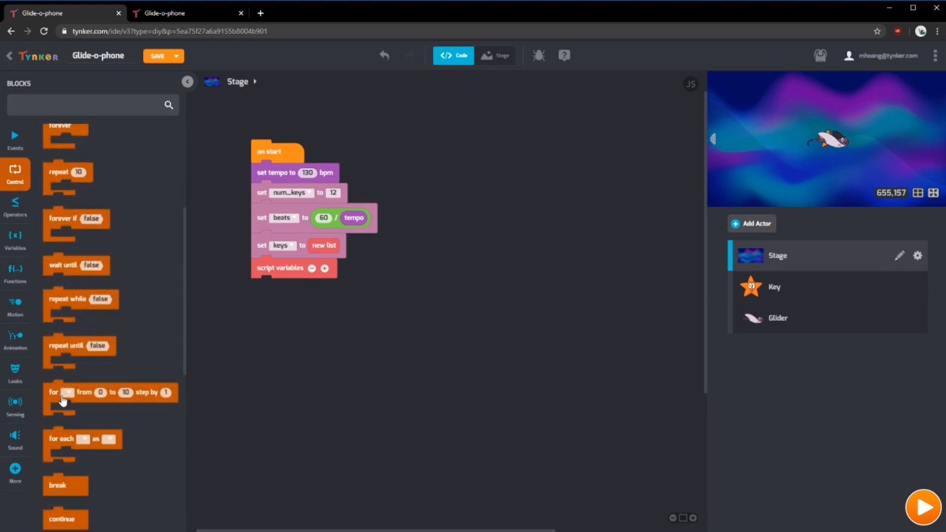
pyautogui.moveTo(64, 392); pyautogui.dragTo(271, 293)
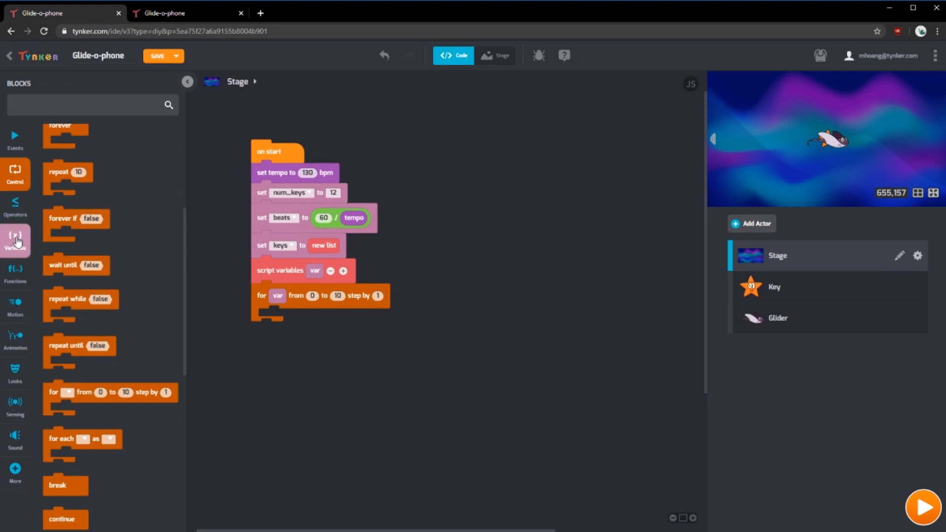
pyautogui.click(15, 240)
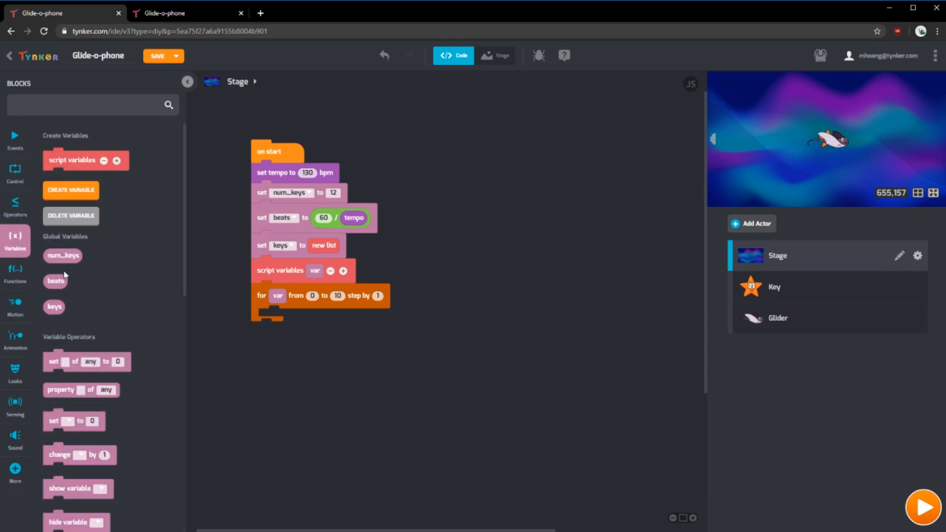
pyautogui.moveTo(62, 256); pyautogui.dragTo(336, 296)
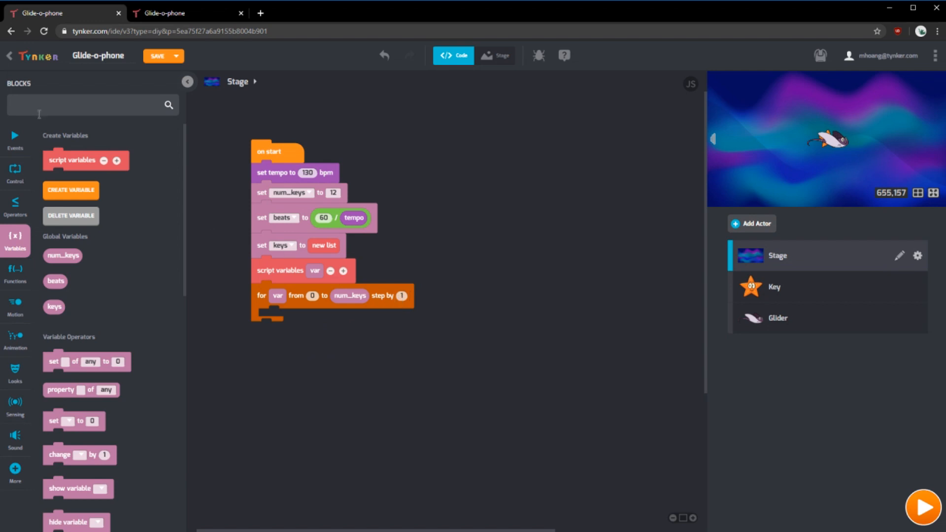
pyautogui.click(15, 140)
pyautogui.write('clone')
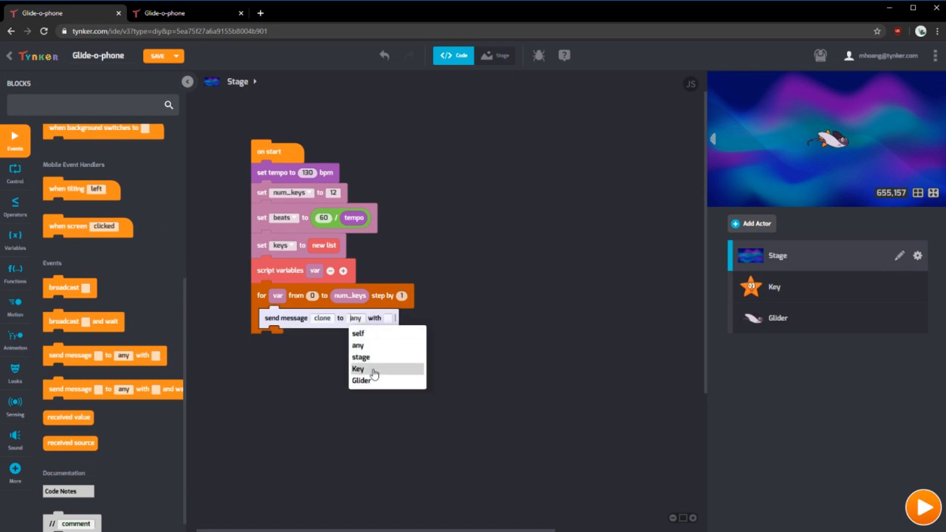
pyautogui.click(358, 369)
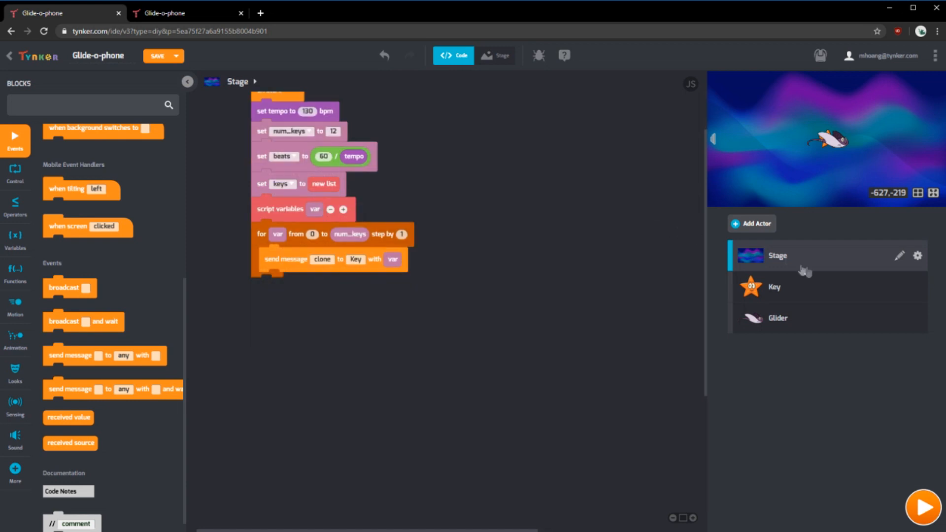
# Give the Key actor an on start hide script and a local variable key_num
pyautogui.click(774, 287)
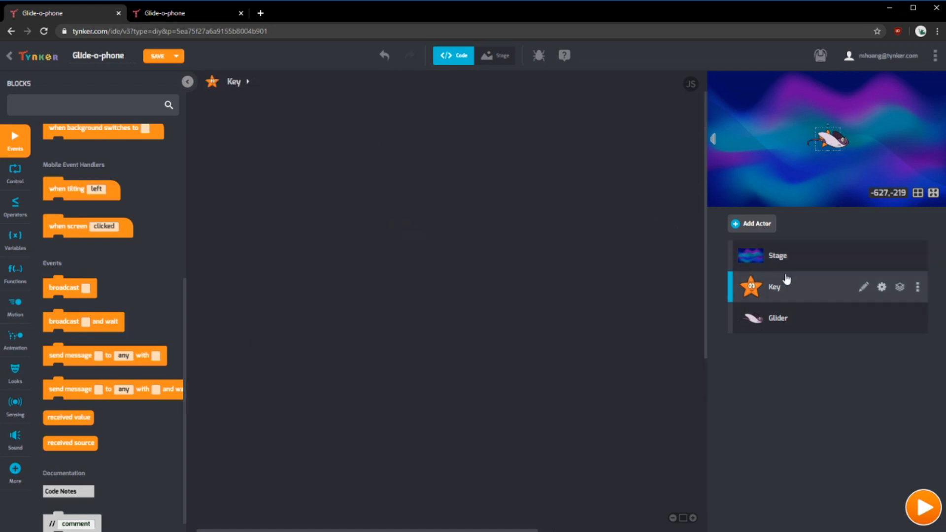
pyautogui.scroll(3)
pyautogui.write('hide')
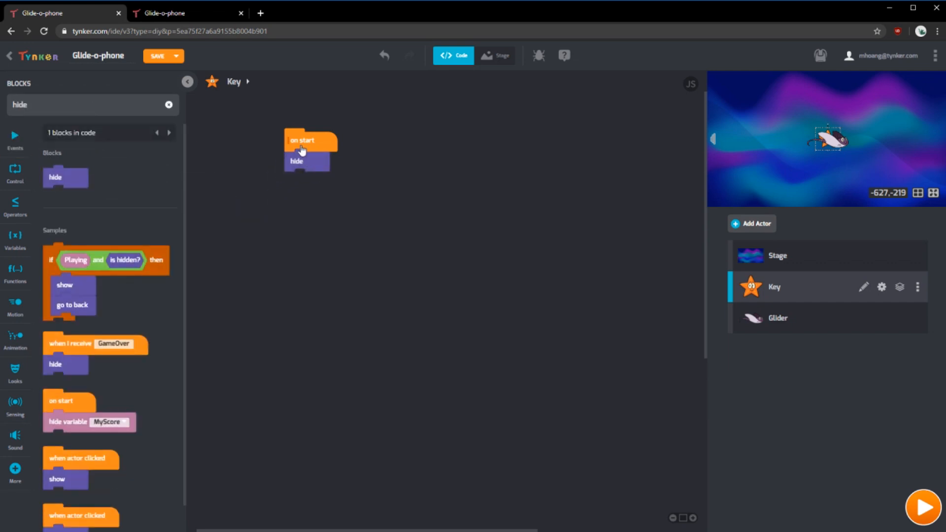
pyautogui.moveTo(301, 149); pyautogui.dragTo(253, 140)
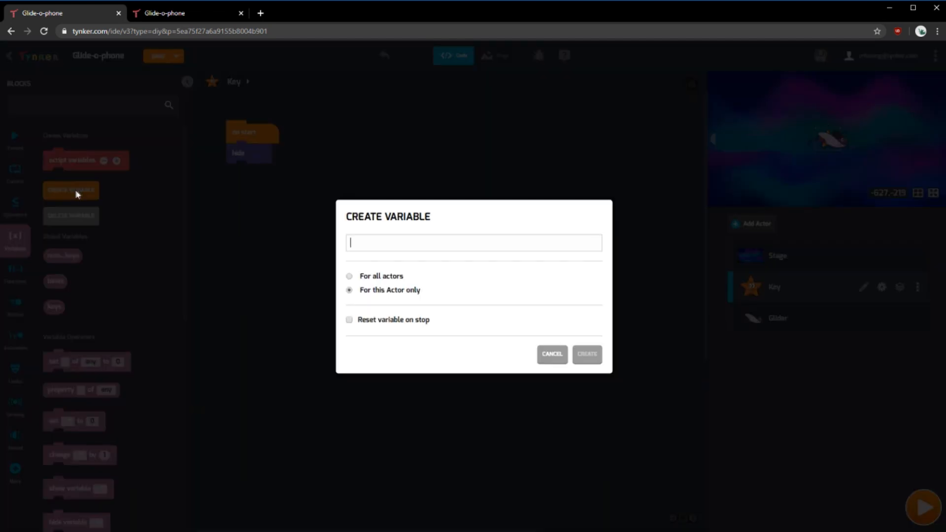
pyautogui.write('key_n')
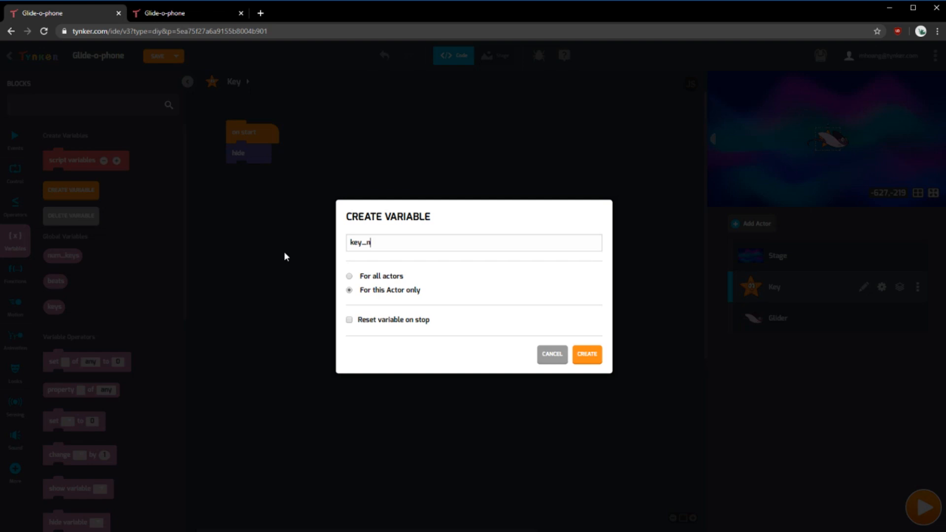
pyautogui.click(587, 354)
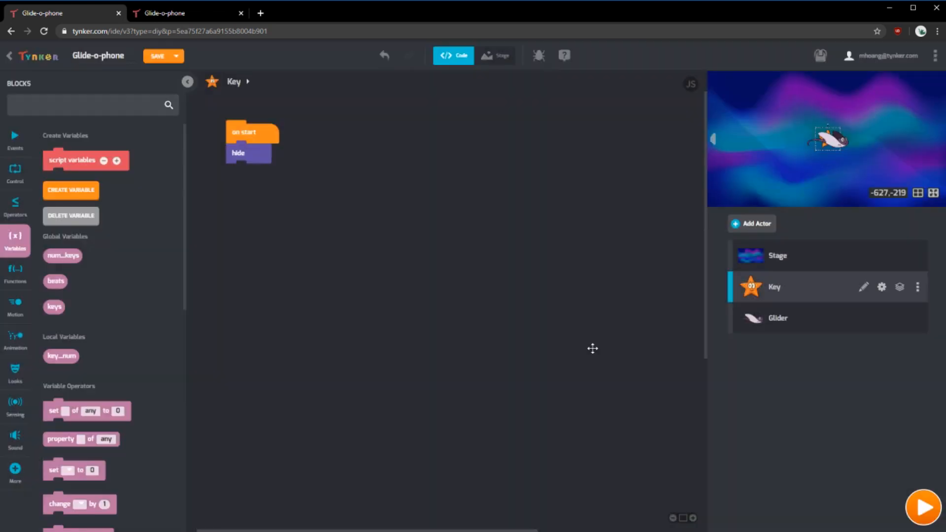
pyautogui.moveTo(543, 246)
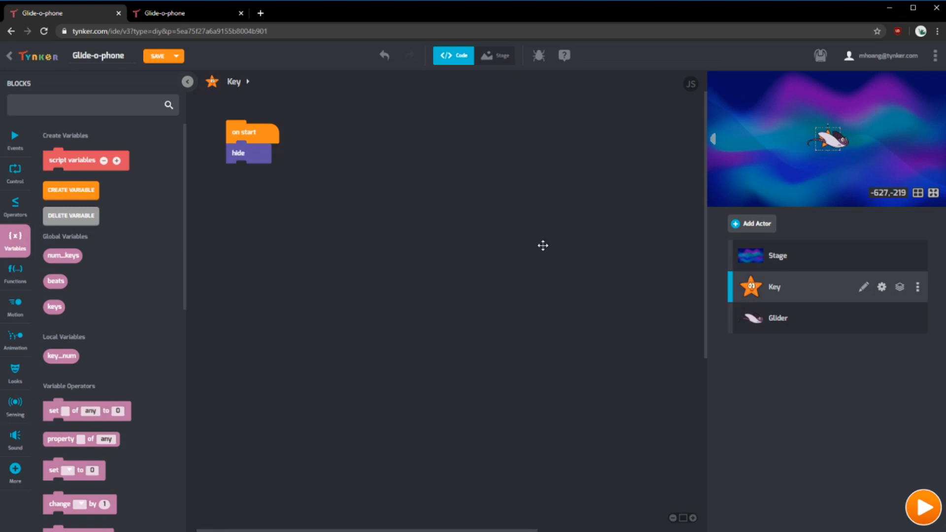
pyautogui.moveTo(57, 203)
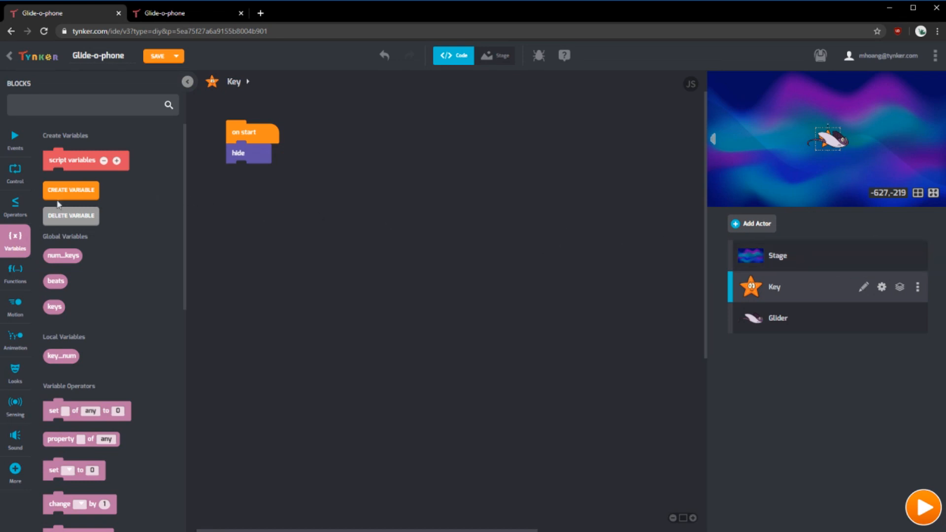
# Add a when I receive clone script setting key_num to received value
pyautogui.write('recei')
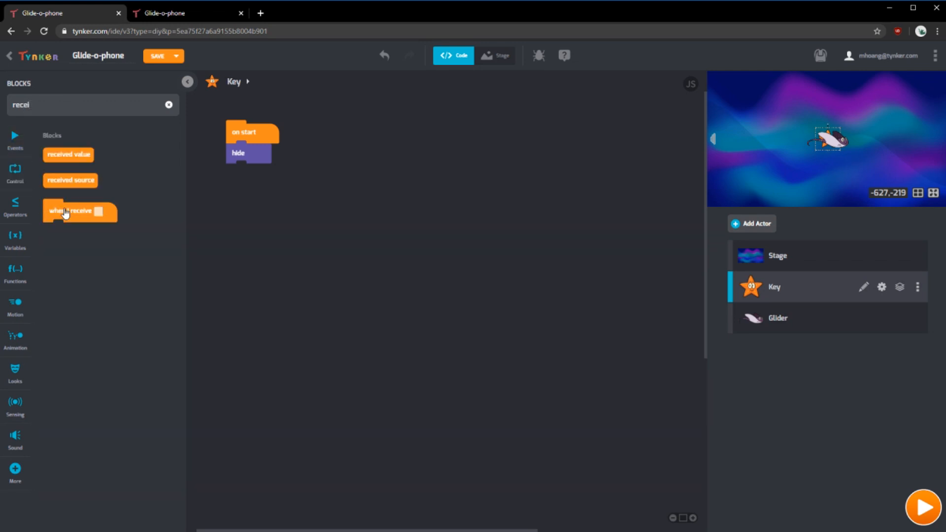
pyautogui.moveTo(72, 211); pyautogui.dragTo(374, 145)
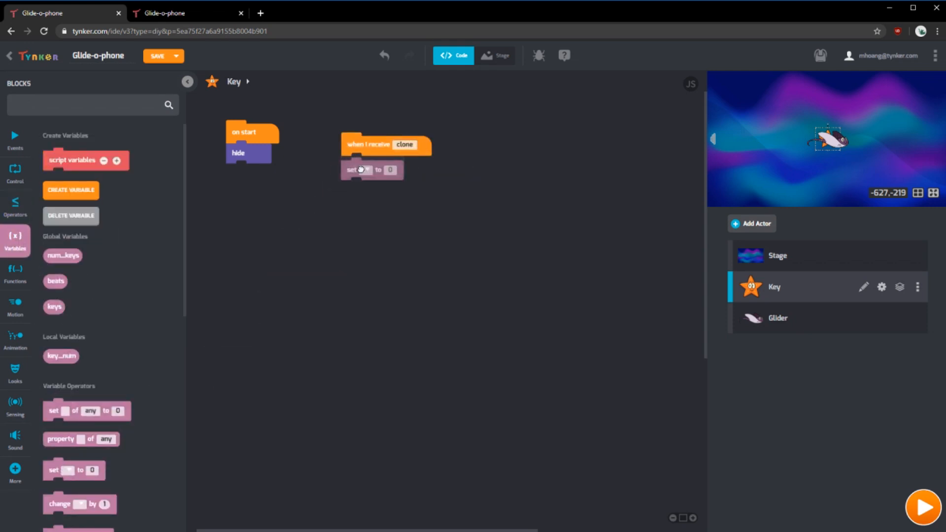
pyautogui.click(365, 170)
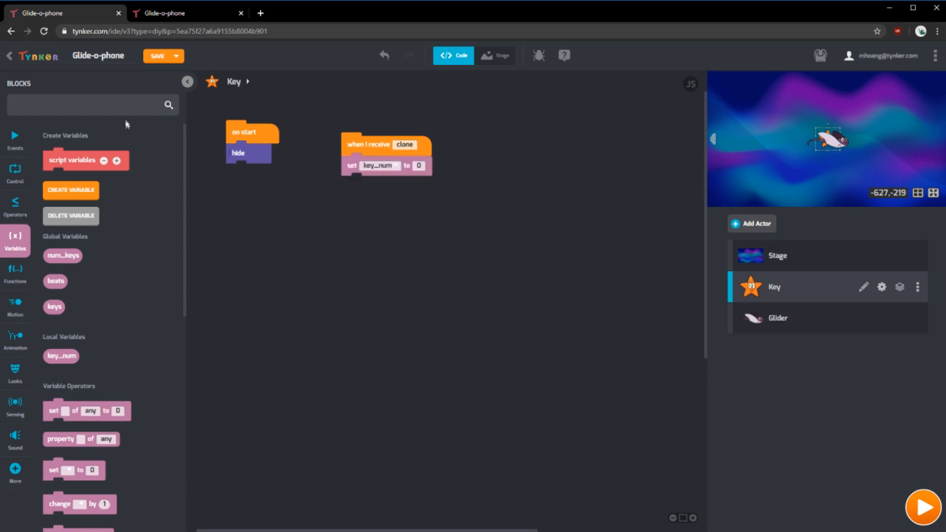
pyautogui.write('rece')
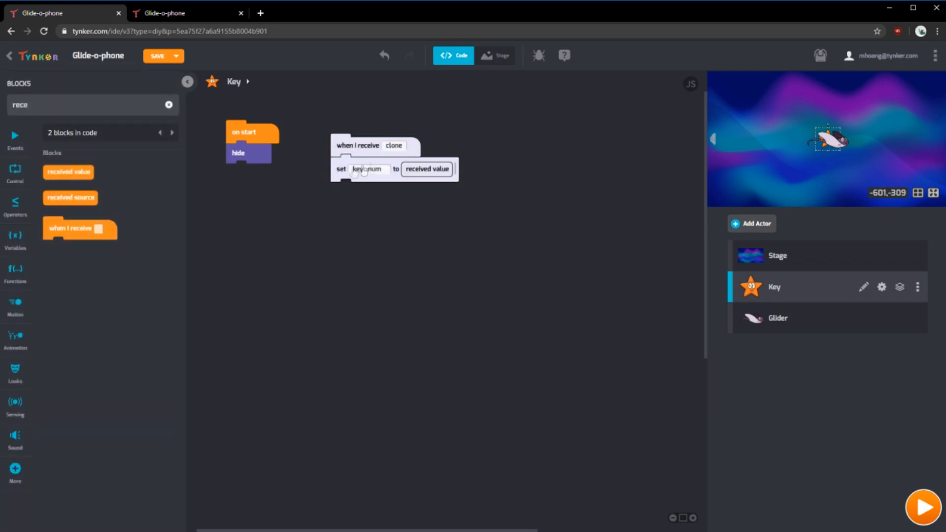
# Add create clone of self below the set key_num block
pyautogui.write('clean')
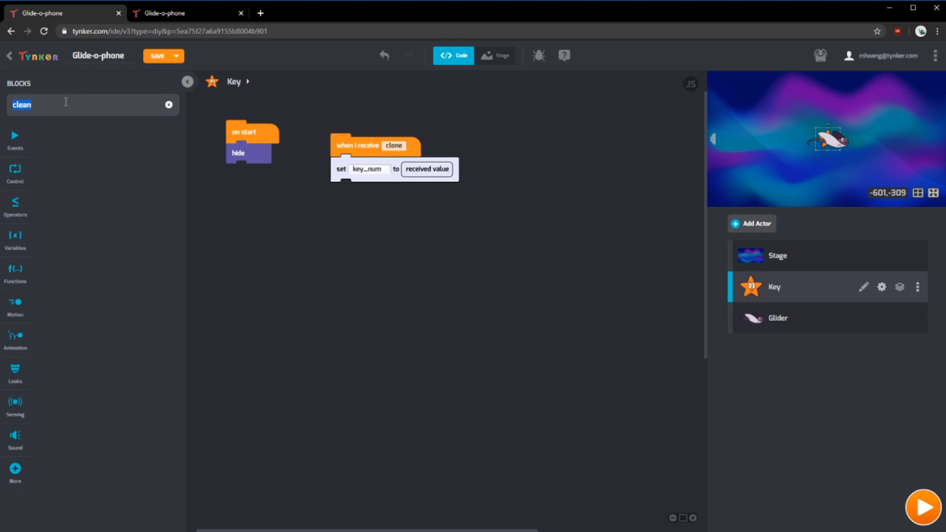
pyautogui.write('clone')
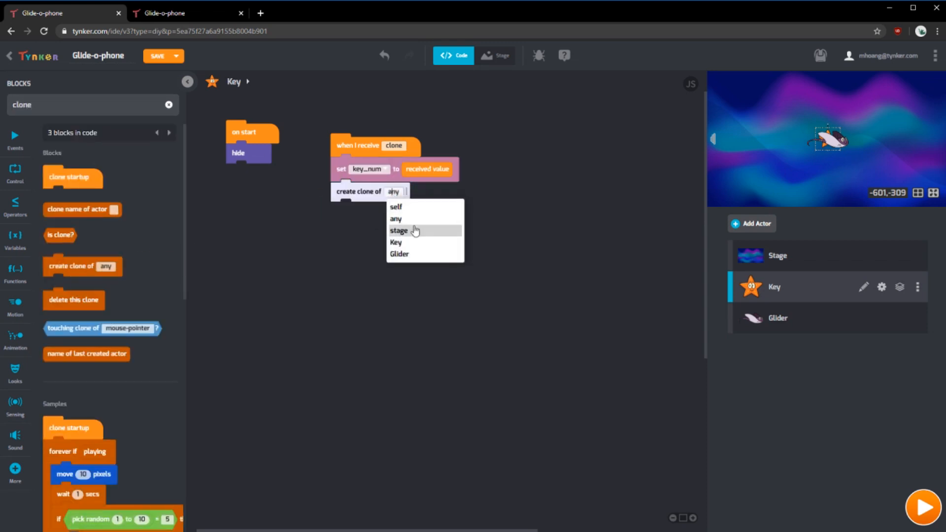
pyautogui.click(396, 207)
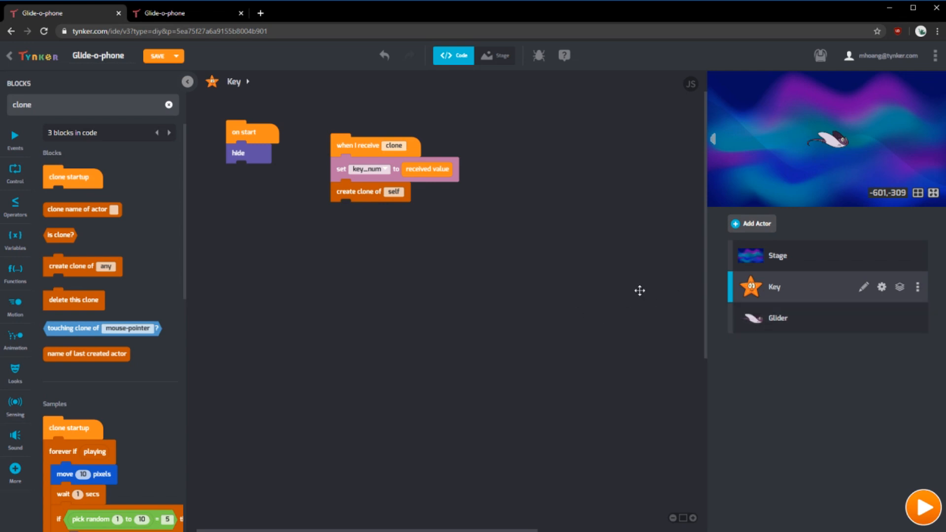
pyautogui.moveTo(531, 274)
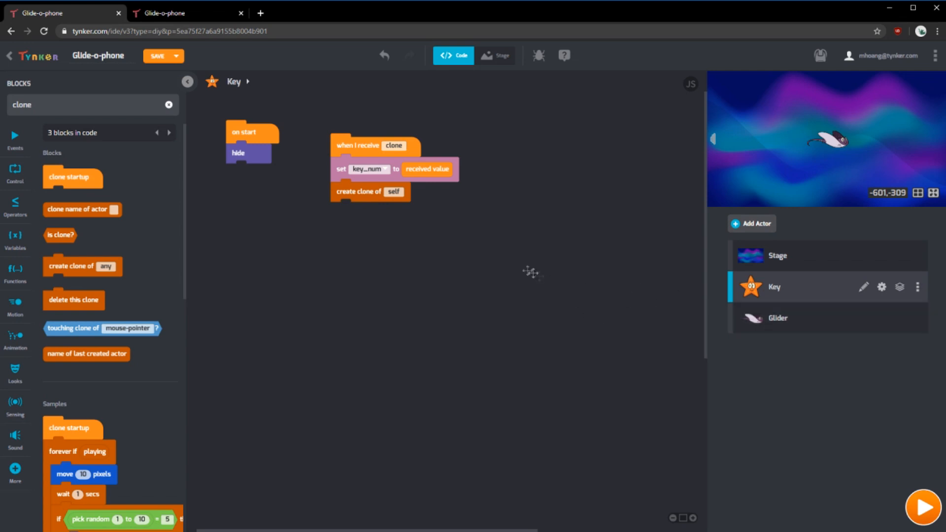
pyautogui.moveTo(67, 176)
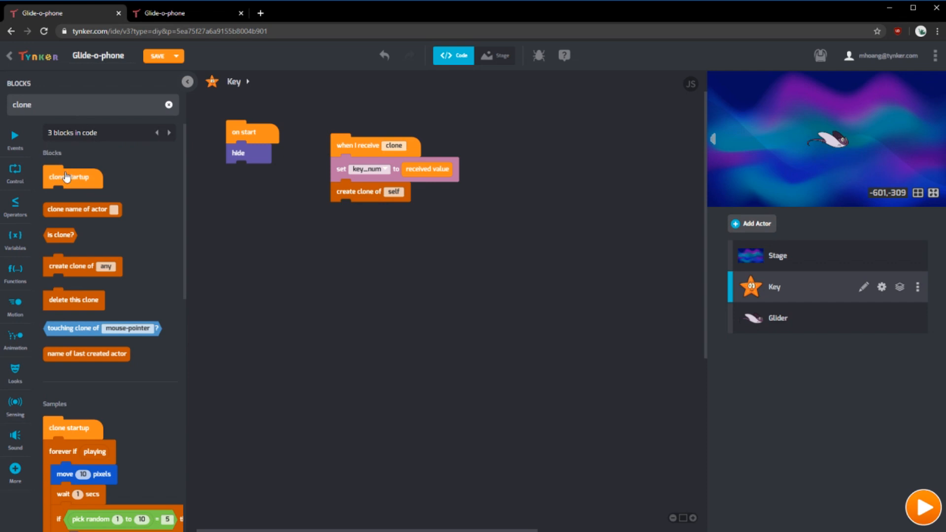
# Under clone startup, show the clone and move it to x 0, y -250, then stop
pyautogui.moveTo(71, 177); pyautogui.dragTo(265, 230)
pyautogui.write('show')
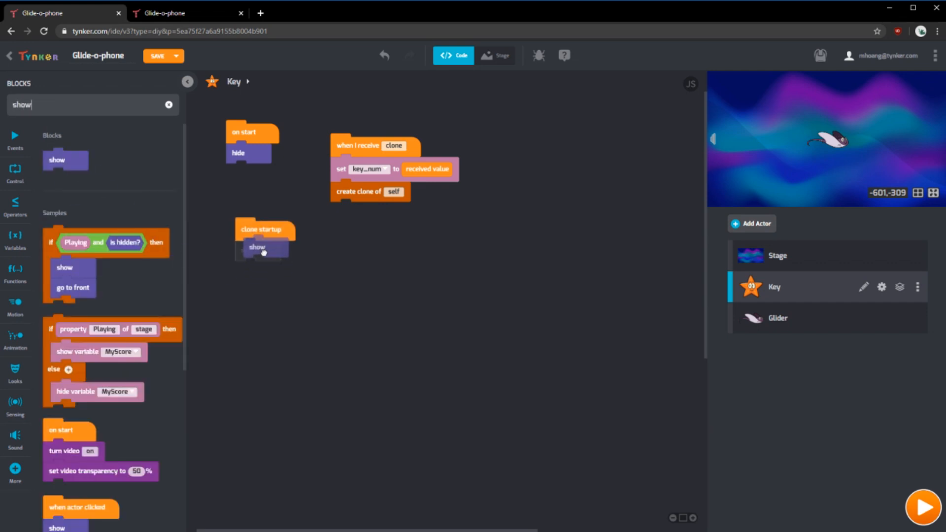
pyautogui.click(922, 509)
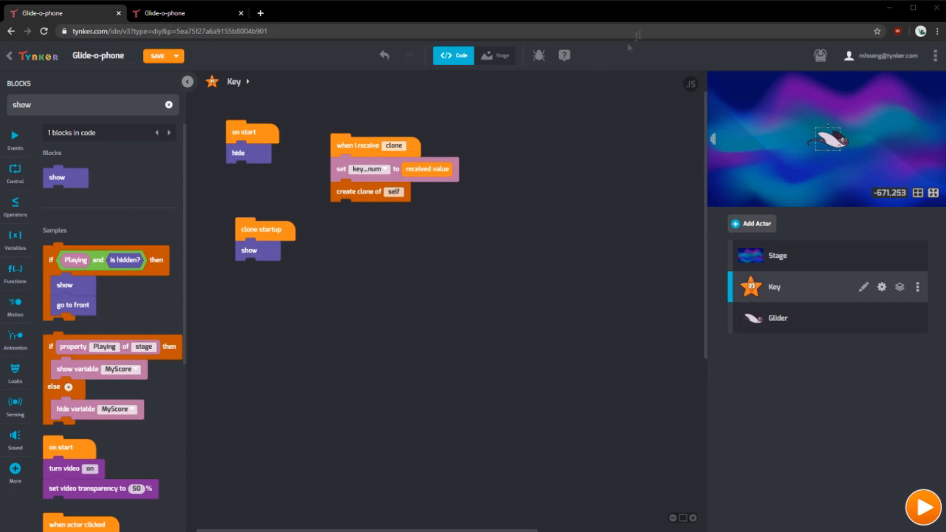
pyautogui.write('B')
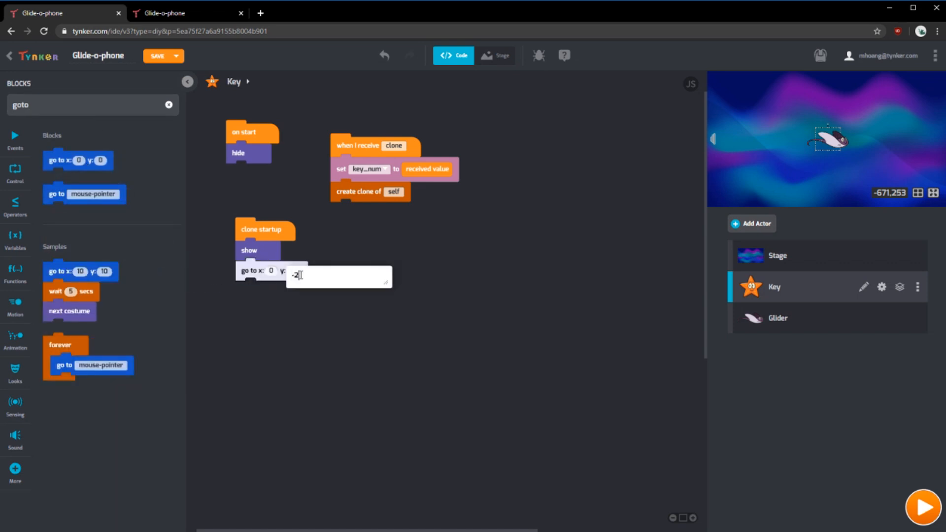
pyautogui.write('-250')
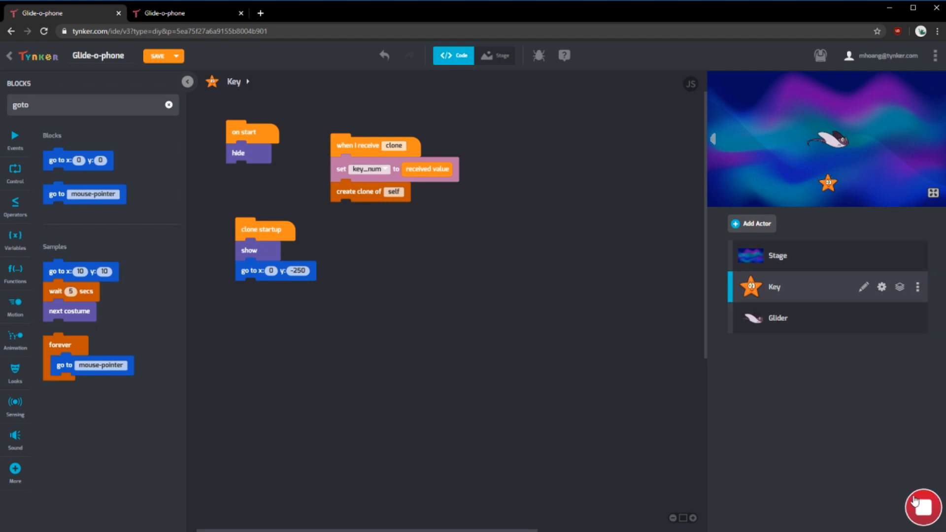
pyautogui.click(16, 175)
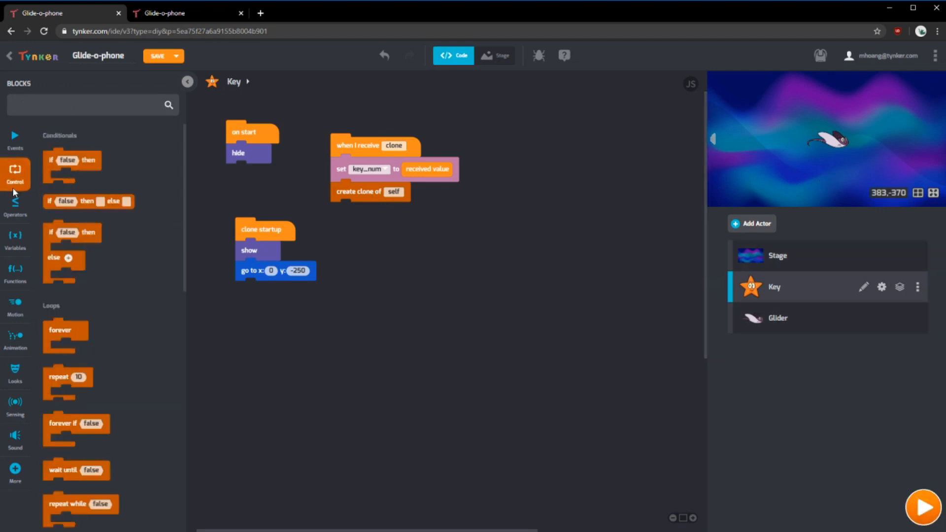
# Build key_num / num_keys multiplied by the screen width inside an addition block
pyautogui.click(16, 203)
pyautogui.write('screen')
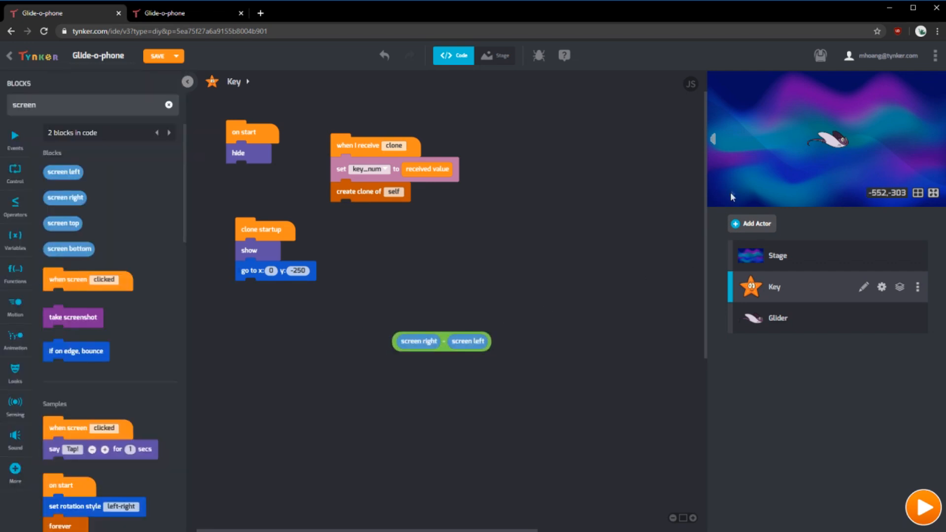
pyautogui.moveTo(765, 198)
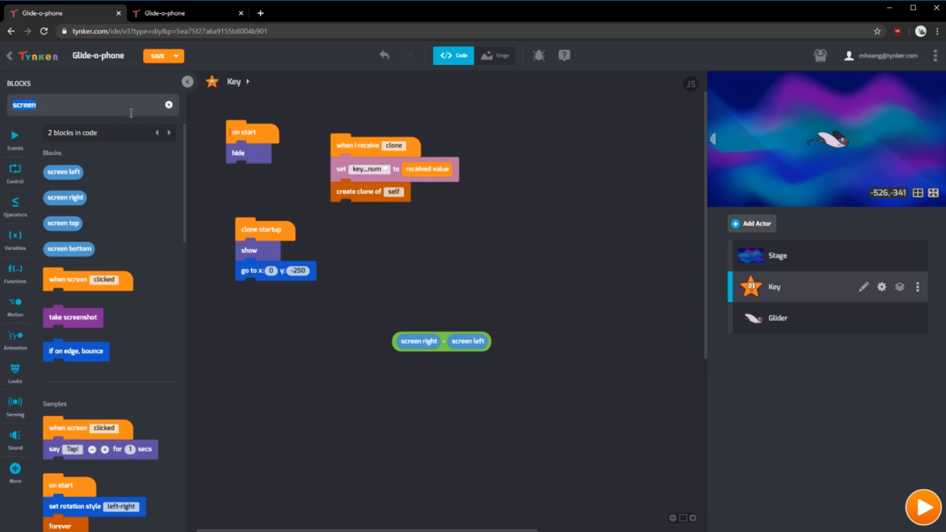
pyautogui.moveTo(16, 129)
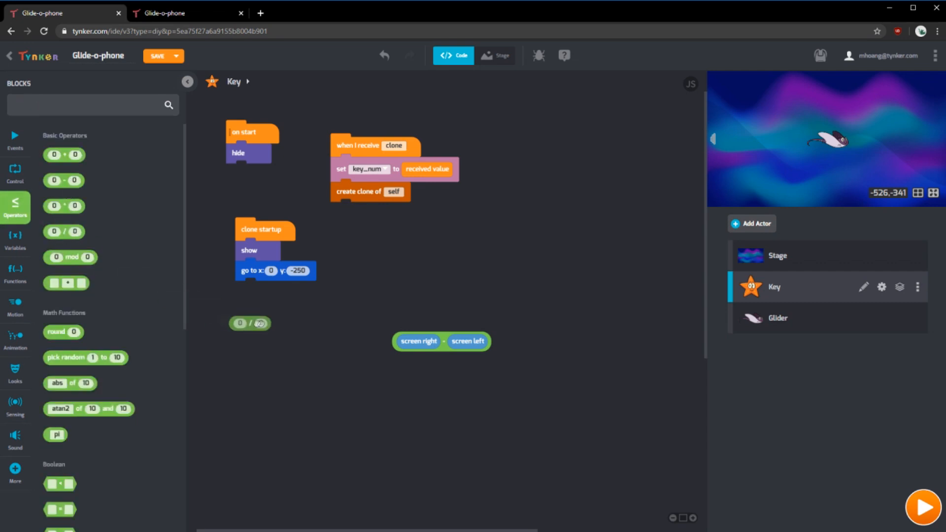
pyautogui.click(16, 238)
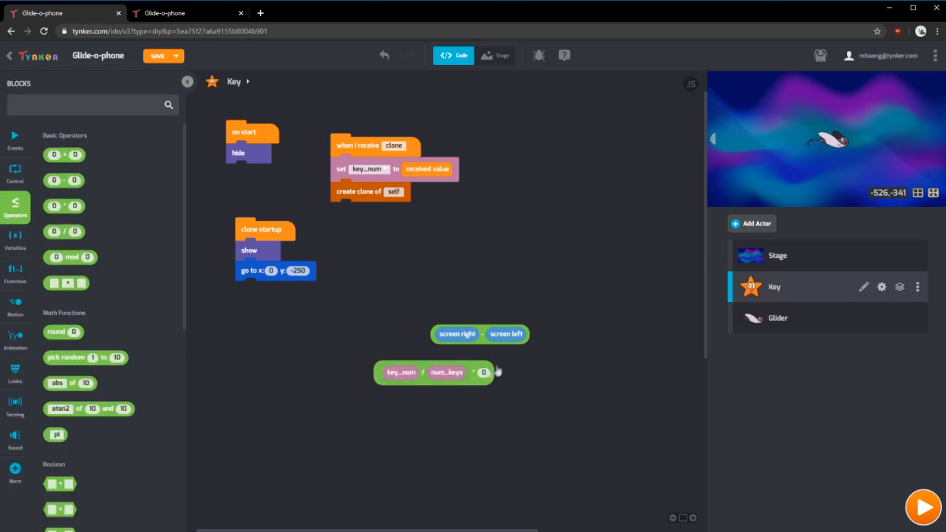
pyautogui.moveTo(480, 334); pyautogui.dragTo(484, 373)
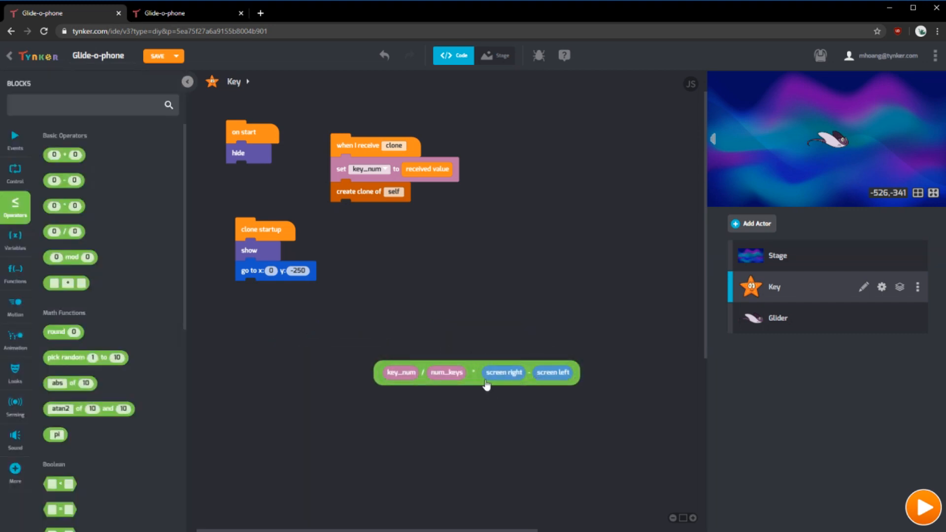
pyautogui.moveTo(476, 372); pyautogui.dragTo(433, 255)
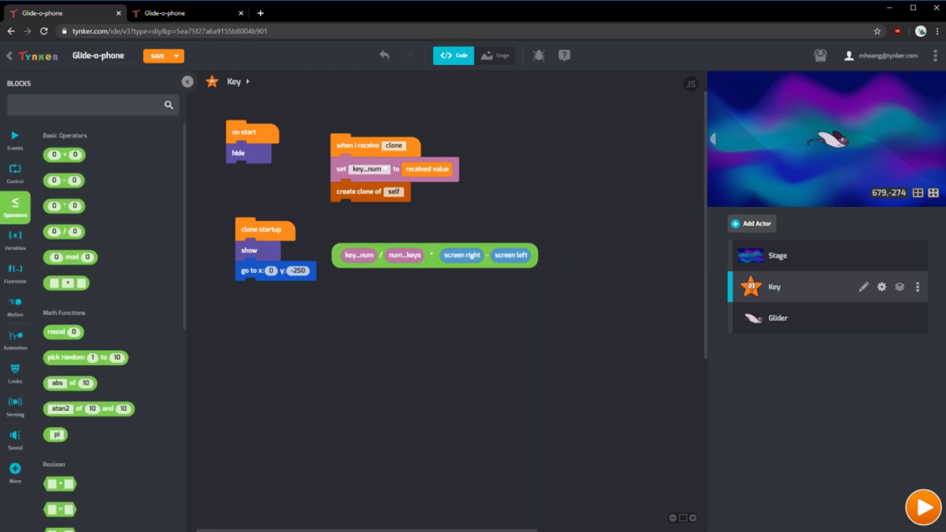
pyautogui.moveTo(434, 255); pyautogui.dragTo(391, 317)
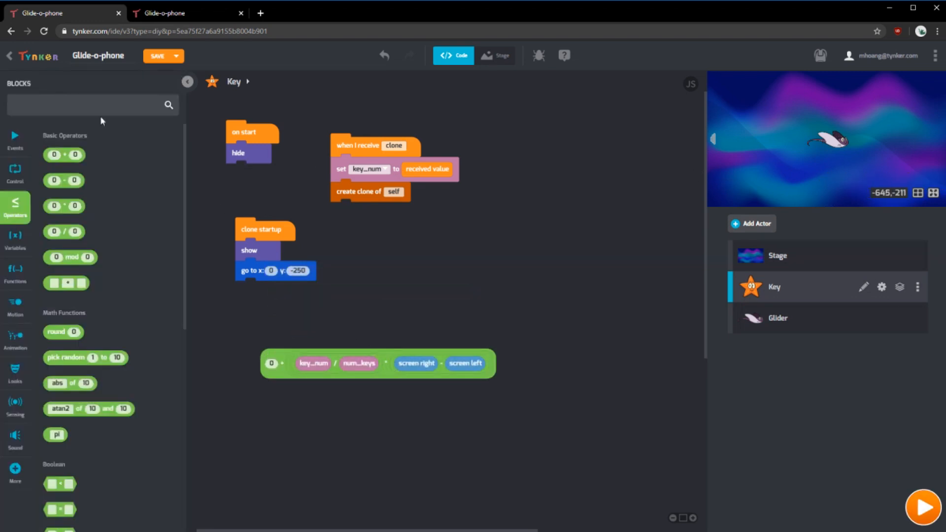
# Add screen left plus 50 to the expression and run the project to check spacing
pyautogui.write('scree')
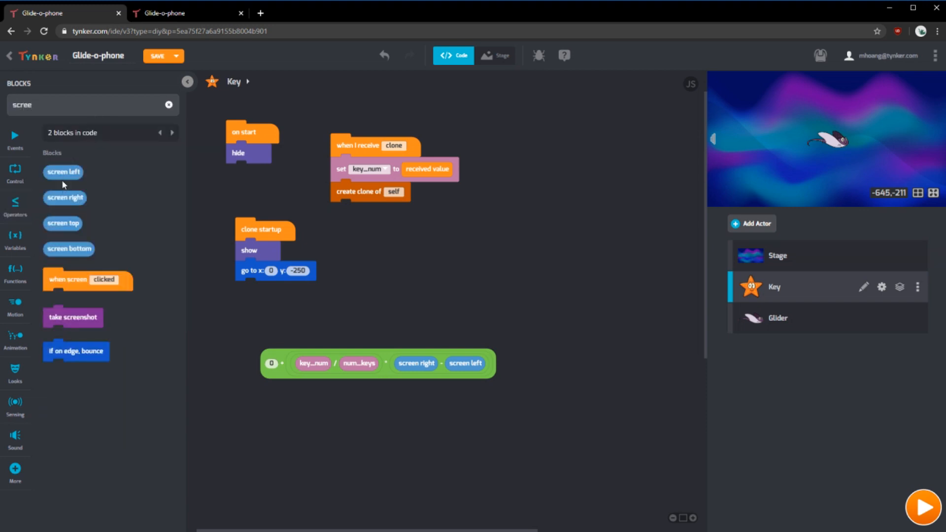
pyautogui.moveTo(377, 363); pyautogui.dragTo(295, 280)
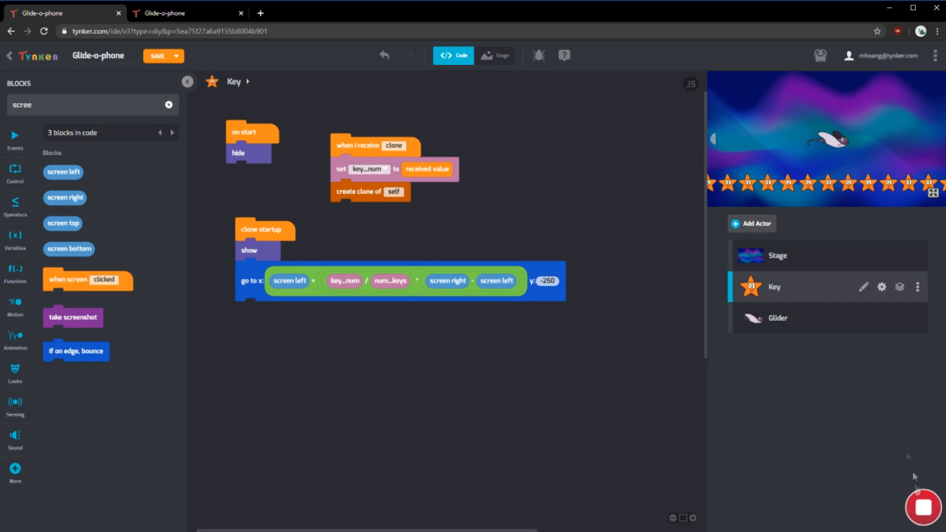
pyautogui.moveTo(907, 194)
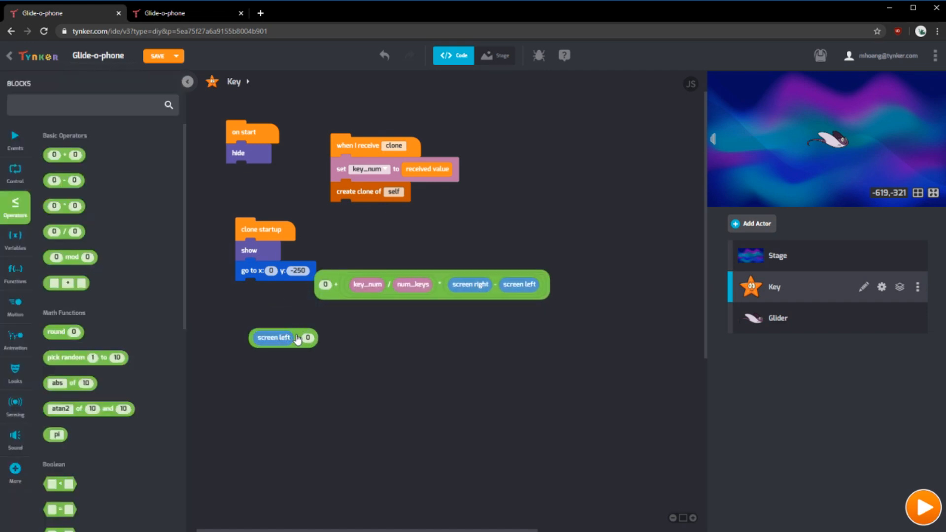
pyautogui.click(307, 338)
pyautogui.write('50')
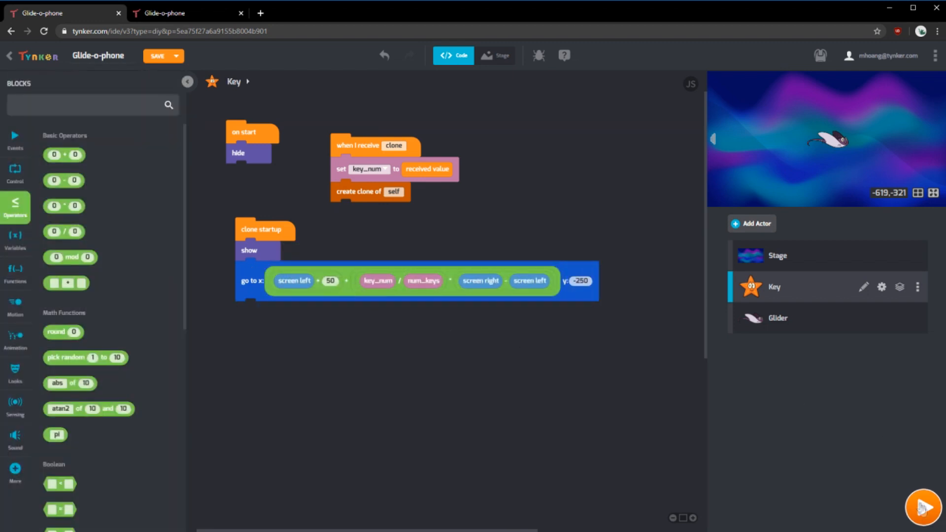
pyautogui.click(923, 508)
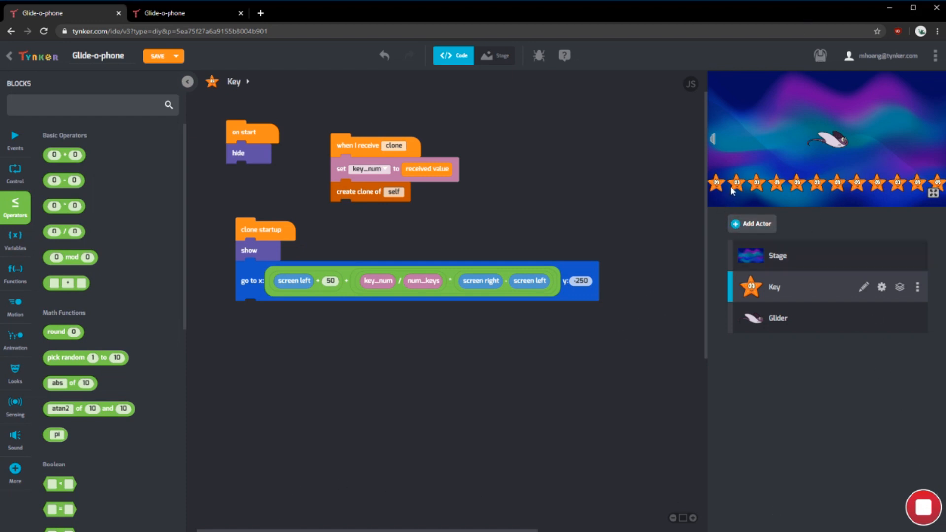
pyautogui.moveTo(763, 152)
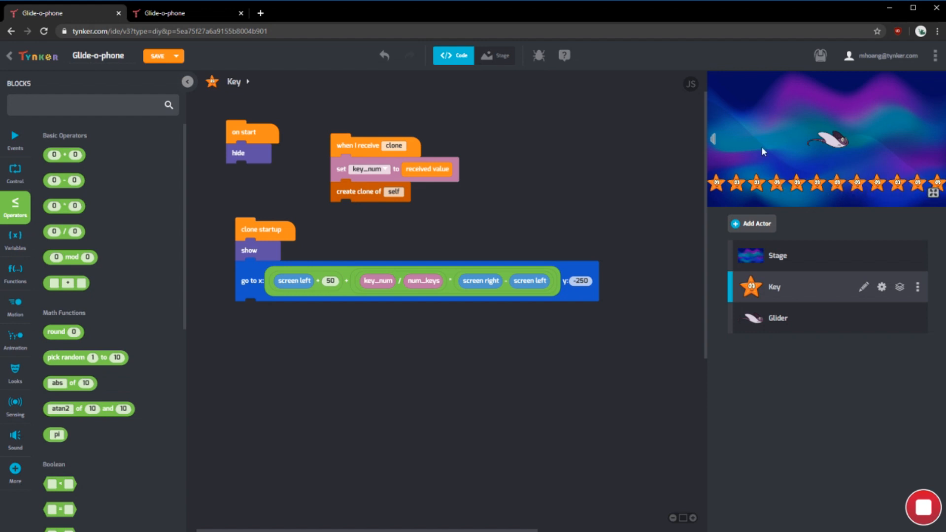
pyautogui.moveTo(66, 119)
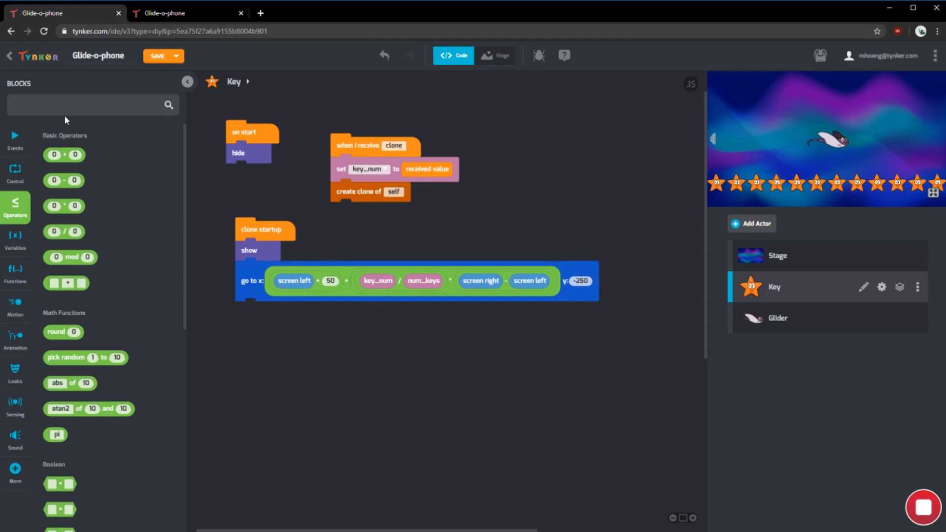
# Set each Key clone's color effect to key_num / num_keys × 50 and run the project
pyautogui.click(89, 105)
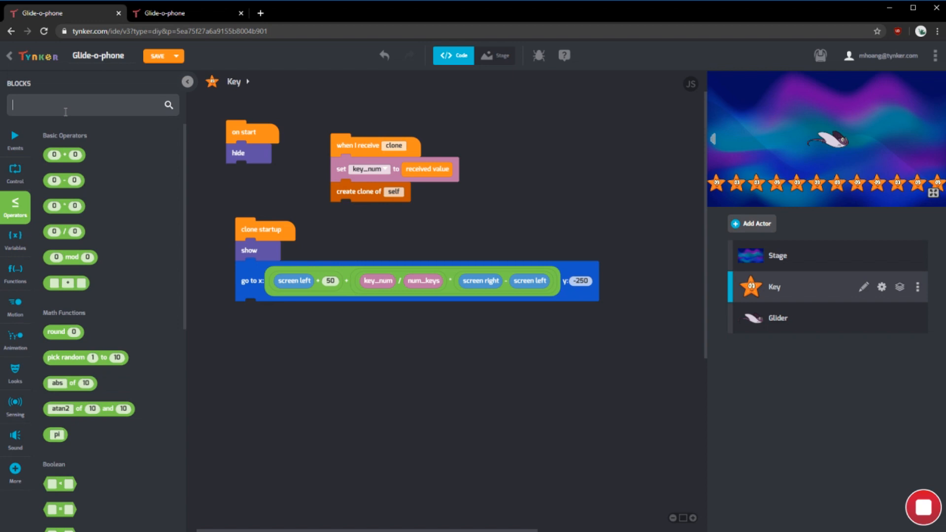
pyautogui.write('effe')
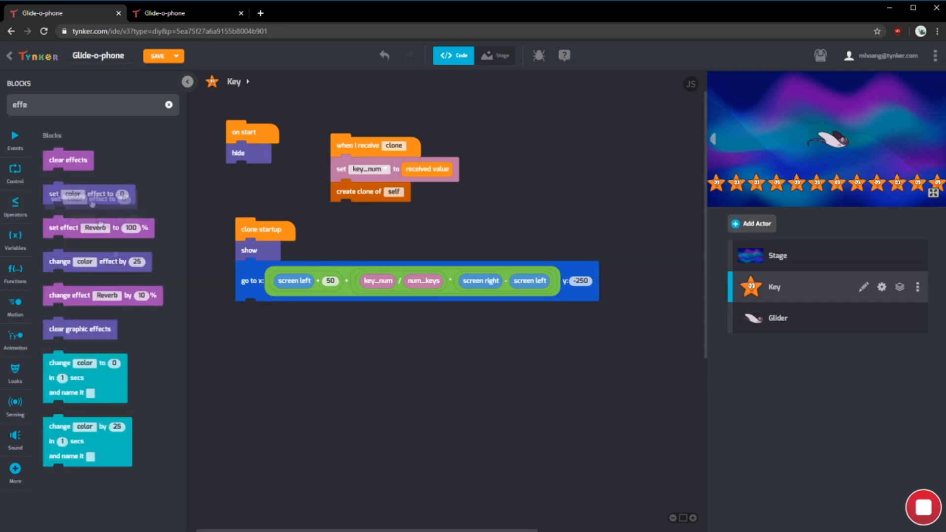
pyautogui.moveTo(67, 194); pyautogui.dragTo(280, 311)
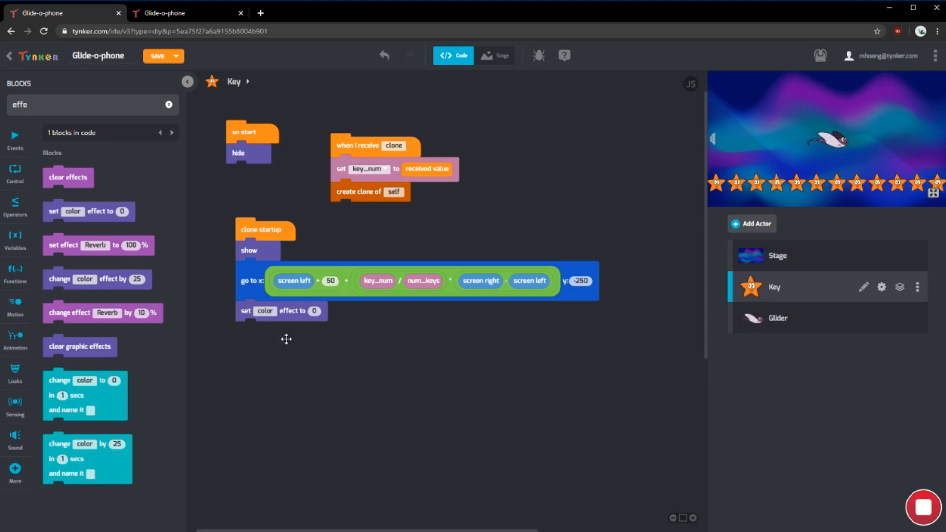
pyautogui.moveTo(318, 323)
pyautogui.write('30')
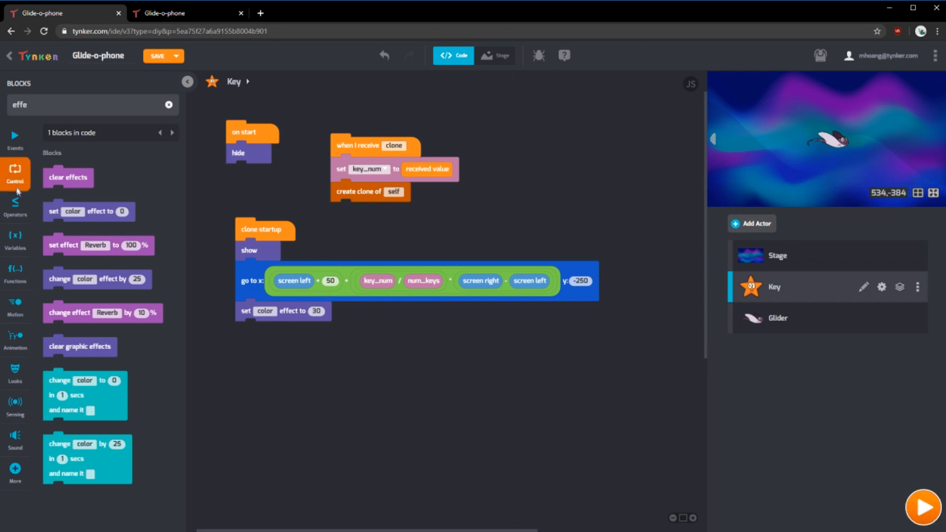
pyautogui.click(16, 206)
pyautogui.write('50')
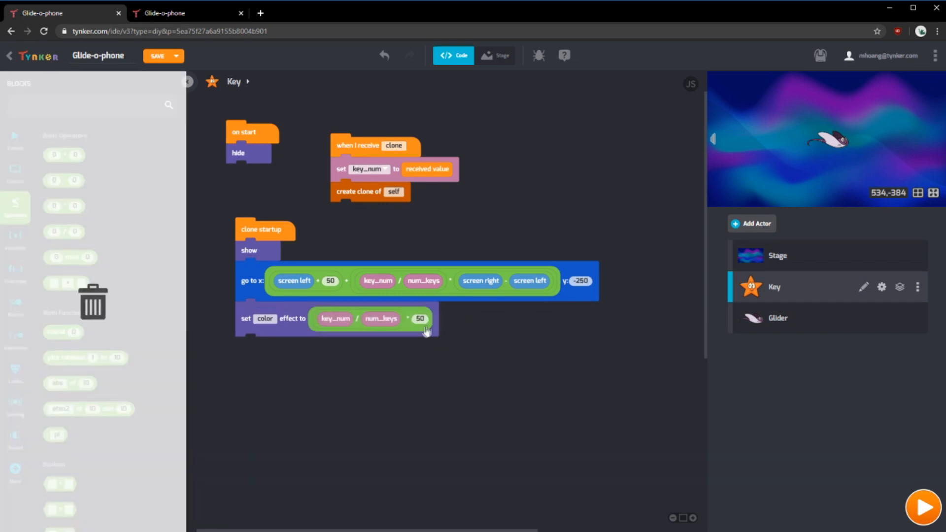
pyautogui.click(924, 508)
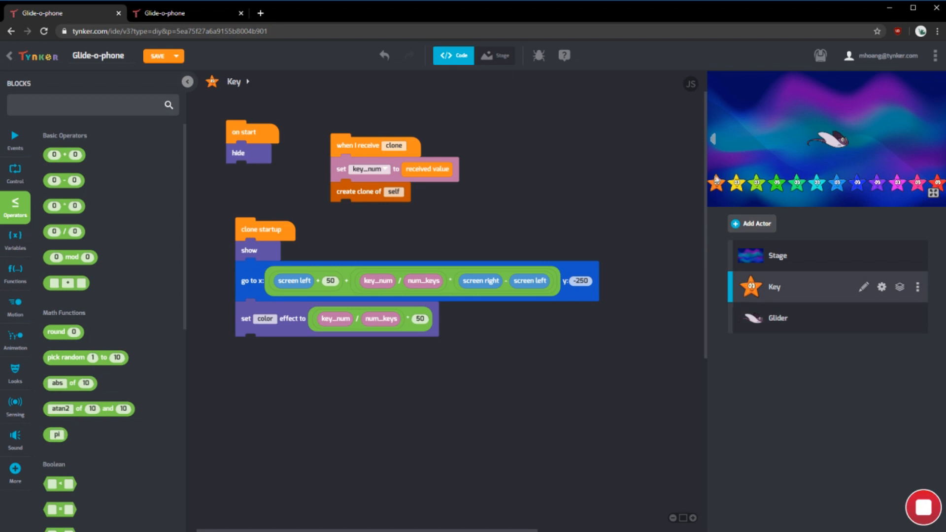
pyautogui.moveTo(897, 395)
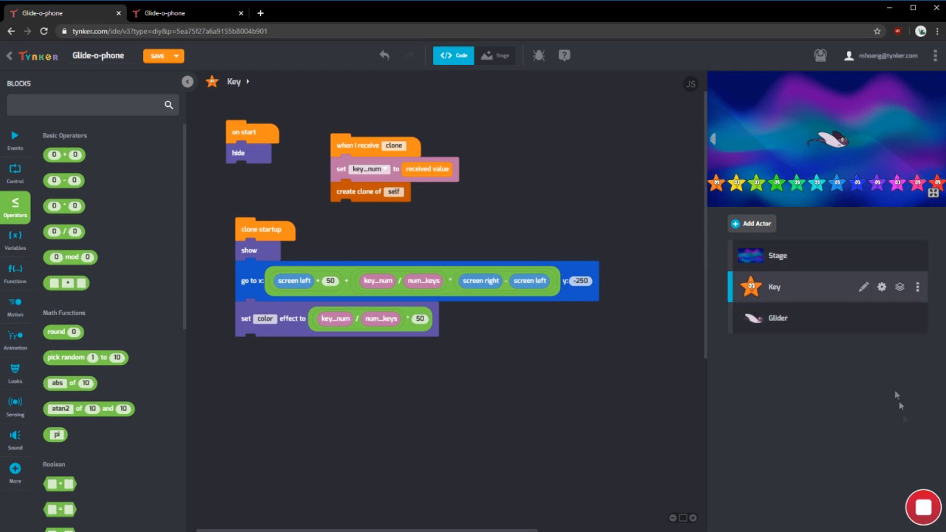
# Stop the project and attach a hide block under the Glider's on start
pyautogui.click(16, 139)
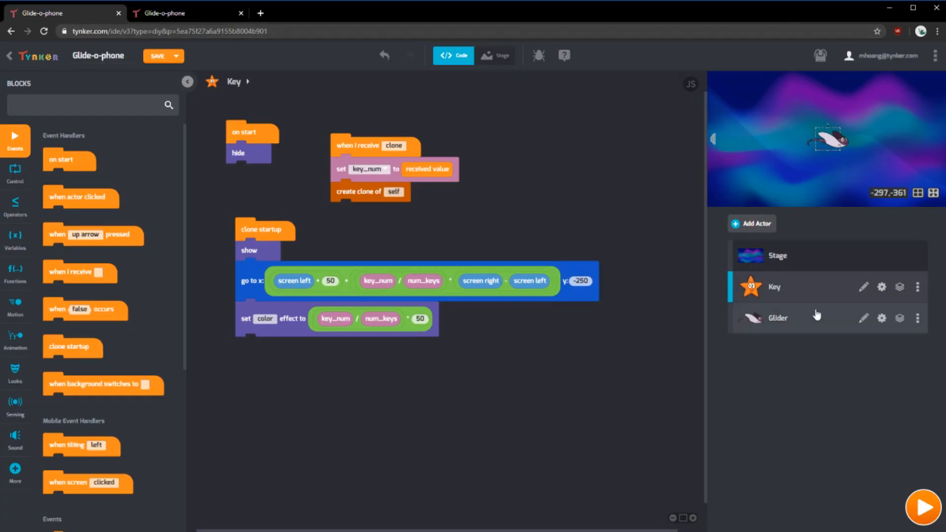
pyautogui.click(797, 318)
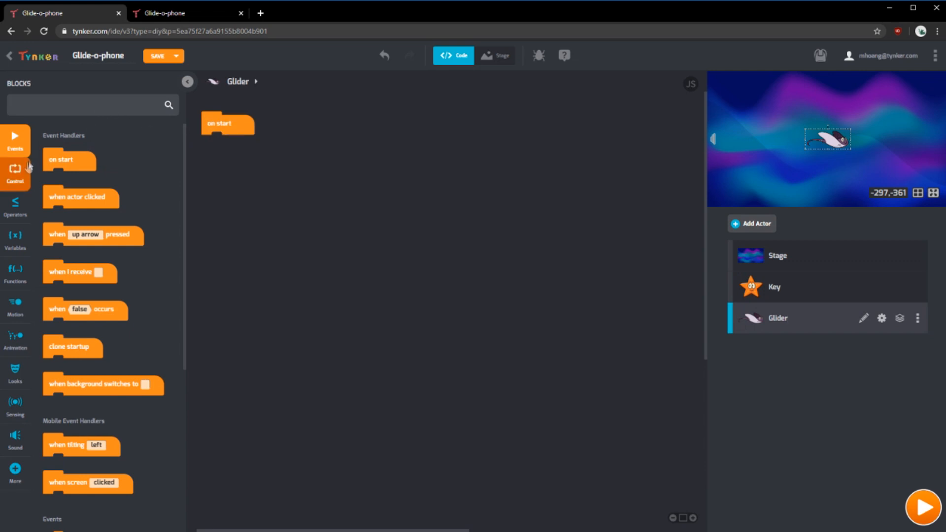
pyautogui.write('hide')
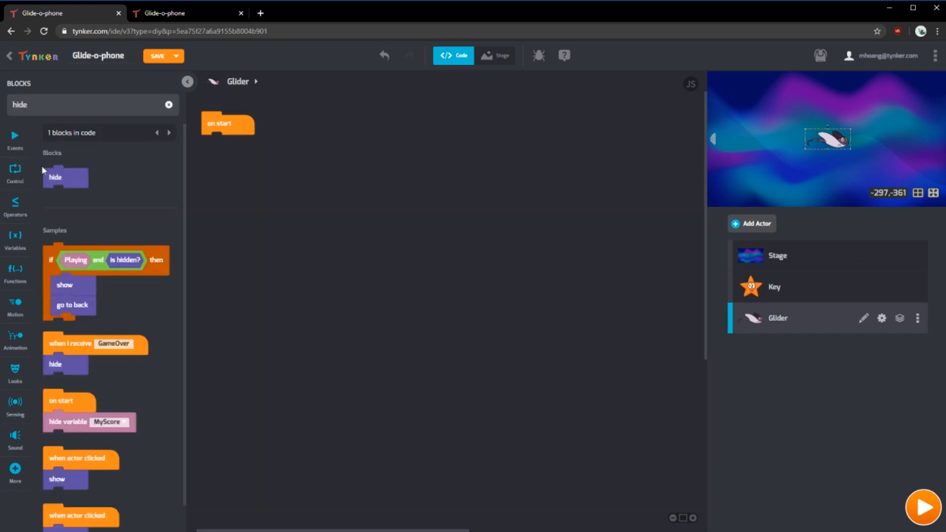
pyautogui.moveTo(65, 177); pyautogui.dragTo(224, 144)
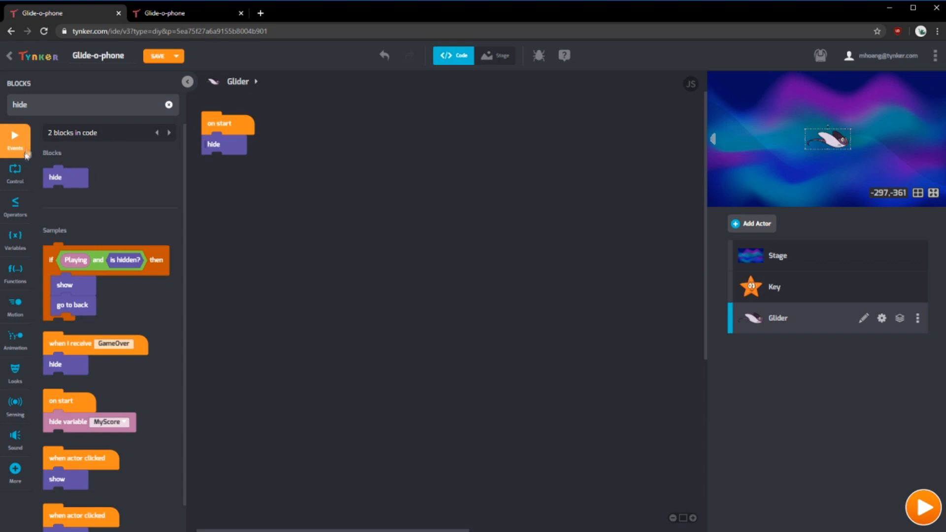
pyautogui.click(15, 241)
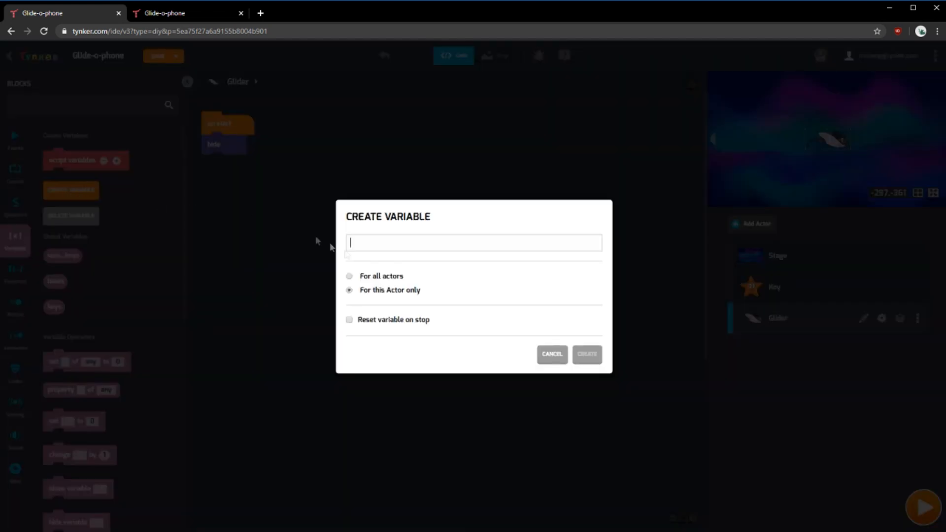
pyautogui.click(552, 354)
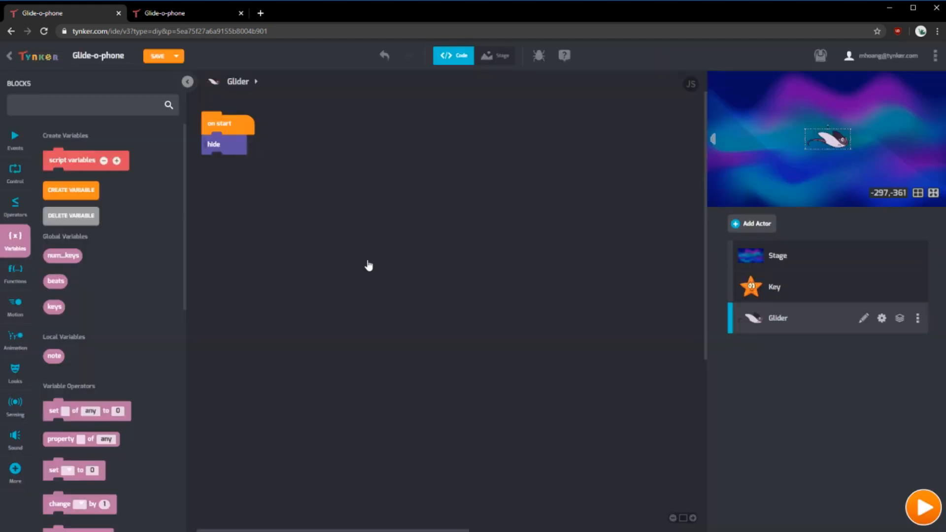
pyautogui.click(70, 191)
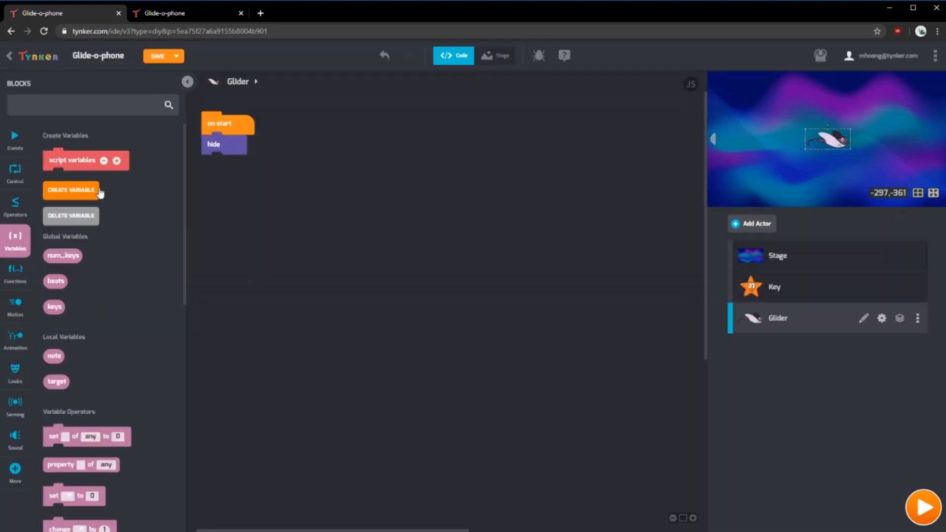
pyautogui.moveTo(795, 168)
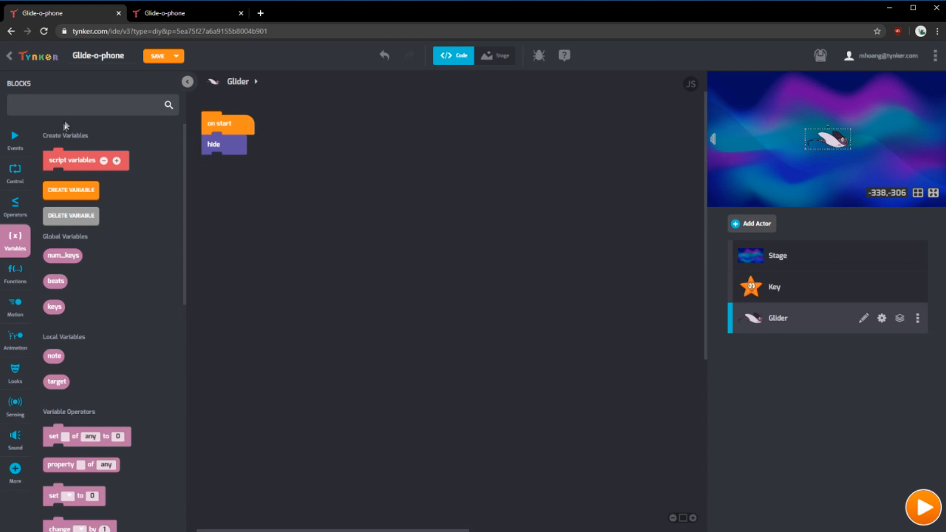
pyautogui.click(777, 256)
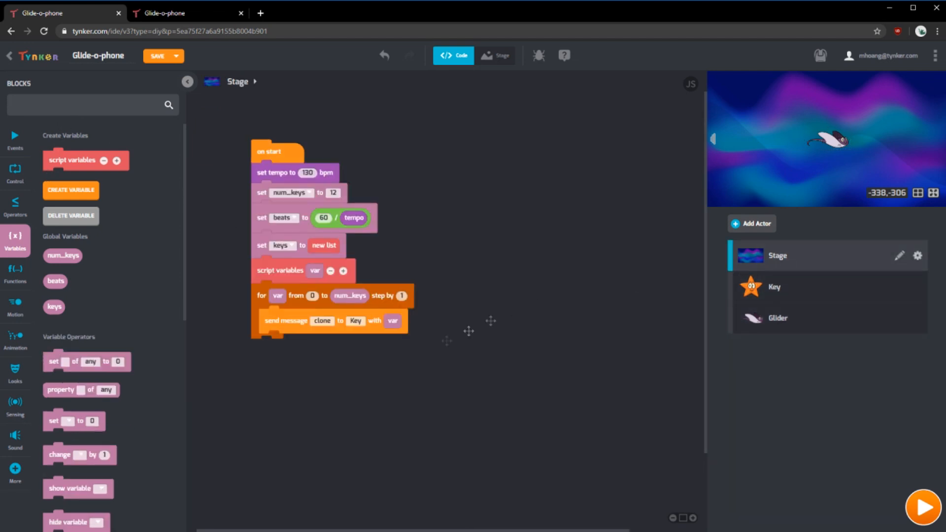
pyautogui.moveTo(791, 328)
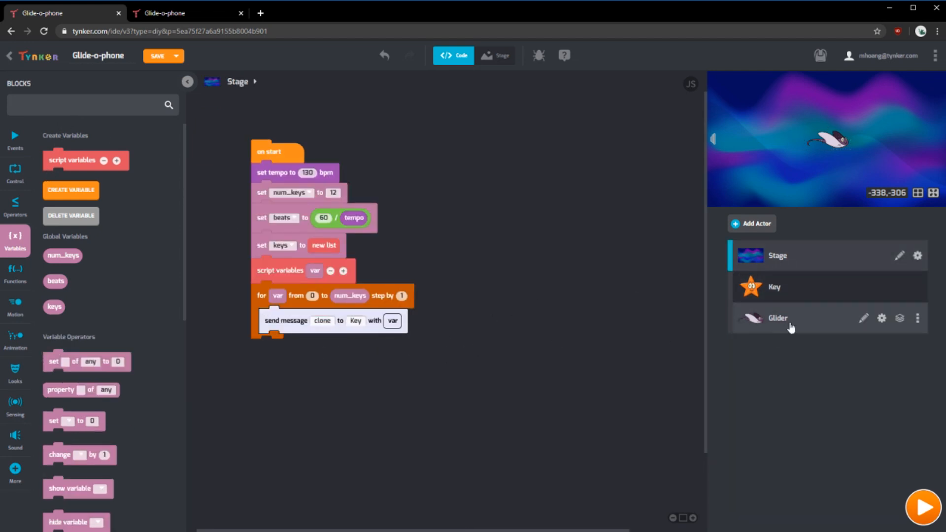
pyautogui.click(774, 287)
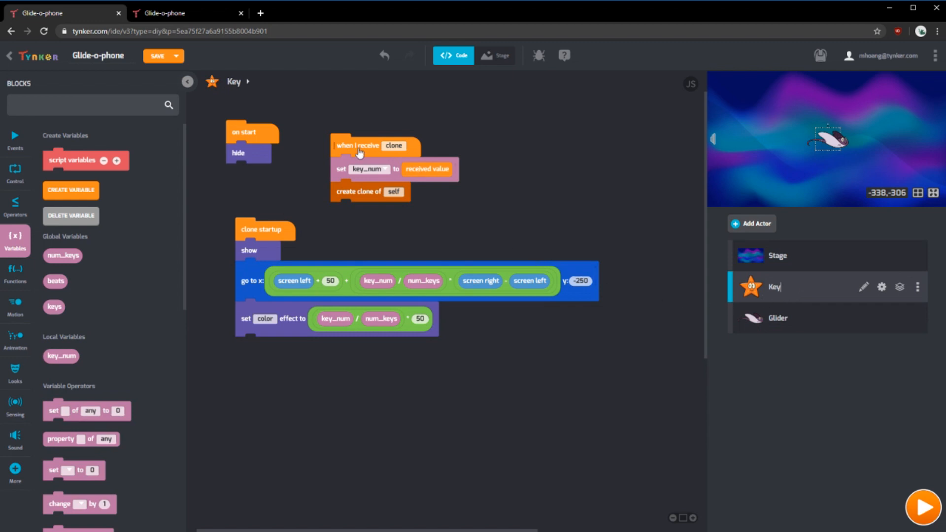
pyautogui.click(778, 318)
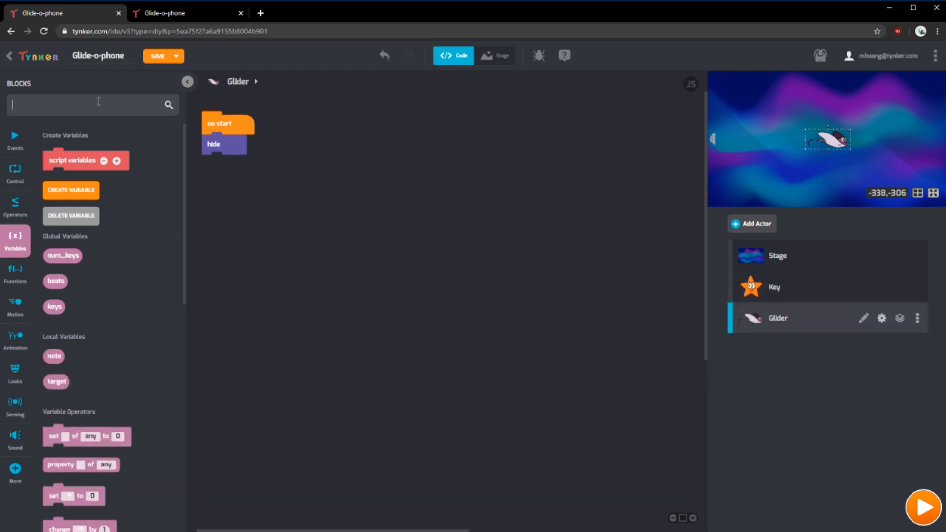
# Add 'when I receive go' with 'set note to received value' and 'set target to keys[note]'
pyautogui.write('when')
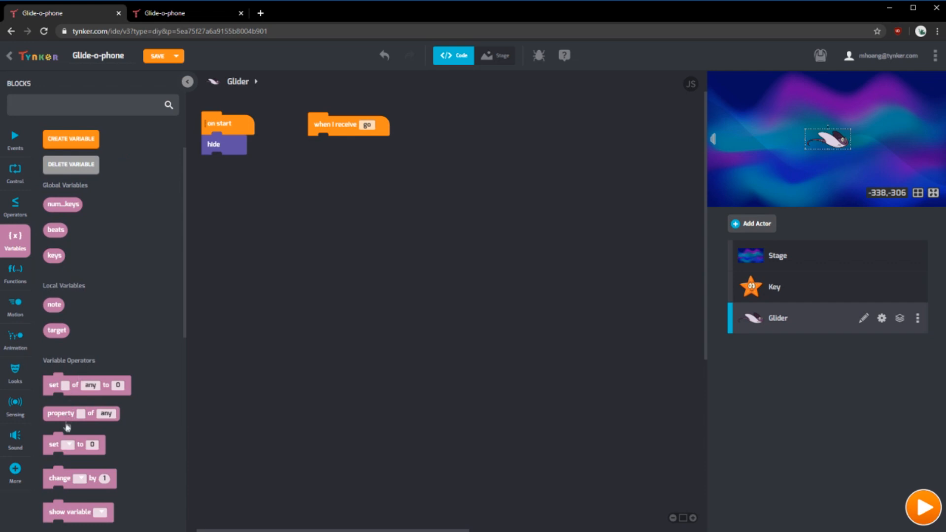
pyautogui.moveTo(73, 444); pyautogui.dragTo(339, 145)
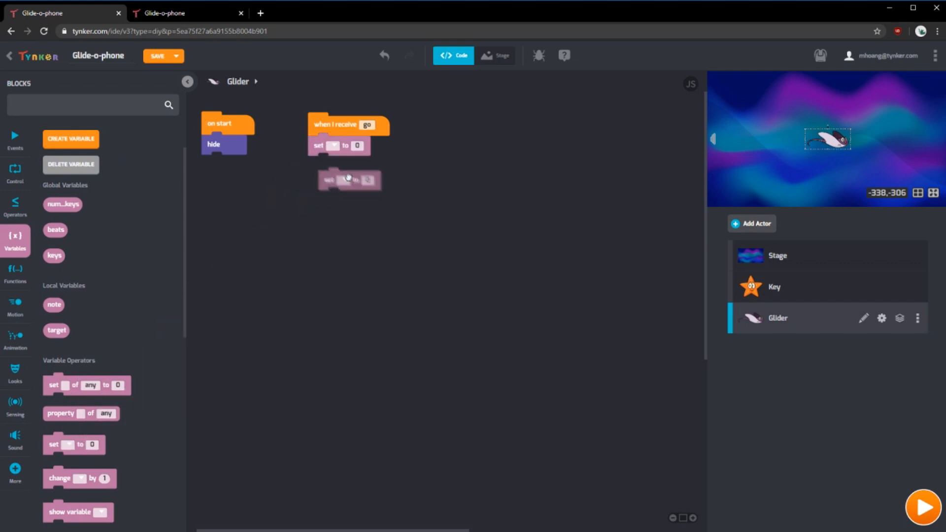
pyautogui.click(333, 145)
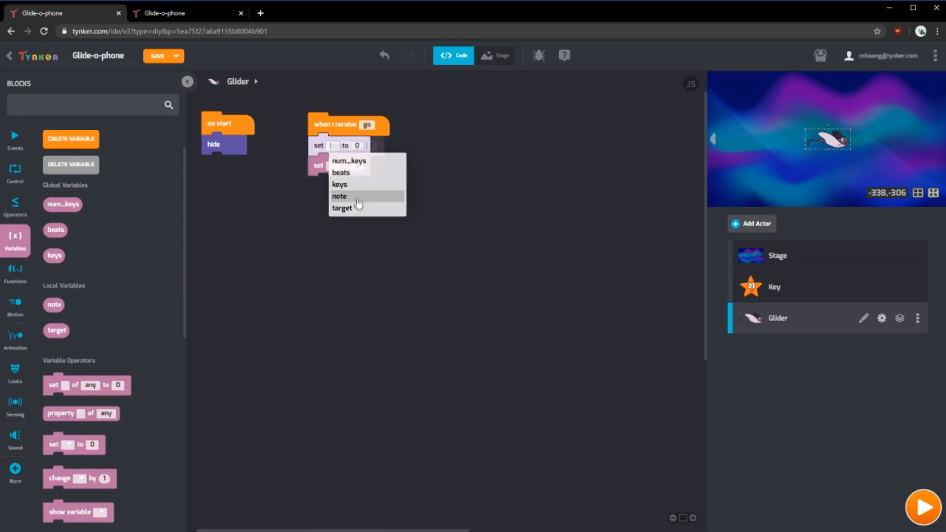
pyautogui.click(339, 196)
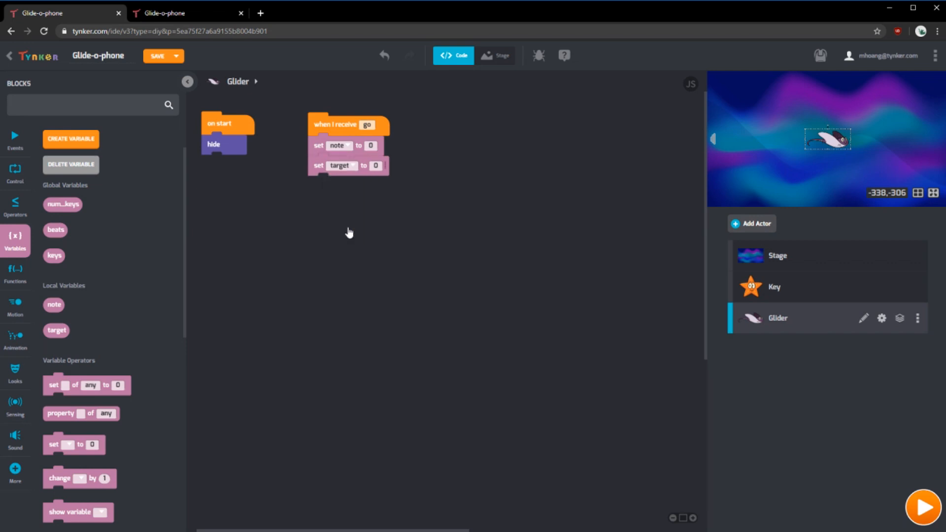
pyautogui.write('rec')
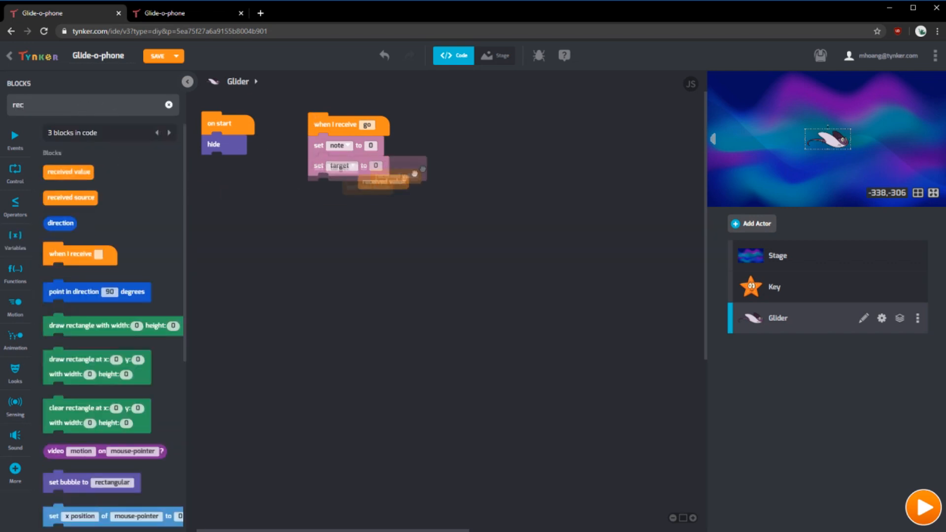
pyautogui.moveTo(375, 181); pyautogui.dragTo(389, 148)
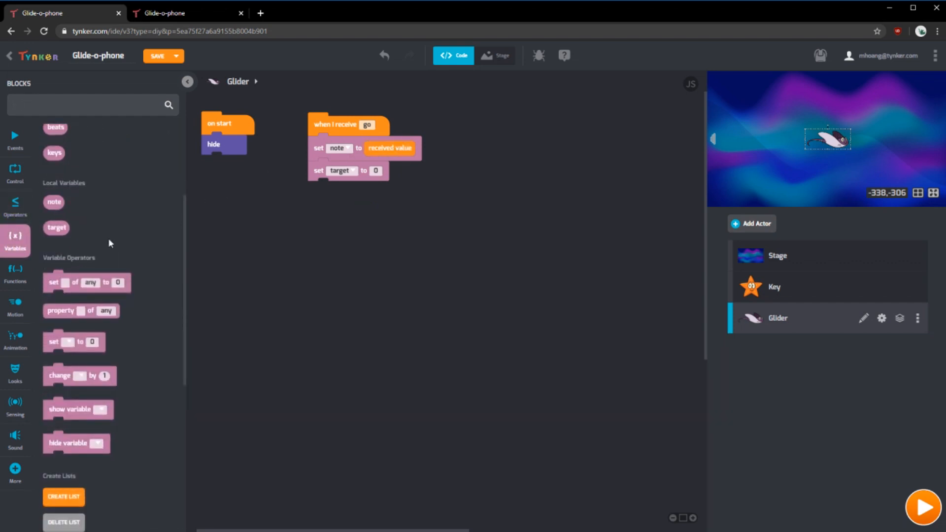
pyautogui.scroll(-3)
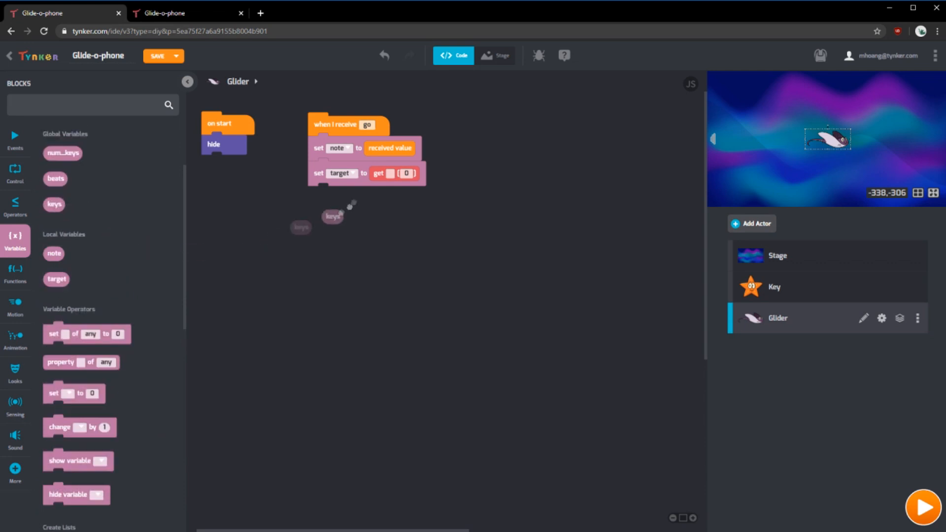
pyautogui.moveTo(331, 216); pyautogui.dragTo(397, 175)
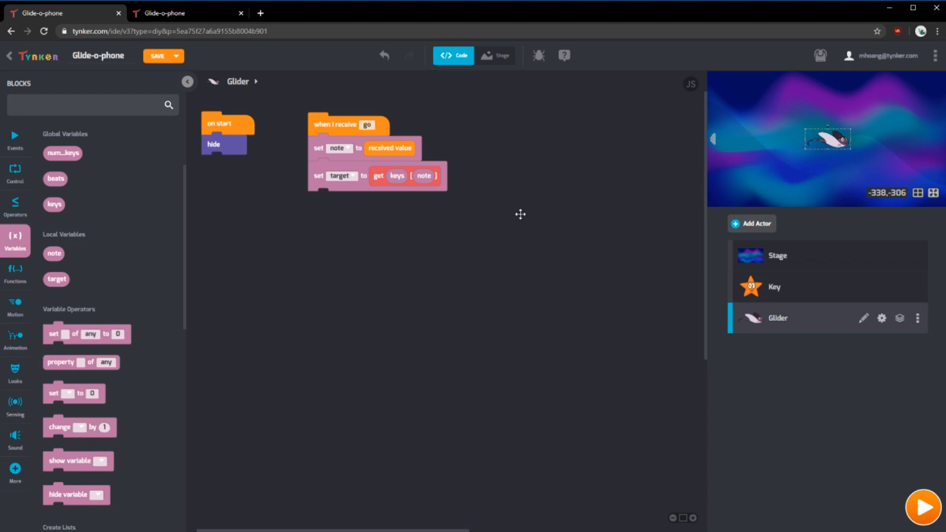
pyautogui.moveTo(437, 195)
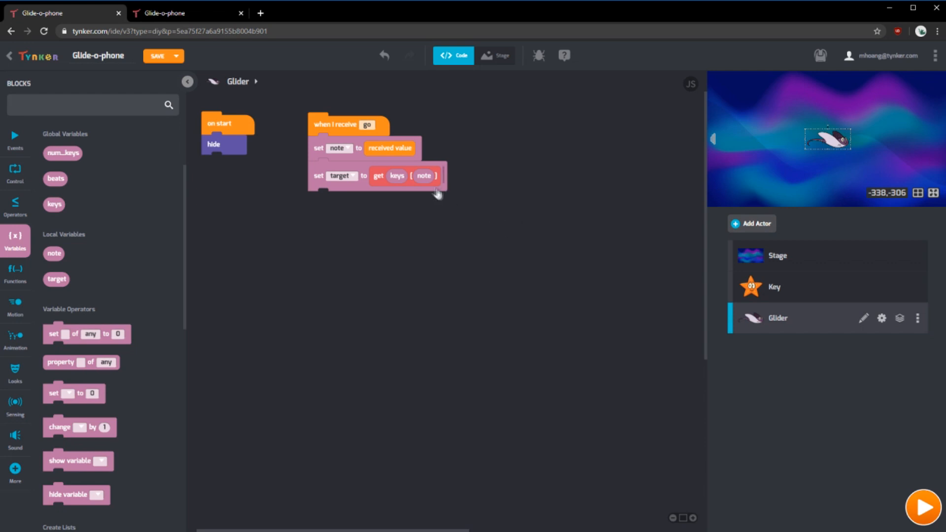
# Replace the keys index with a mod block computing note mod num_keys
pyautogui.click(16, 207)
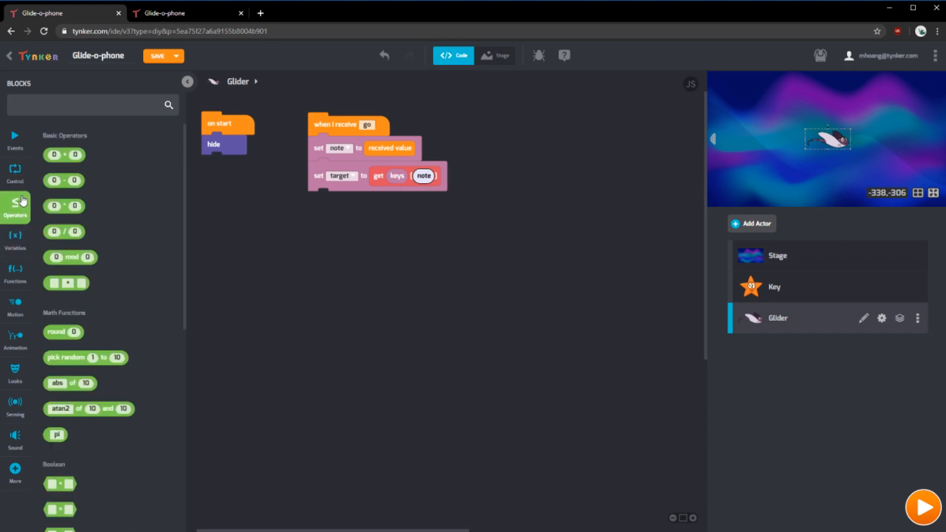
pyautogui.moveTo(70, 258); pyautogui.dragTo(430, 203)
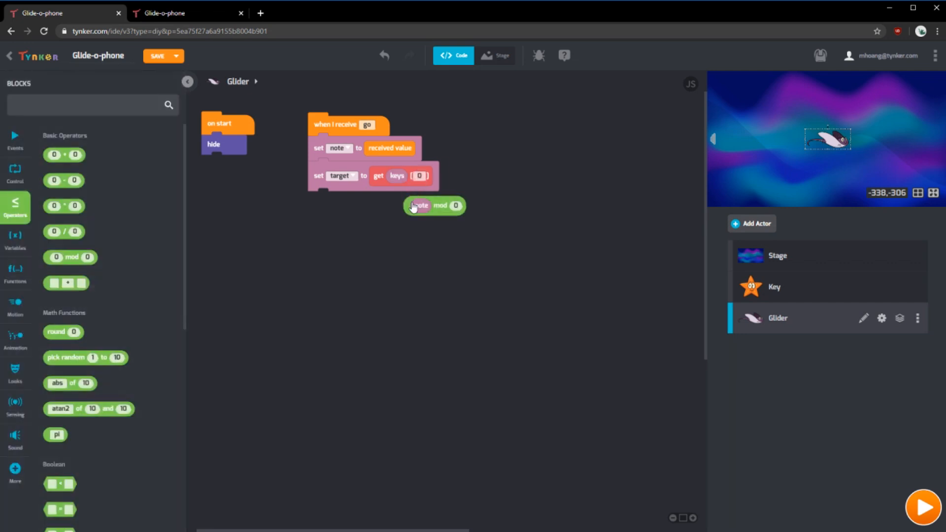
pyautogui.click(15, 238)
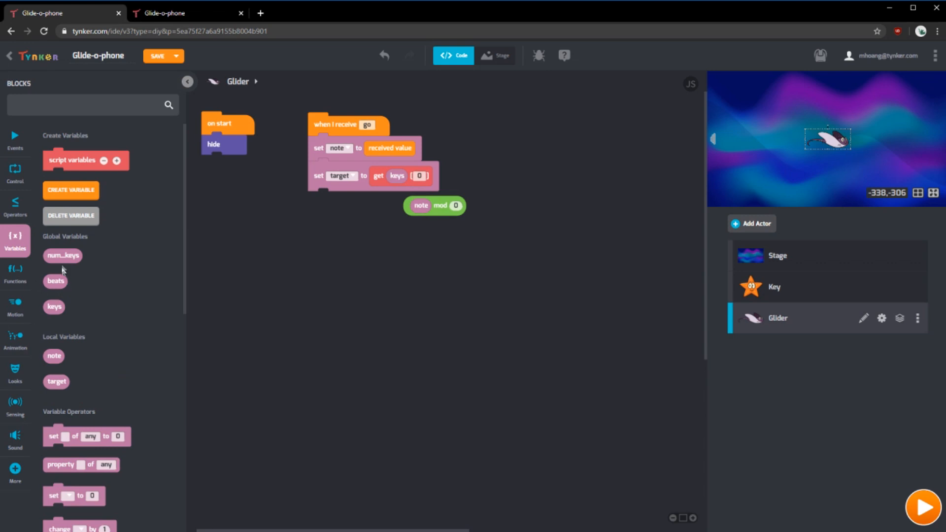
pyautogui.moveTo(434, 205); pyautogui.dragTo(463, 188)
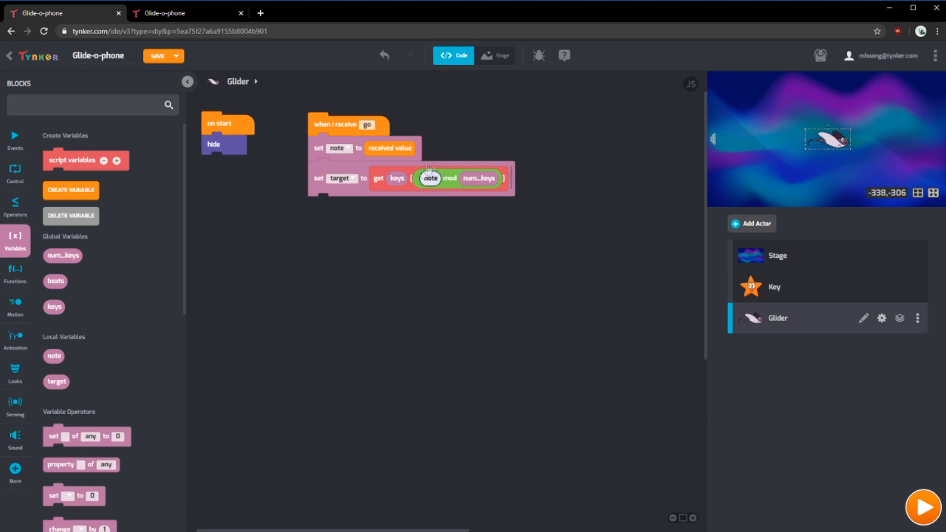
pyautogui.moveTo(483, 183)
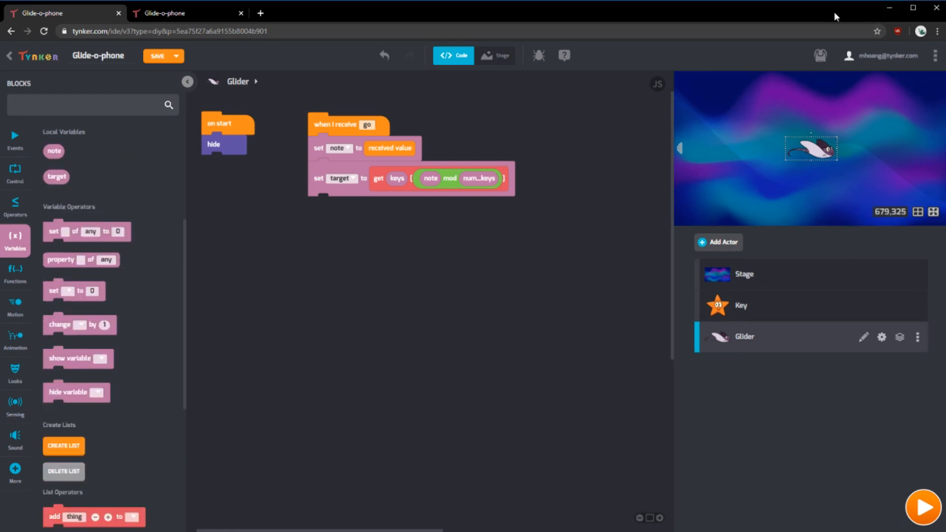
# Append 'create clone of self' to the go script and place a clone startup hat
pyautogui.write('clo')
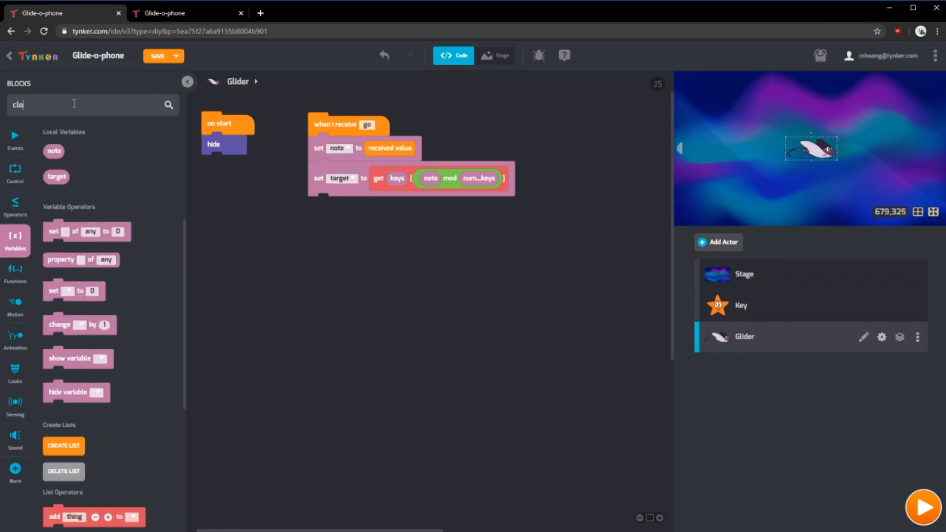
pyautogui.write('clone')
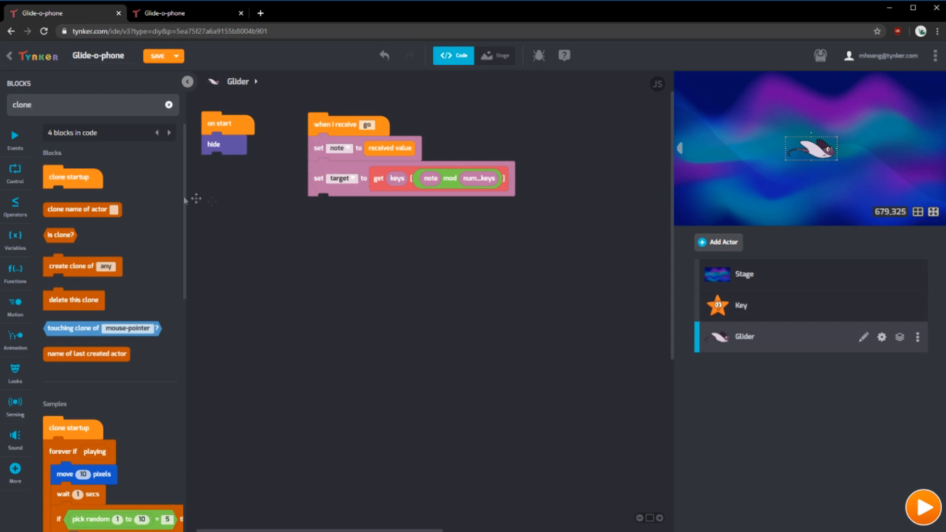
pyautogui.moveTo(83, 266); pyautogui.dragTo(347, 206)
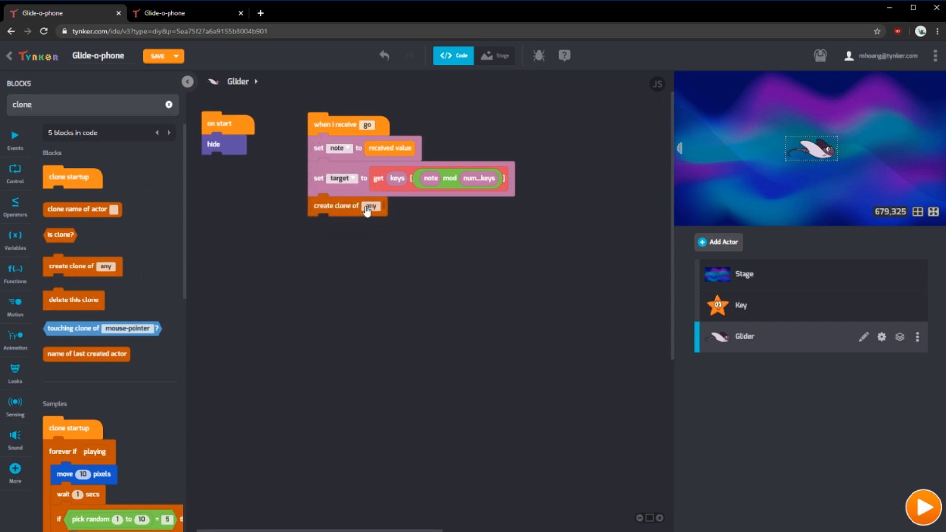
pyautogui.click(372, 206)
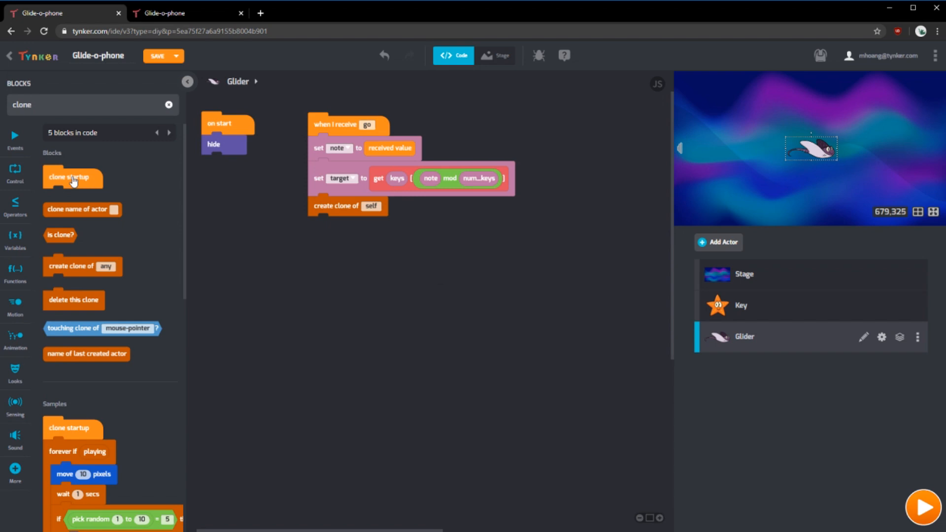
pyautogui.moveTo(73, 177); pyautogui.dragTo(236, 246)
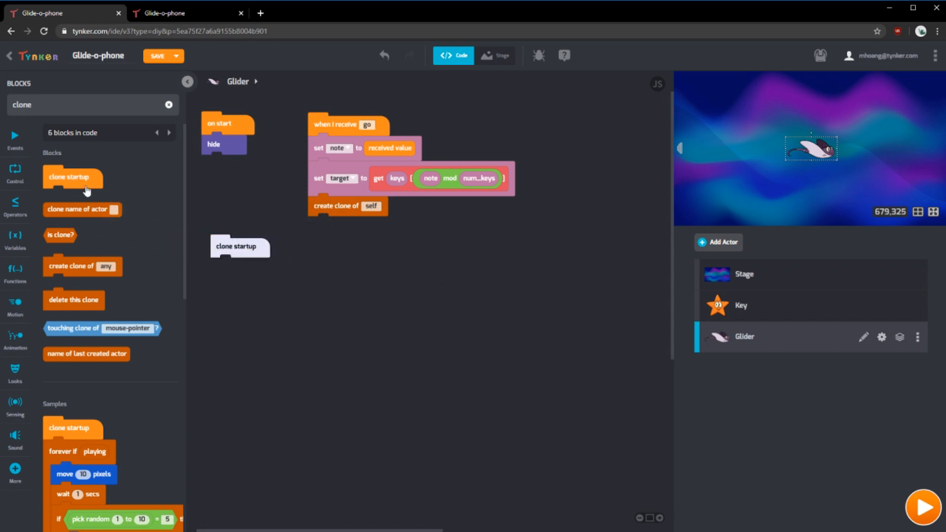
pyautogui.moveTo(671, 242)
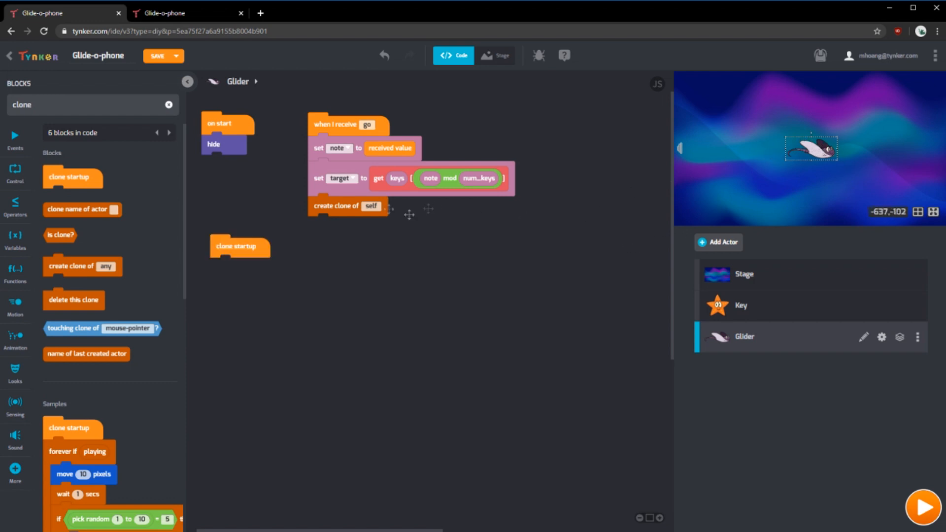
pyautogui.moveTo(823, 201)
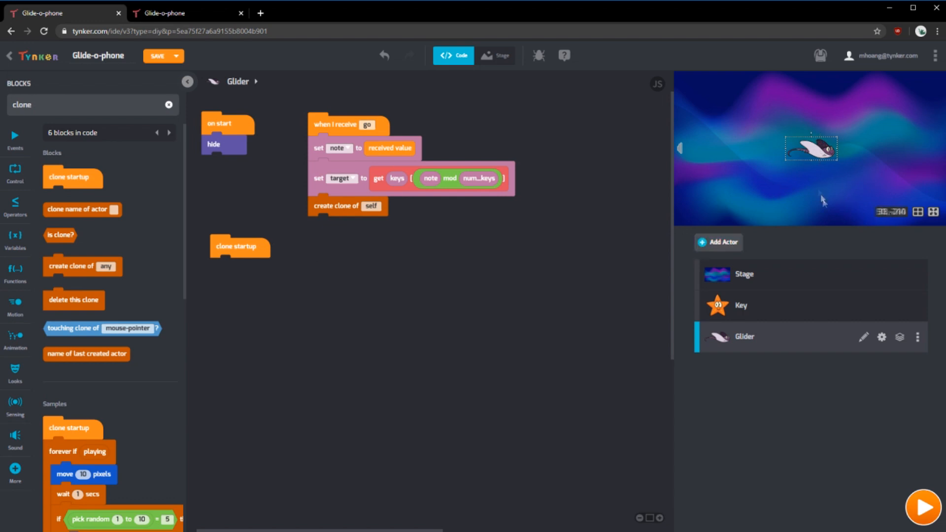
pyautogui.moveTo(841, 191)
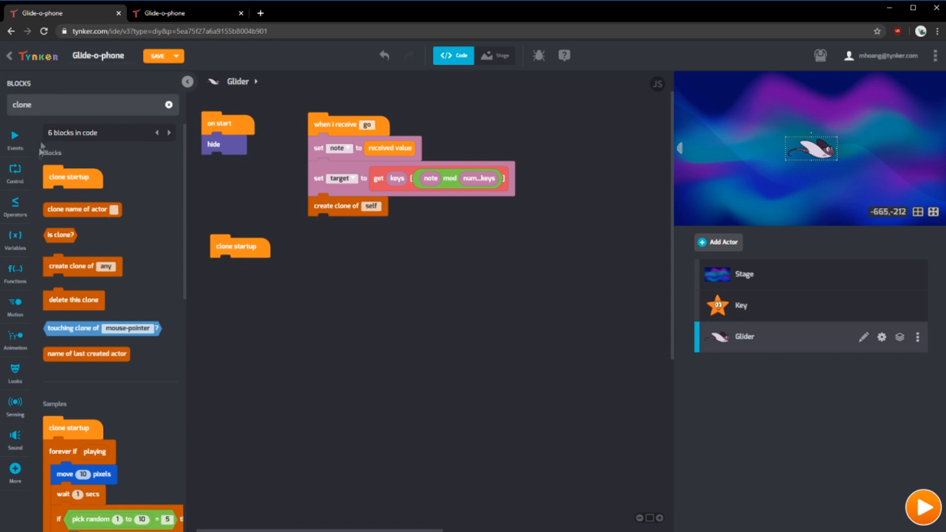
# Create and name a local variable for the clone startup script
pyautogui.click(15, 241)
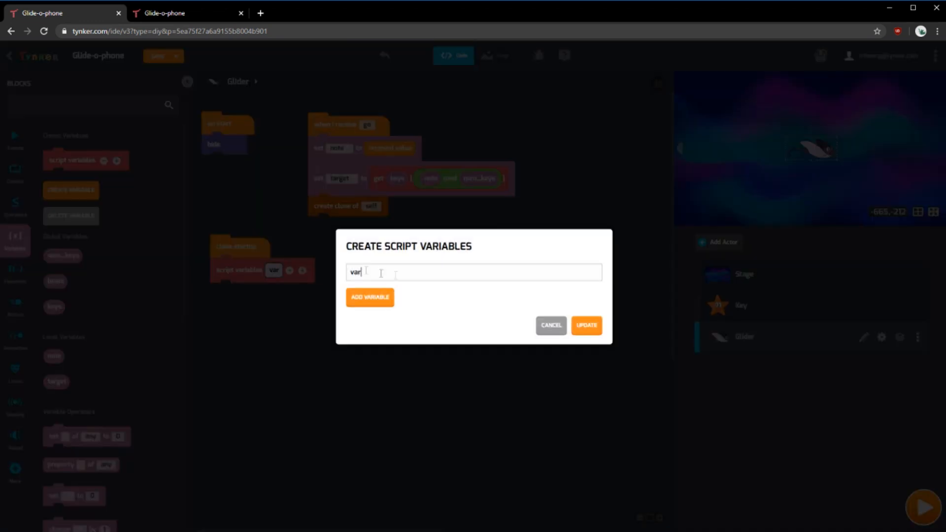
pyautogui.click(551, 325)
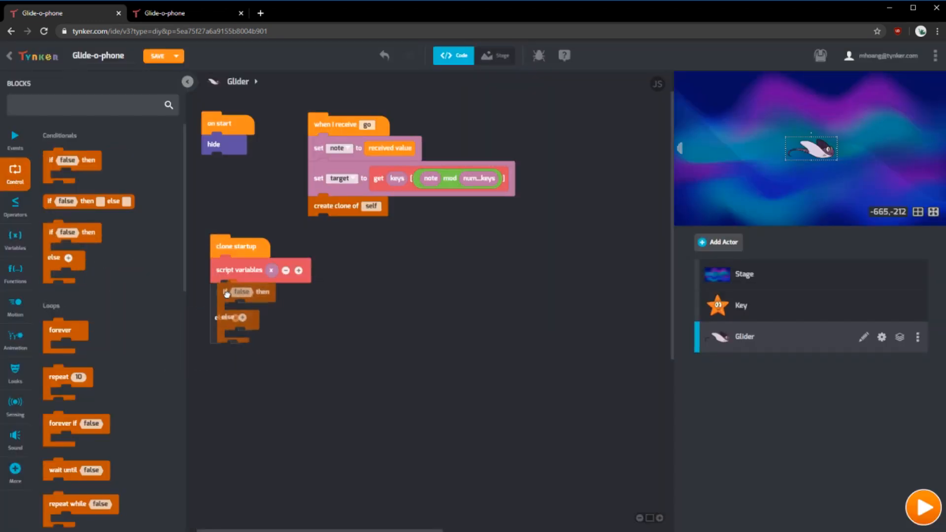
pyautogui.click(15, 238)
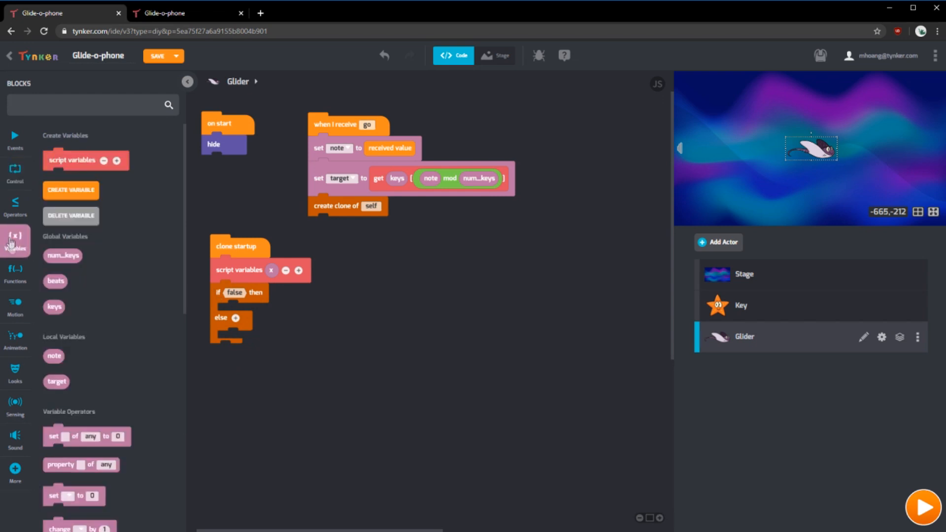
pyautogui.click(16, 206)
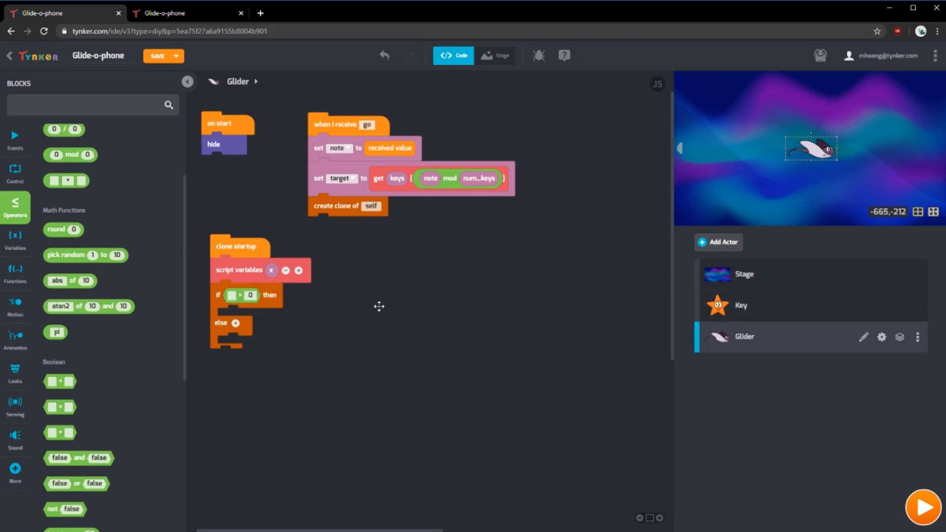
pyautogui.moveTo(476, 275)
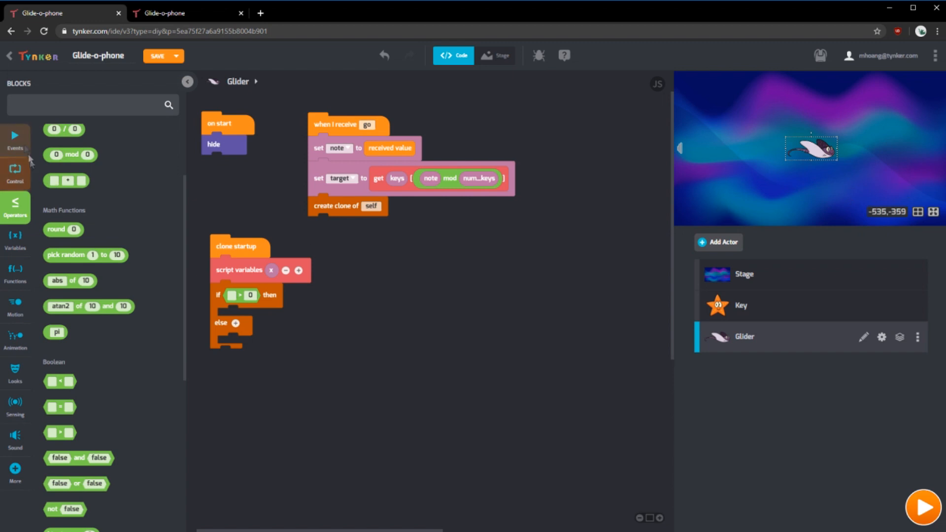
# Check target's x position > 0, setting x to screen left, else screen right
pyautogui.write('of')
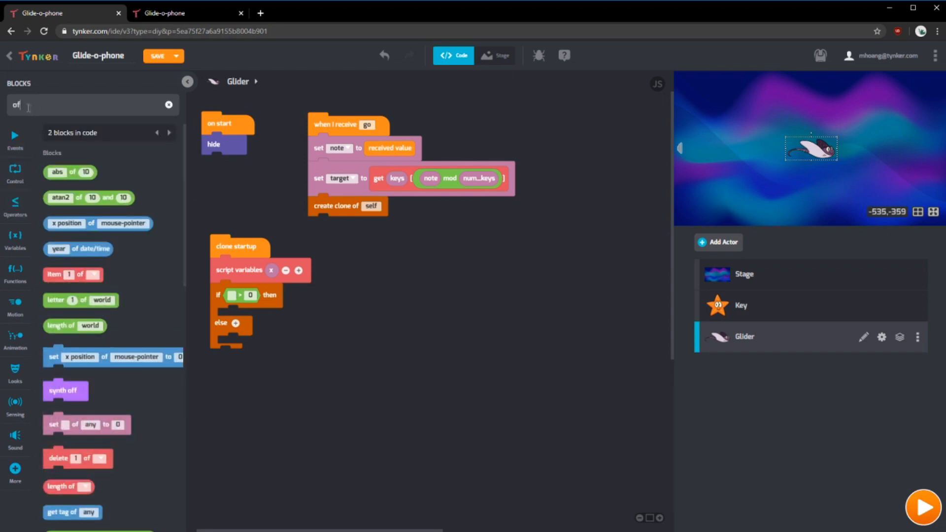
pyautogui.moveTo(98, 223); pyautogui.dragTo(233, 298)
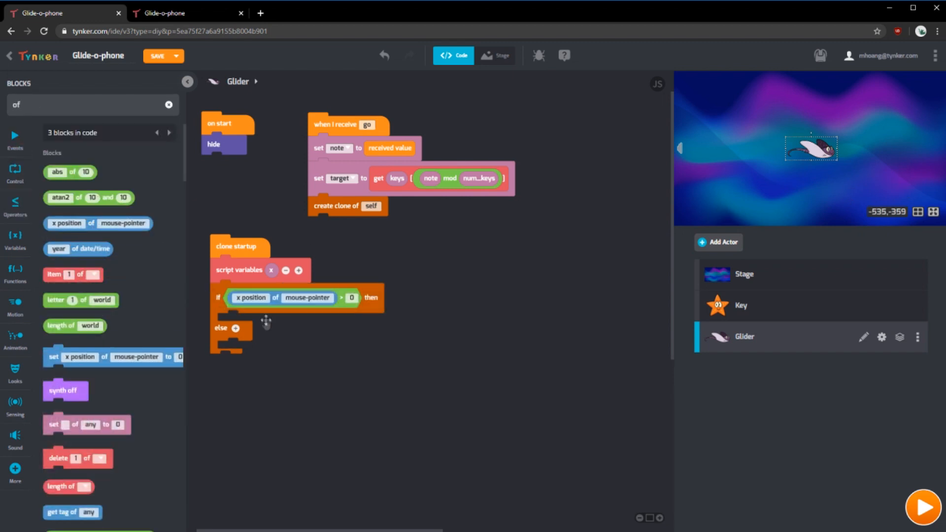
pyautogui.moveTo(257, 307)
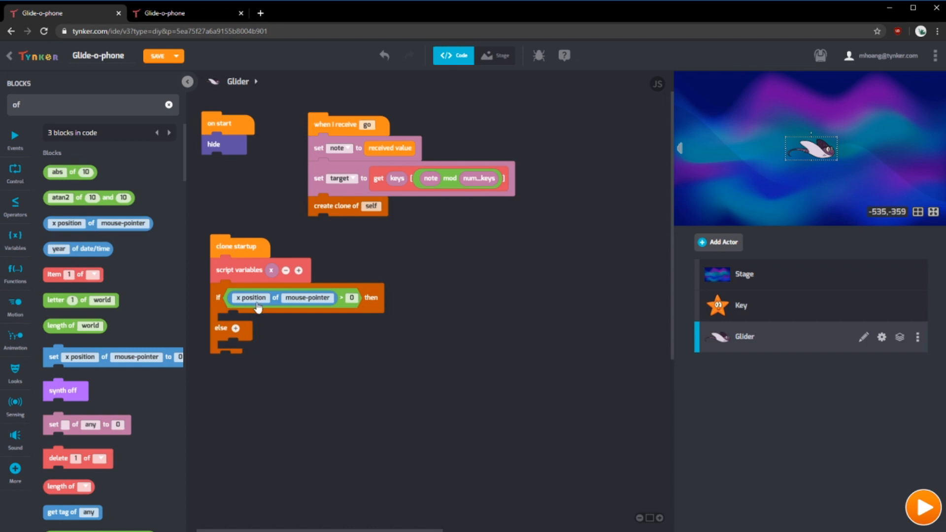
pyautogui.moveTo(302, 303)
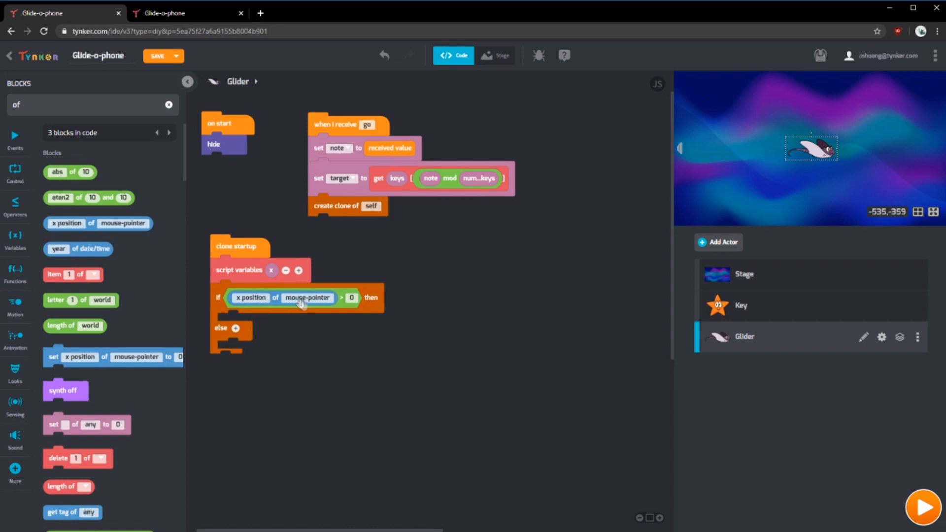
pyautogui.moveTo(290, 304)
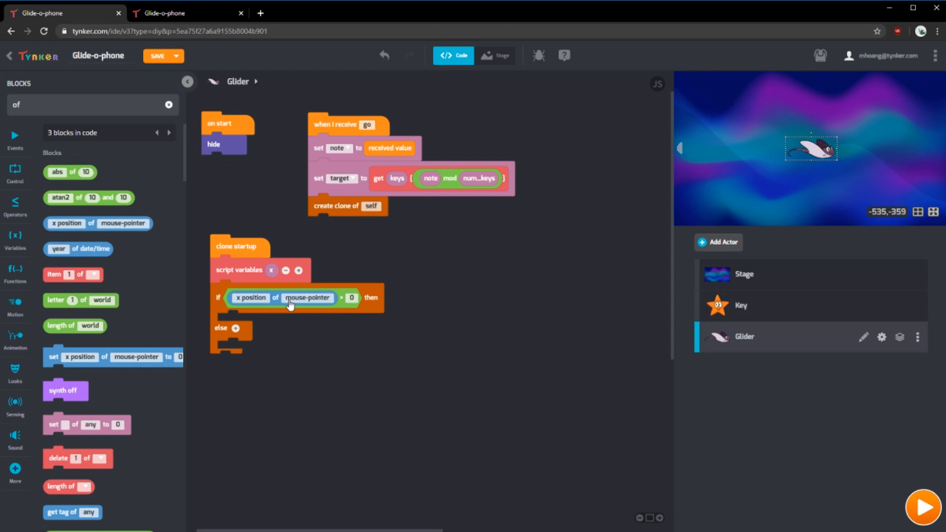
pyautogui.moveTo(17, 236)
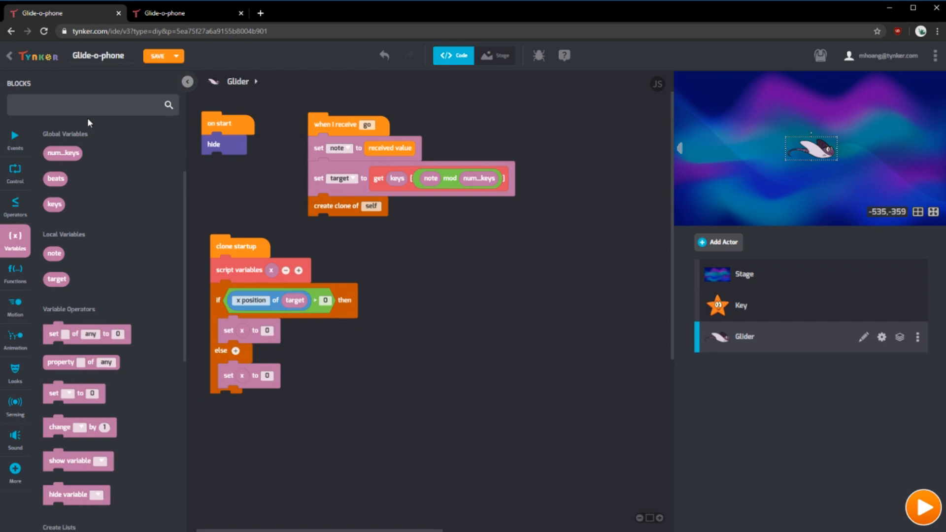
pyautogui.write('scre')
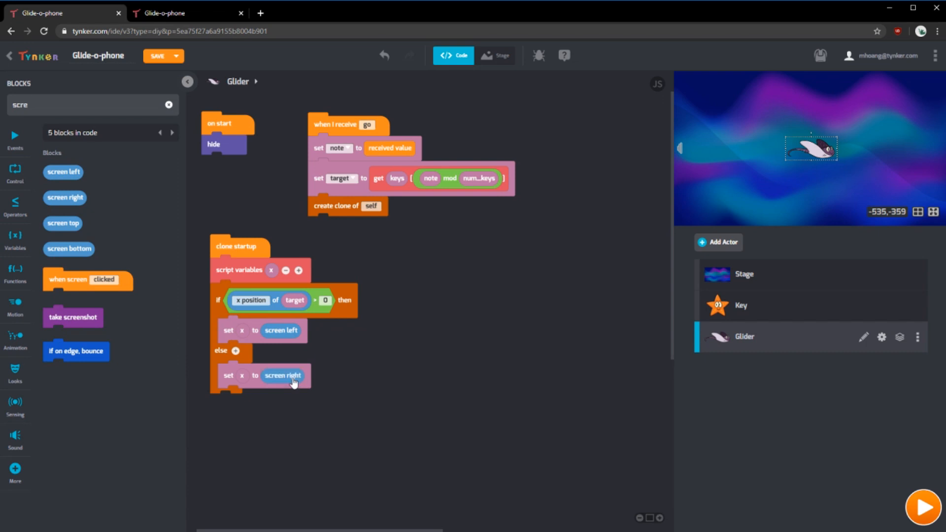
pyautogui.moveTo(381, 182)
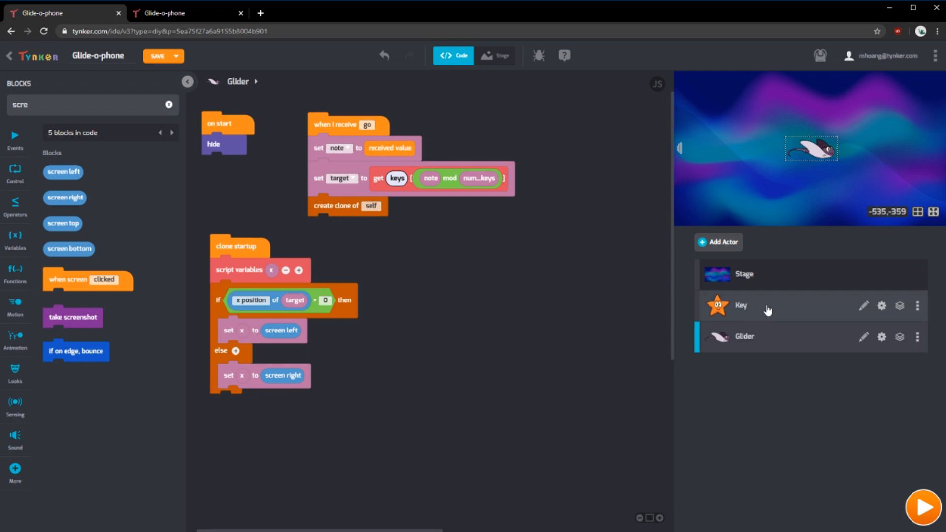
pyautogui.moveTo(770, 309)
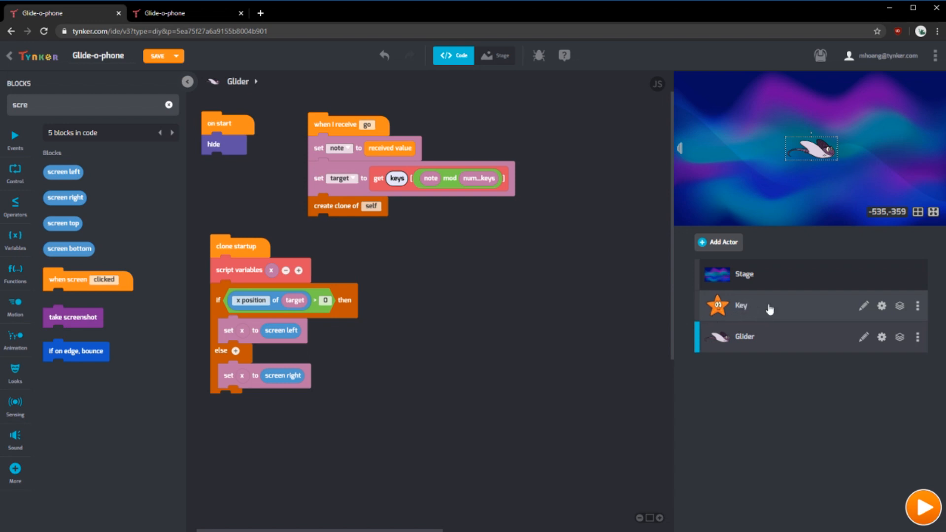
# In Key's clone startup, add 'my actor name' to keys, then reopen Glider
pyautogui.click(741, 306)
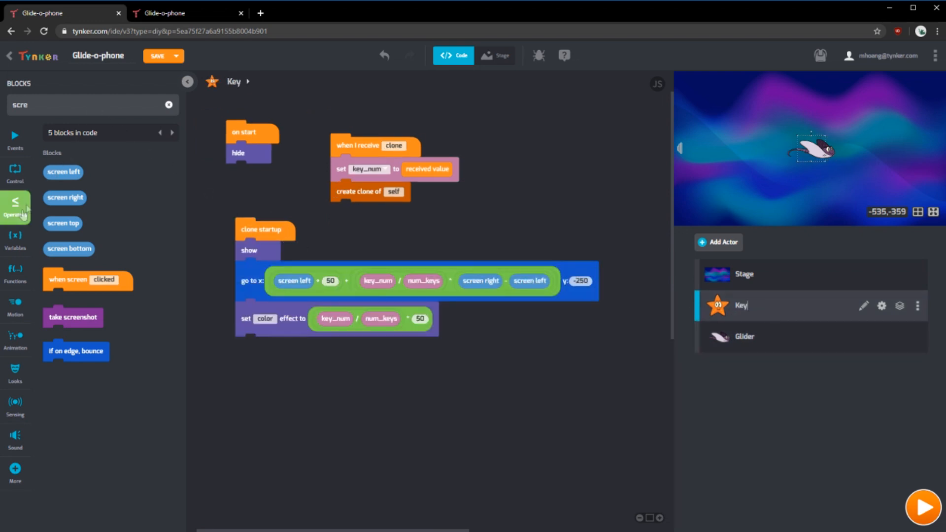
pyautogui.click(15, 241)
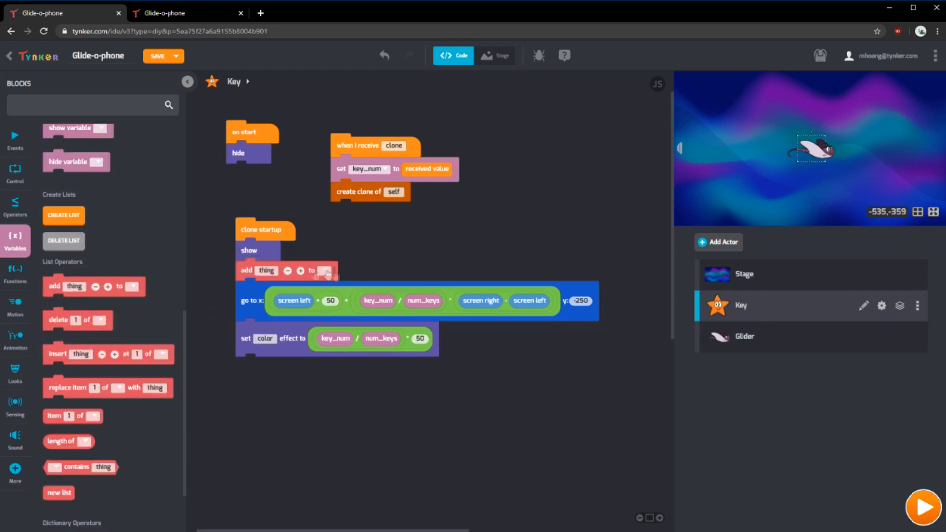
pyautogui.write('m')
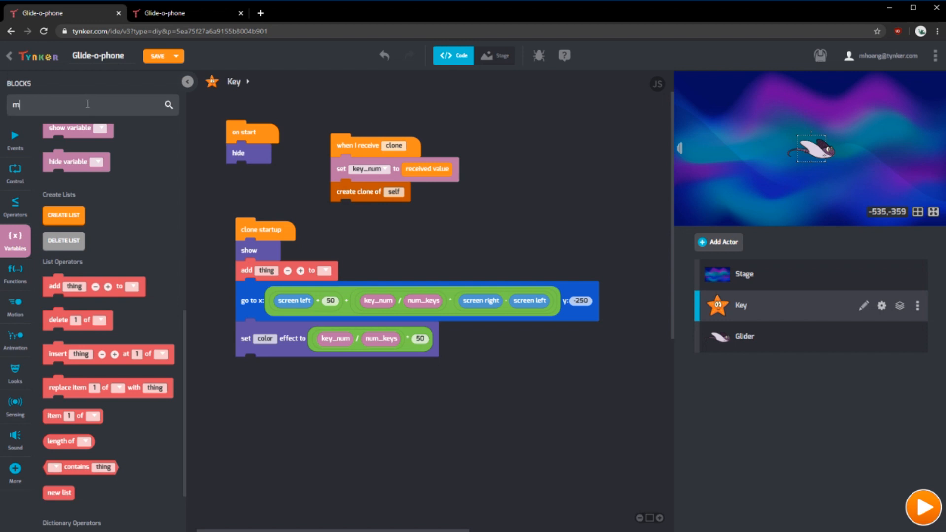
pyautogui.write('y ac')
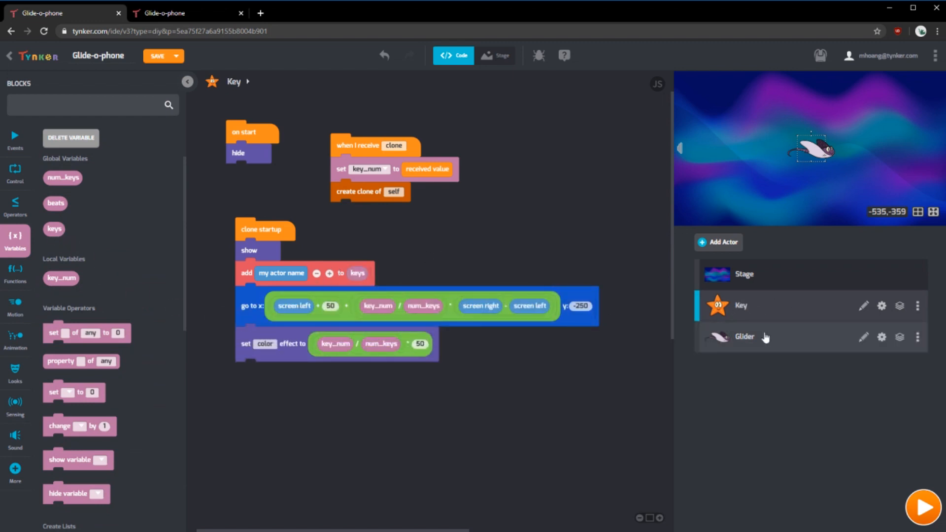
pyautogui.click(765, 337)
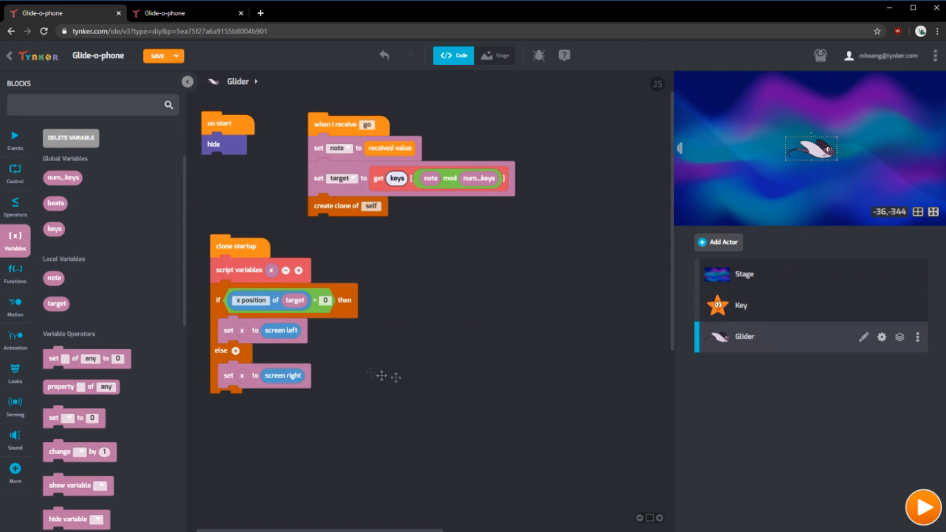
pyautogui.moveTo(614, 248)
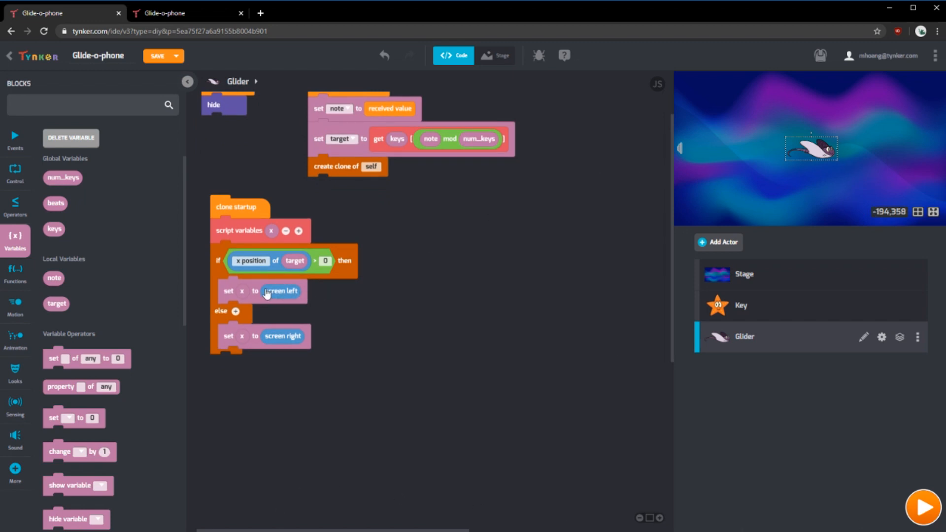
pyautogui.moveTo(283, 343)
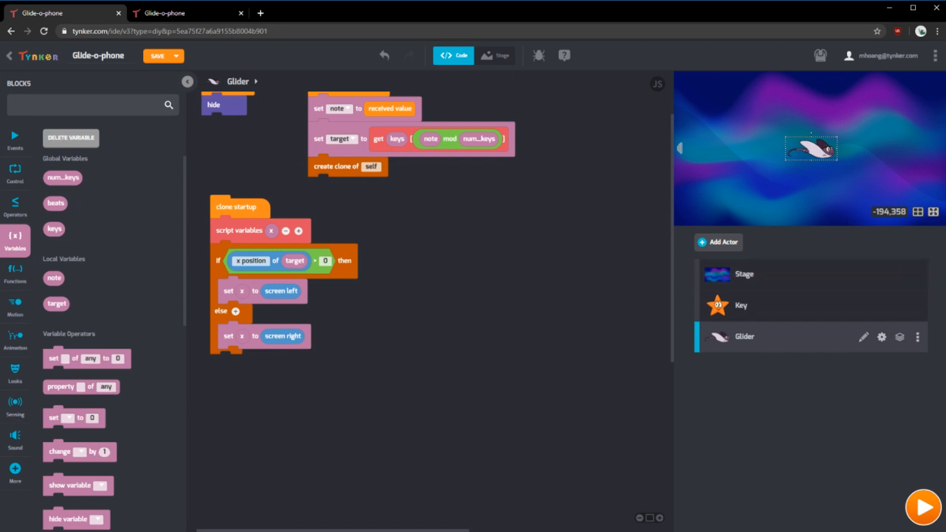
# Add 'go to x: x, y: pick random 0 to screen top' followed by 'show'
pyautogui.click(74, 105)
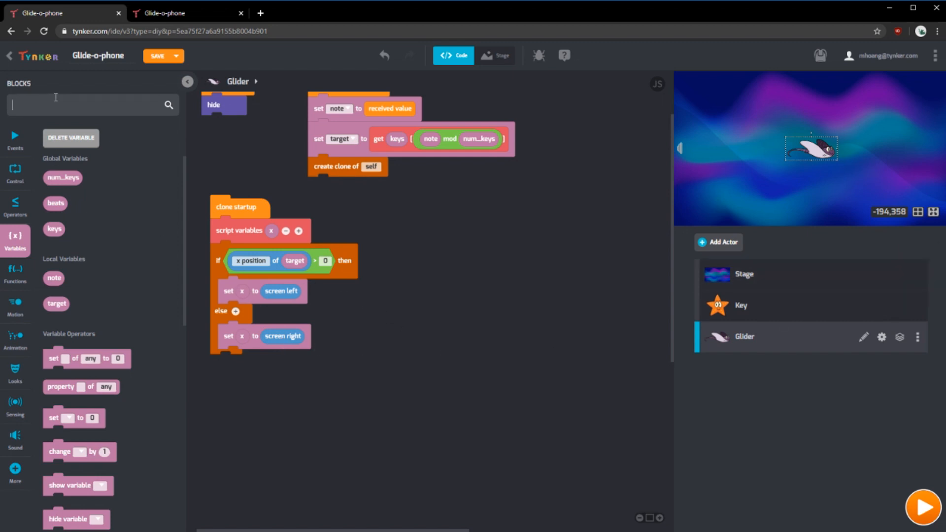
pyautogui.write('go')
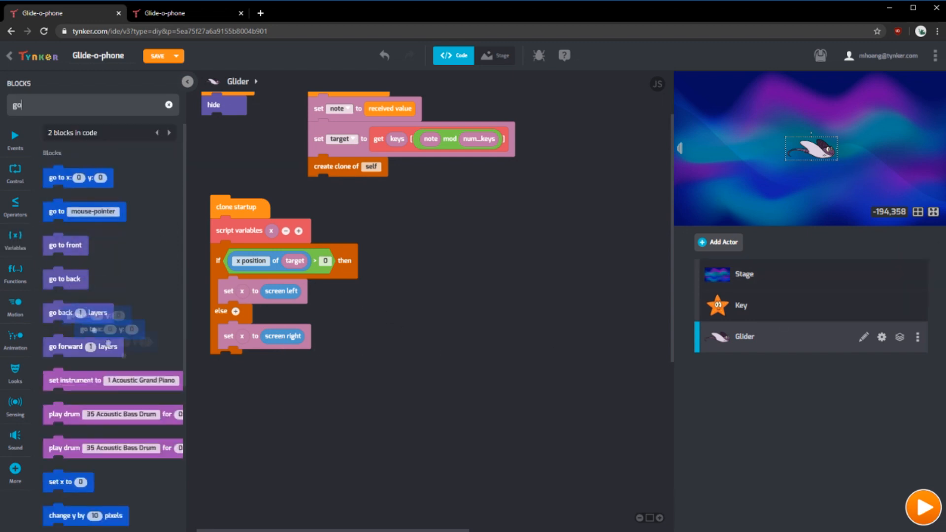
pyautogui.moveTo(78, 177); pyautogui.dragTo(244, 372)
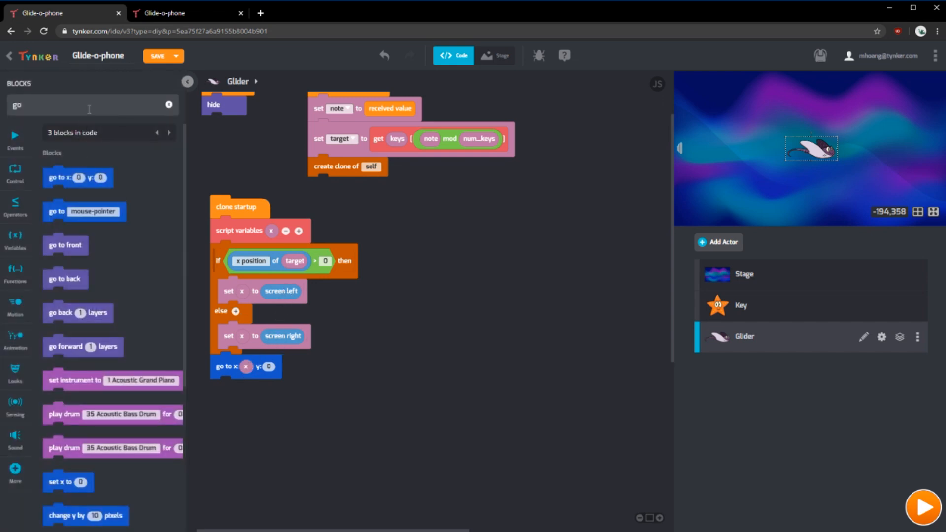
pyautogui.write('random')
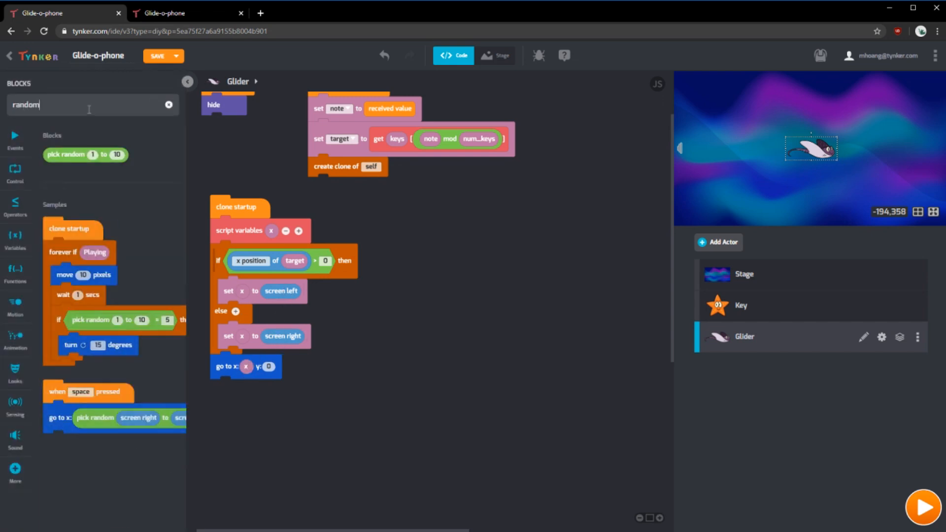
pyautogui.moveTo(86, 154); pyautogui.dragTo(296, 372)
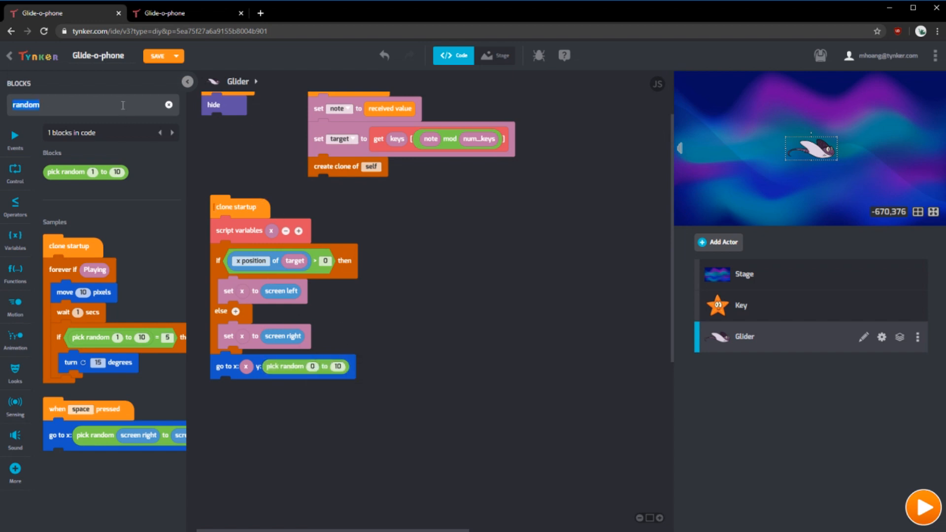
pyautogui.write('scree')
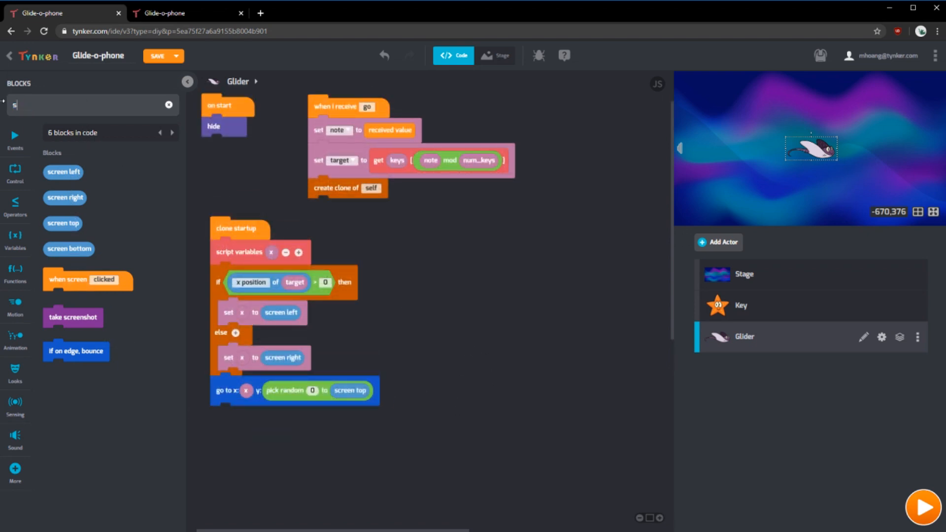
pyautogui.write('how')
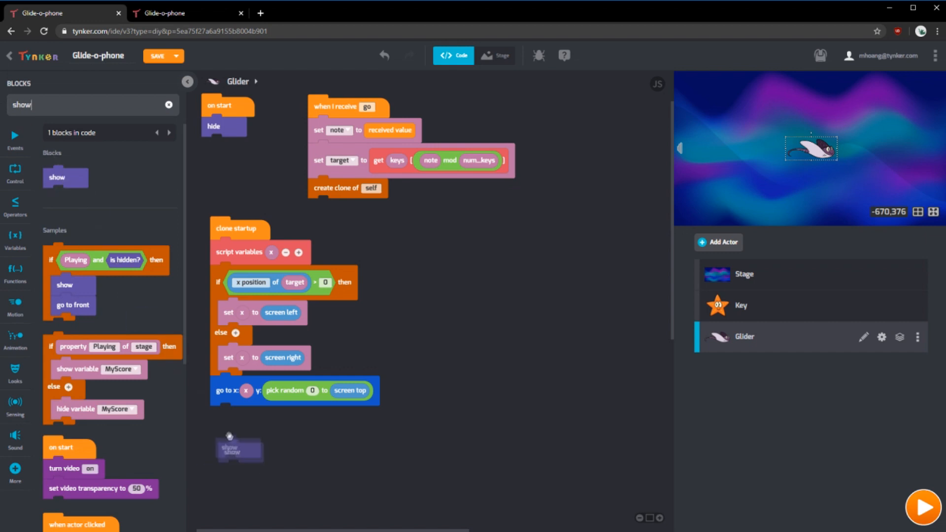
pyautogui.moveTo(228, 436); pyautogui.dragTo(223, 415)
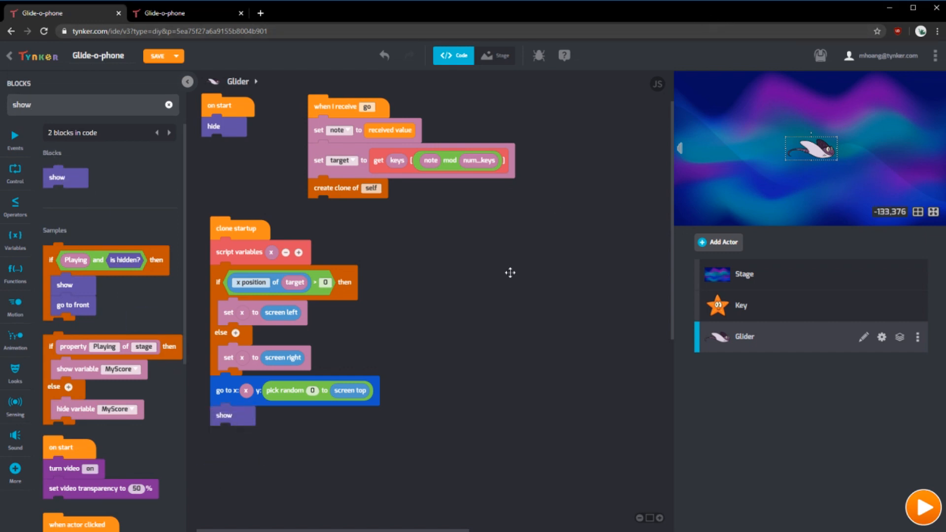
pyautogui.moveTo(768, 171)
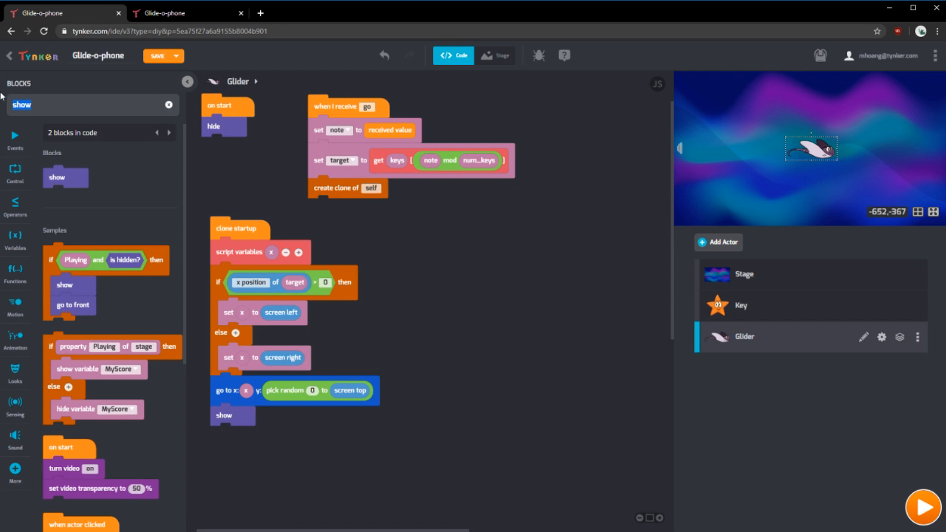
# Add a set rotation style block before show and set it to left-right
pyautogui.write('set rota')
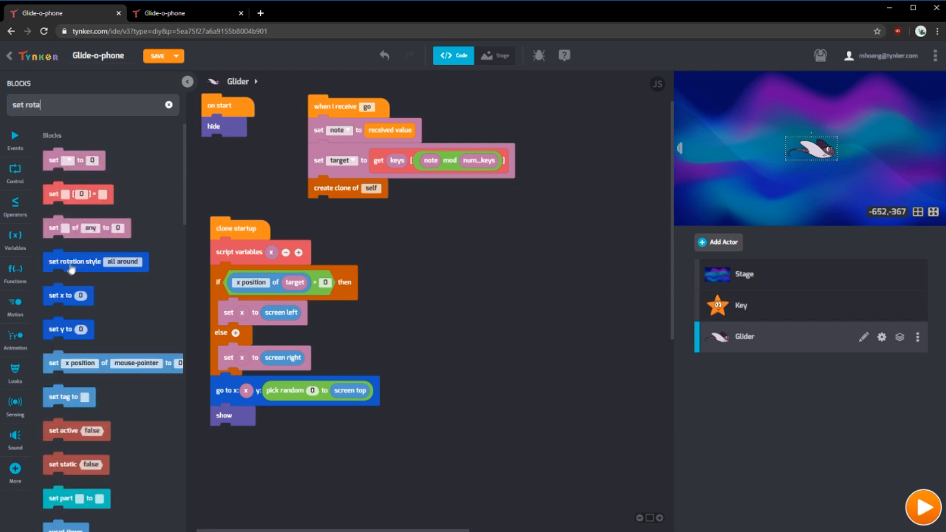
pyautogui.moveTo(95, 261); pyautogui.dragTo(263, 415)
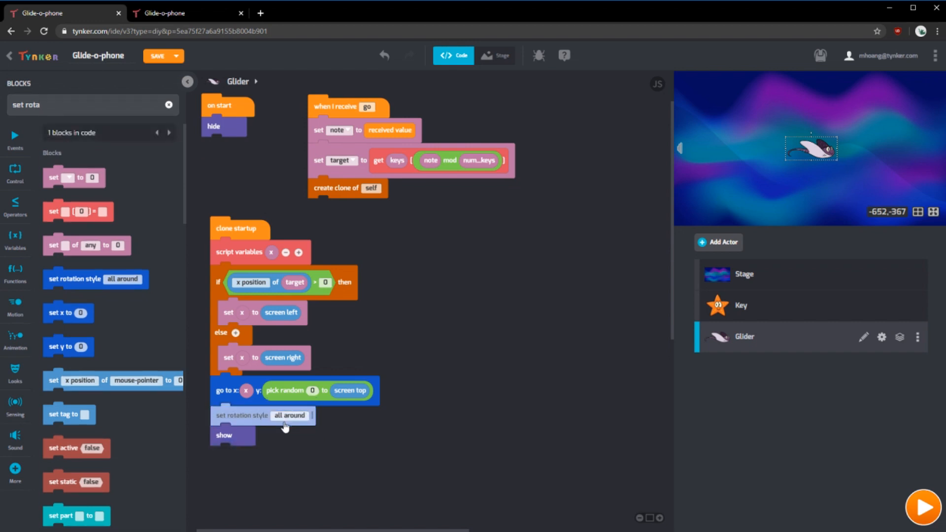
pyautogui.click(289, 416)
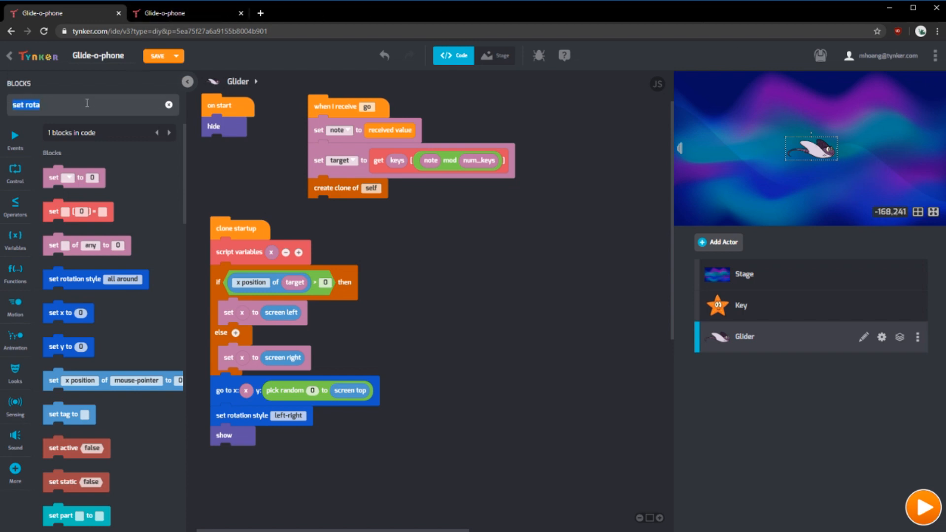
# Add 'point towards target' to the clone startup script above show
pyautogui.write('point')
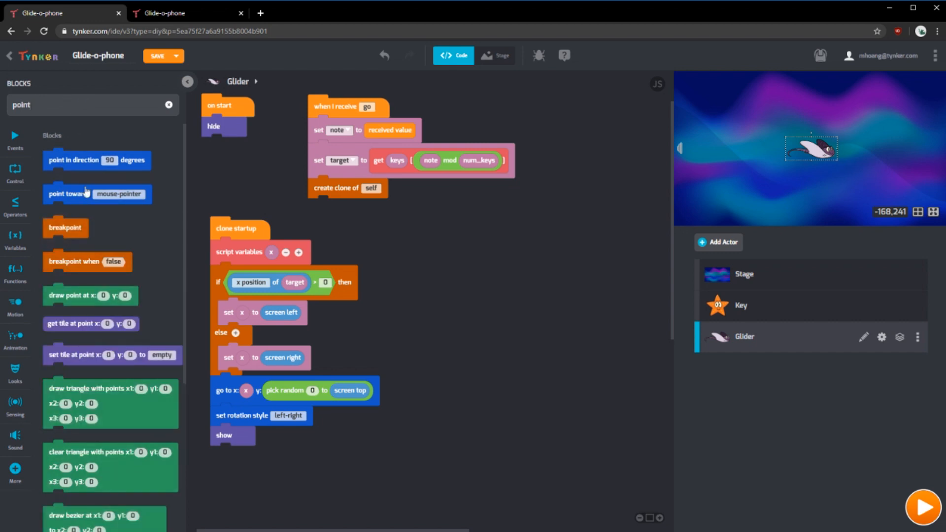
pyautogui.moveTo(97, 194); pyautogui.dragTo(264, 435)
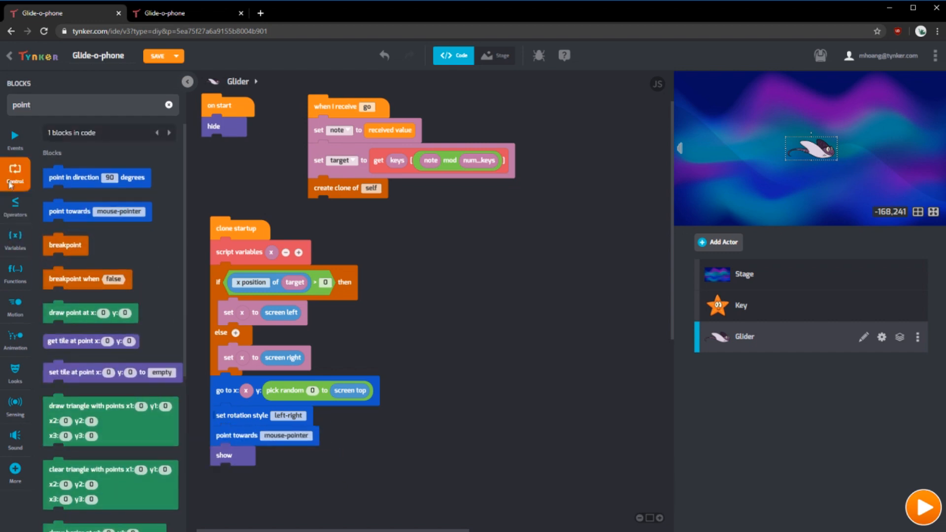
pyautogui.click(16, 205)
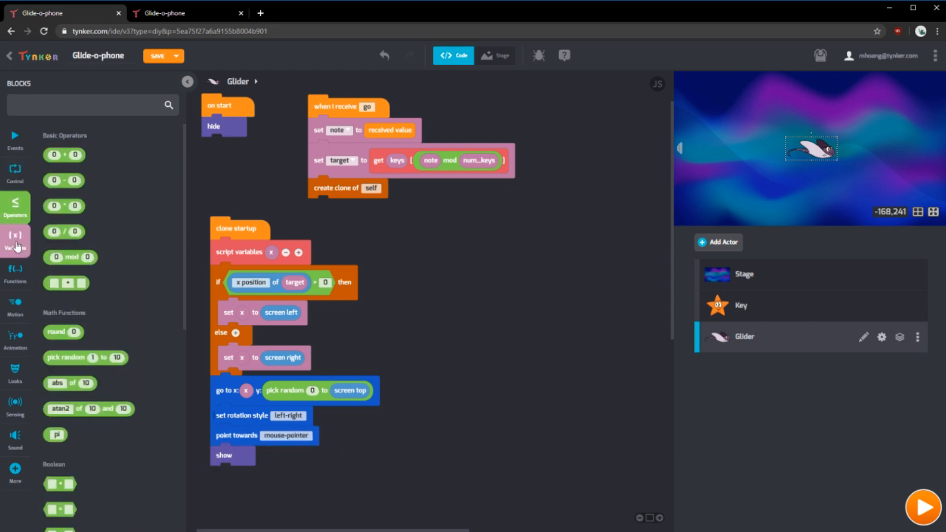
pyautogui.click(15, 241)
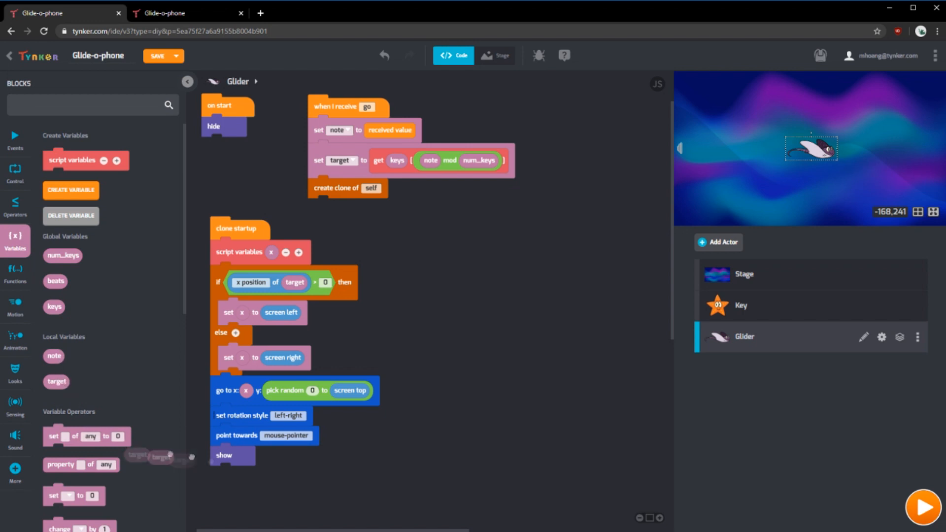
pyautogui.moveTo(154, 458); pyautogui.dragTo(285, 435)
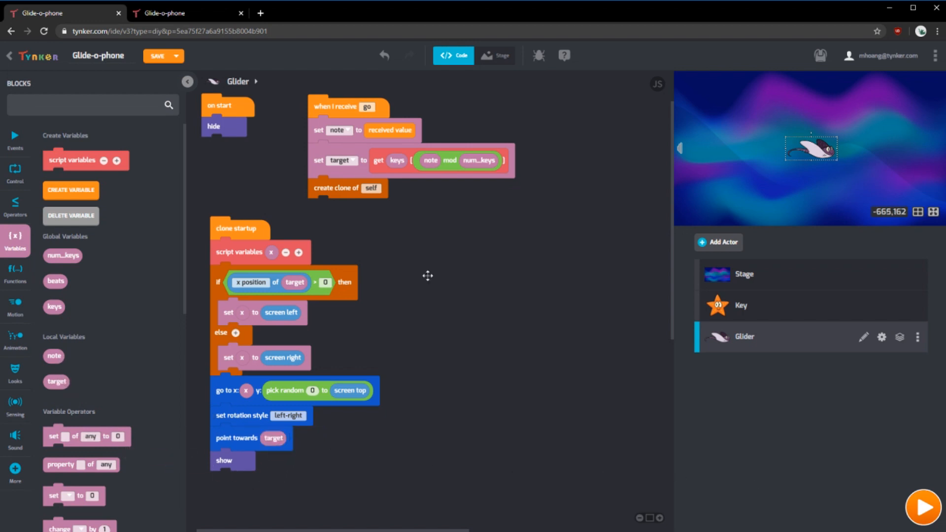
pyautogui.moveTo(673, 341)
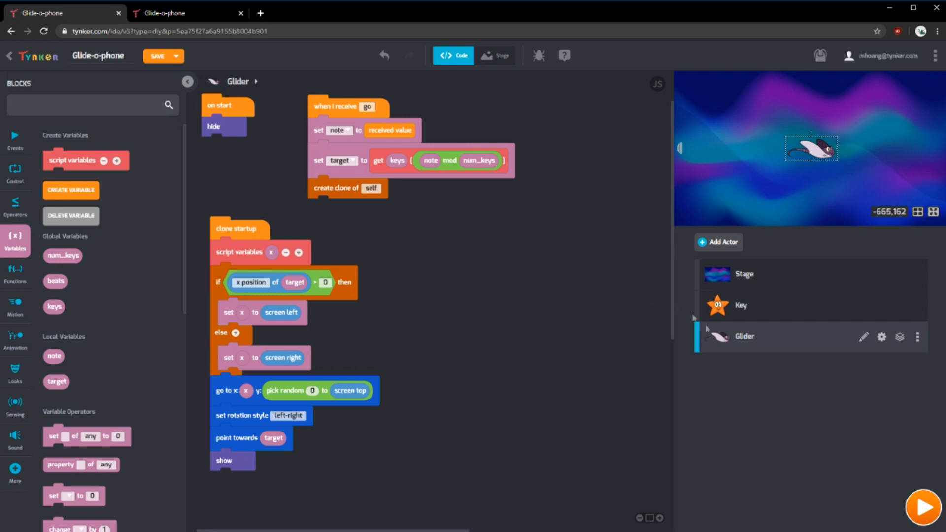
# On the Stage, make the second send message block send 'go' to Glider instead of Key
pyautogui.click(744, 274)
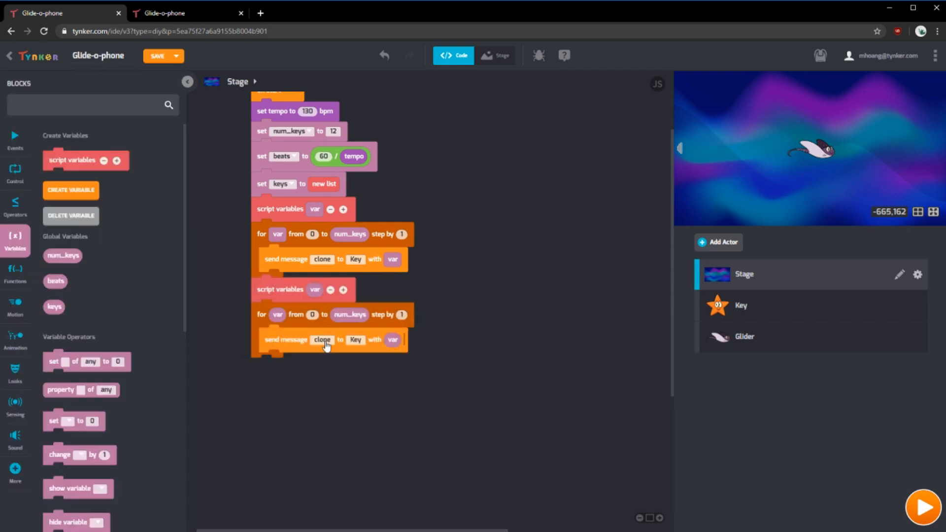
pyautogui.click(348, 340)
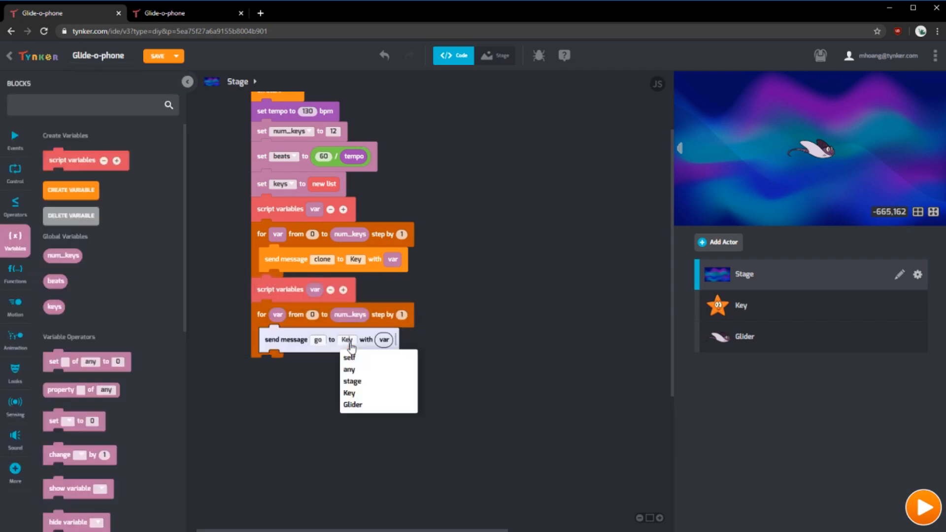
pyautogui.click(352, 404)
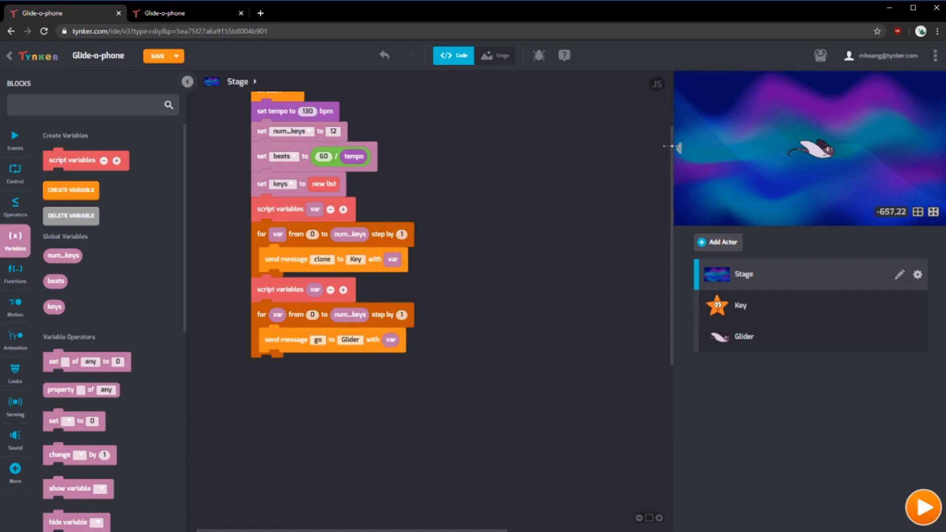
pyautogui.click(924, 511)
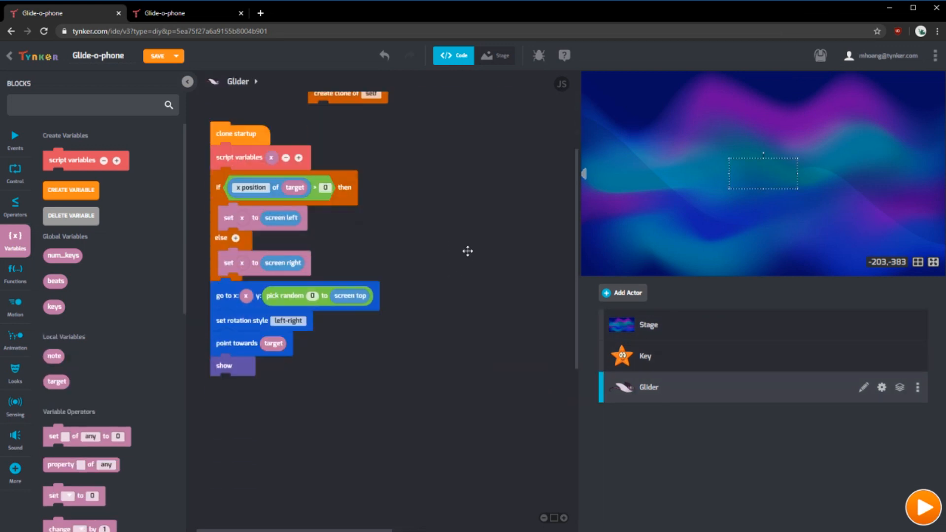
# Add a glide block to the target's x/y position lasting 2 × beats seconds
pyautogui.click(89, 105)
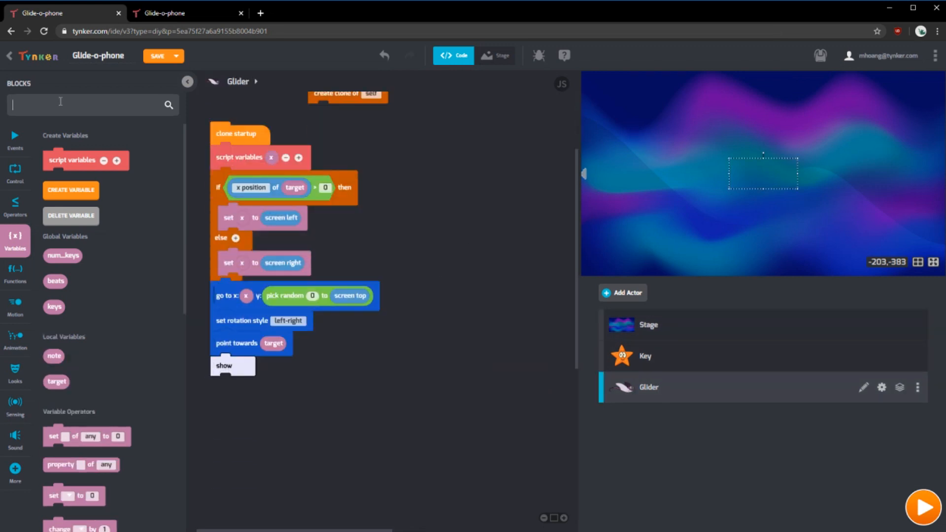
pyautogui.write('glide')
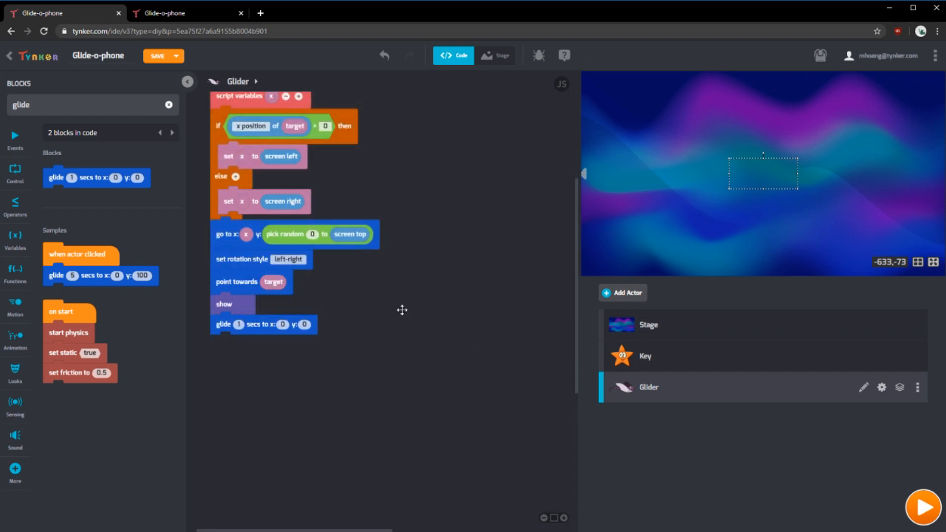
pyautogui.moveTo(151, 236)
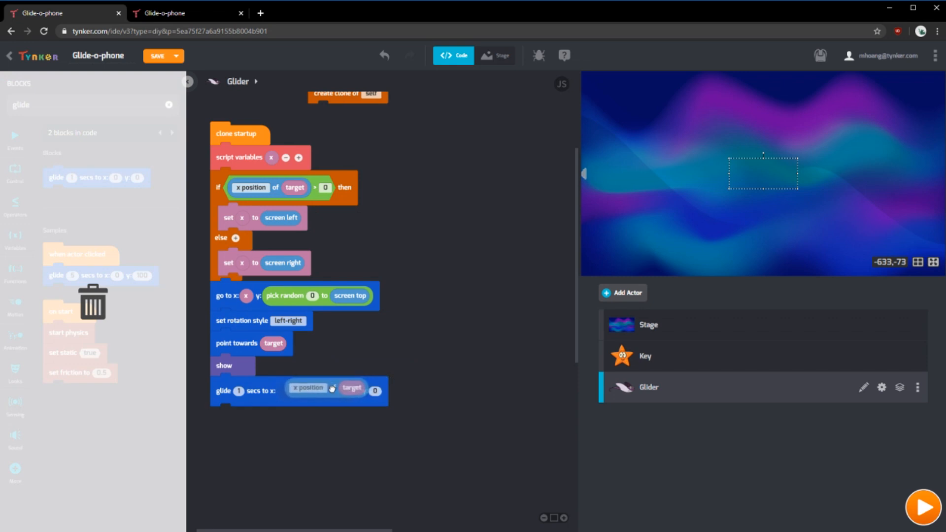
pyautogui.moveTo(326, 387); pyautogui.dragTo(416, 390)
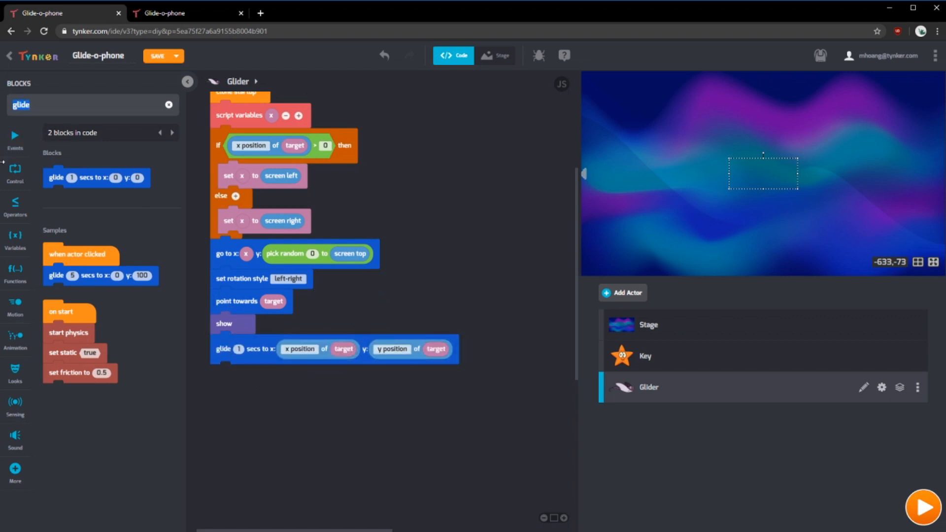
pyautogui.click(16, 203)
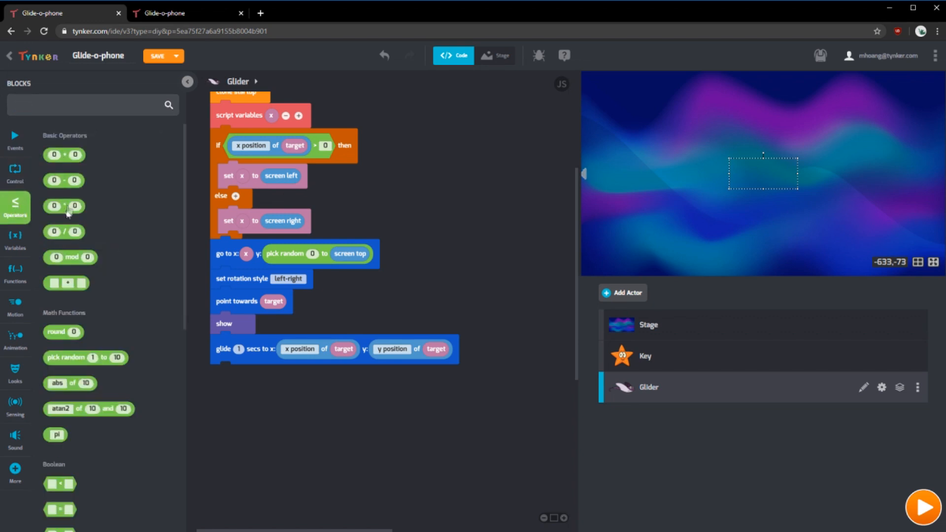
pyautogui.click(238, 349)
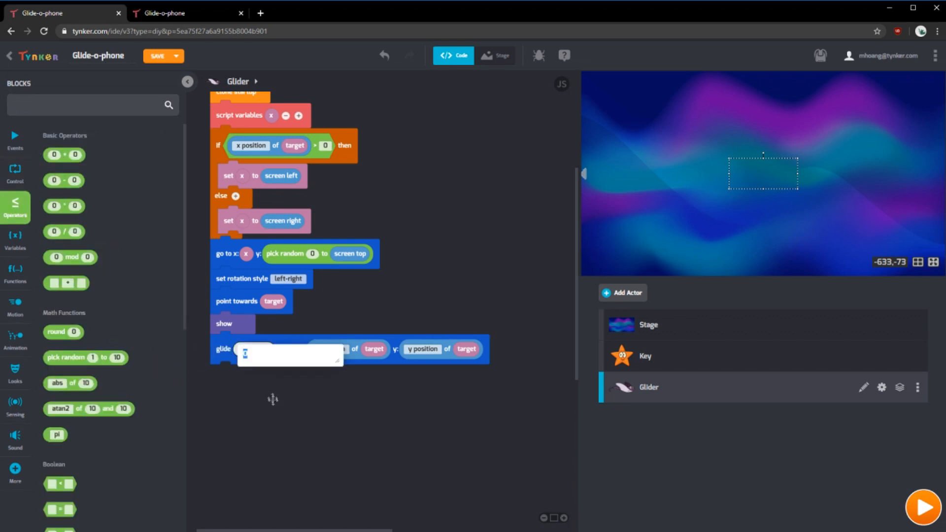
pyautogui.click(15, 239)
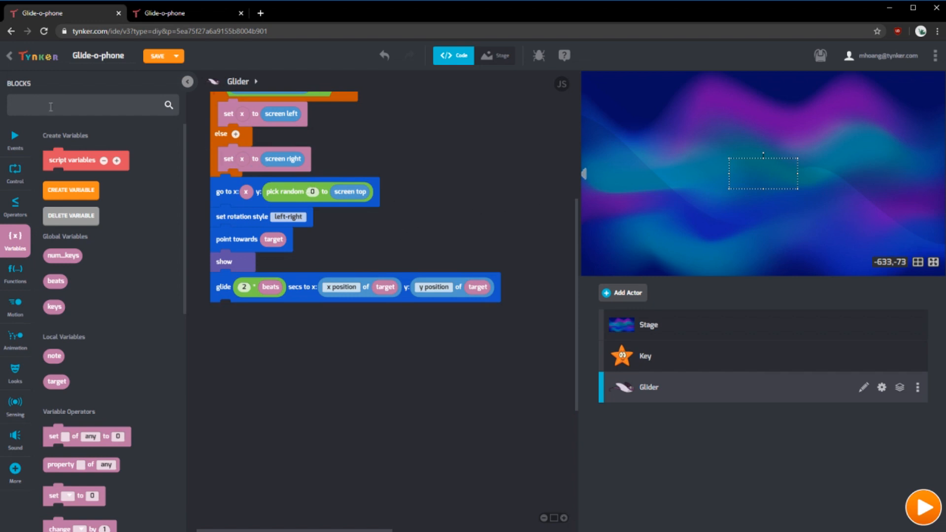
# Add play note for 0.5 beats and delete this clone, then run the project
pyautogui.write('play')
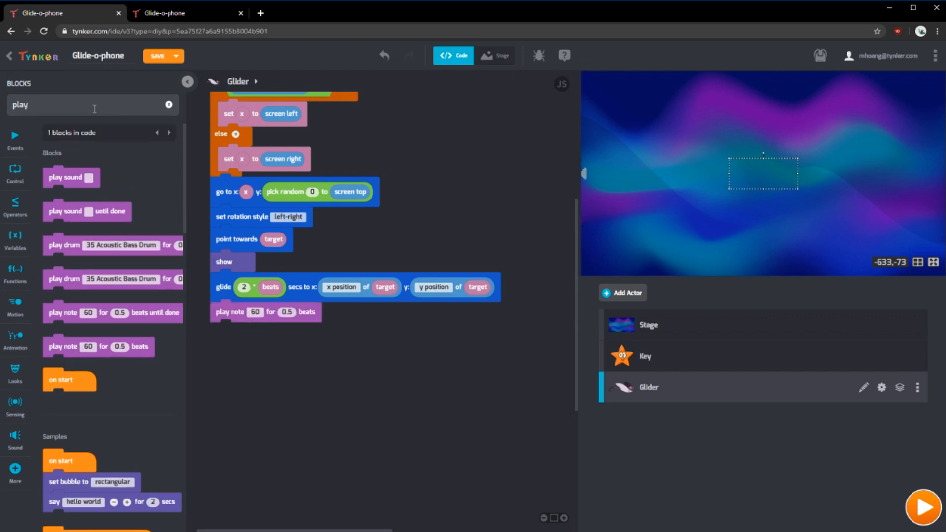
pyautogui.click(15, 240)
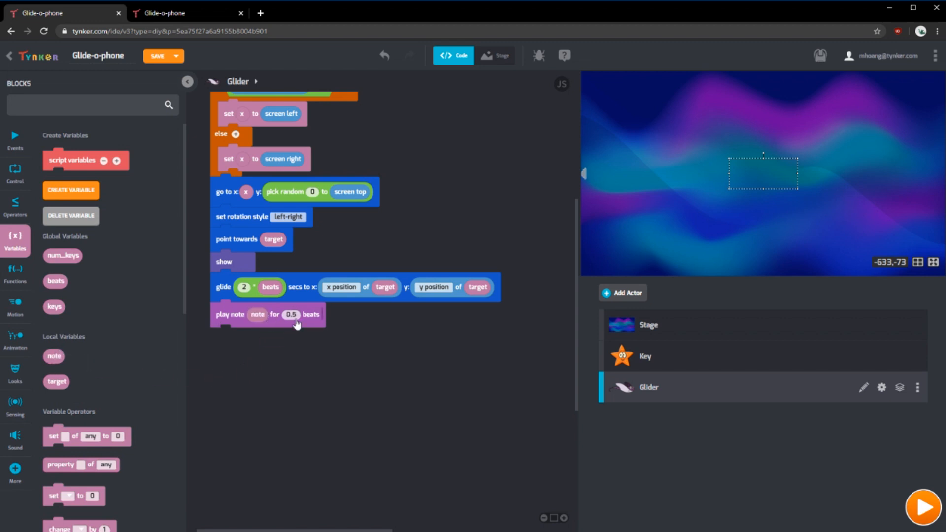
pyautogui.write('d')
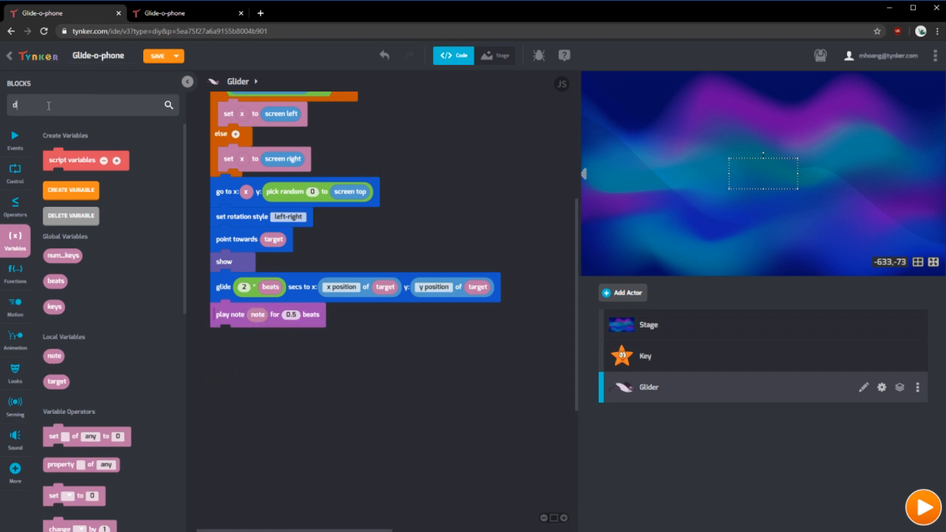
pyautogui.write('delete')
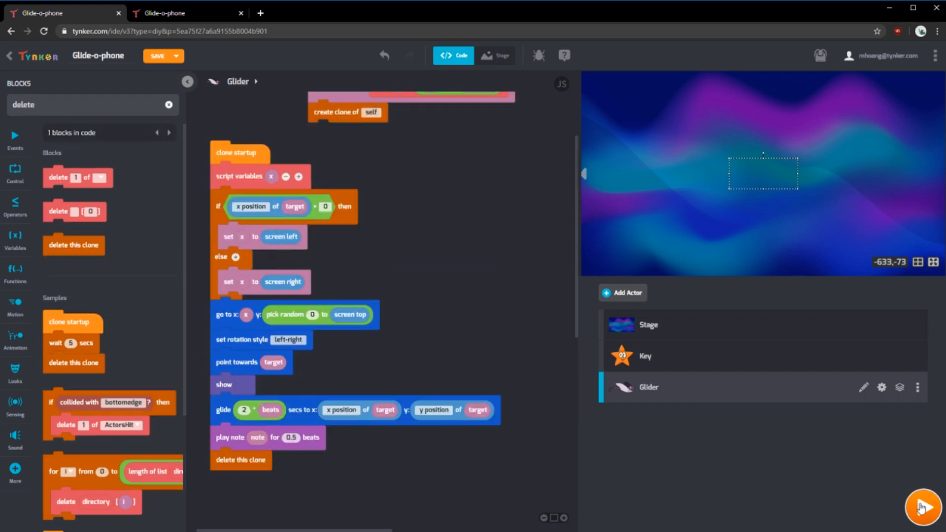
pyautogui.click(923, 514)
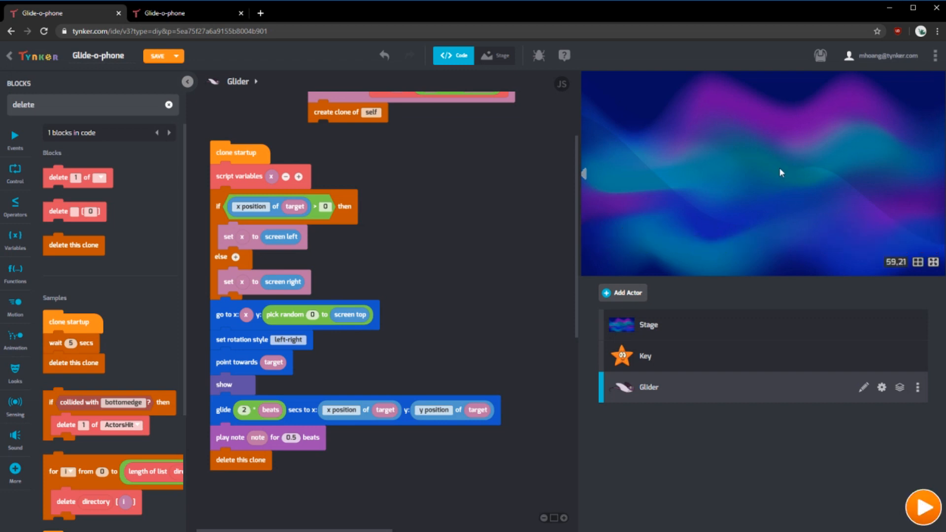
pyautogui.moveTo(680, 182)
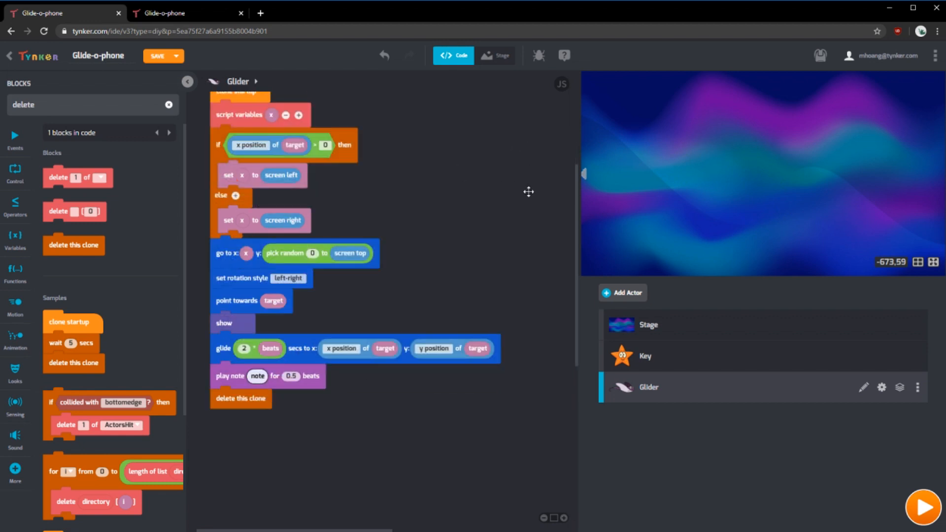
pyautogui.moveTo(518, 174)
pyautogui.write('rest')
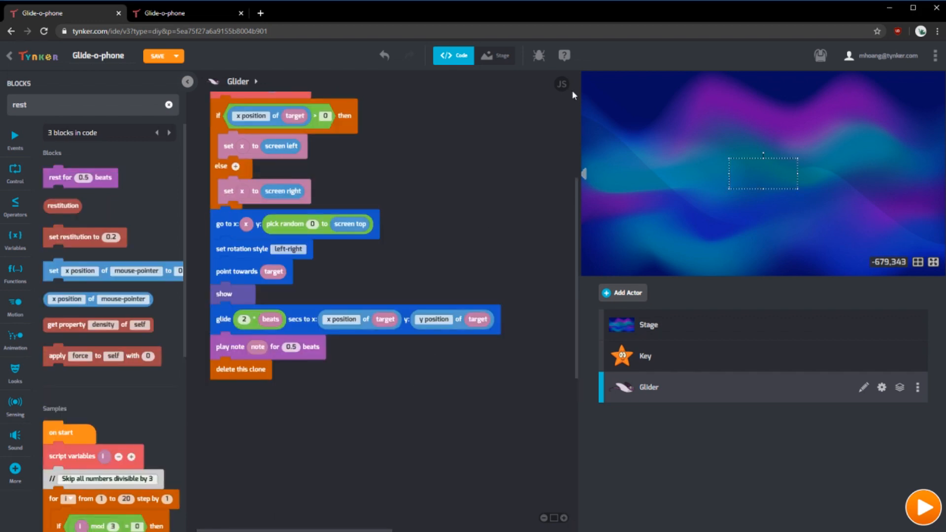
pyautogui.moveTo(255, 349)
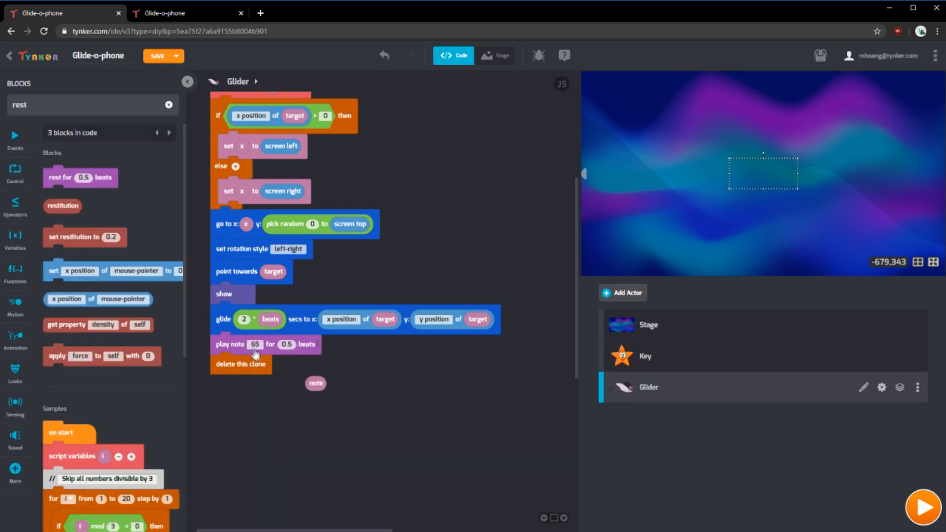
# Make the play note pitch 60 plus the received note, then run the project
pyautogui.click(255, 345)
pyautogui.write('60')
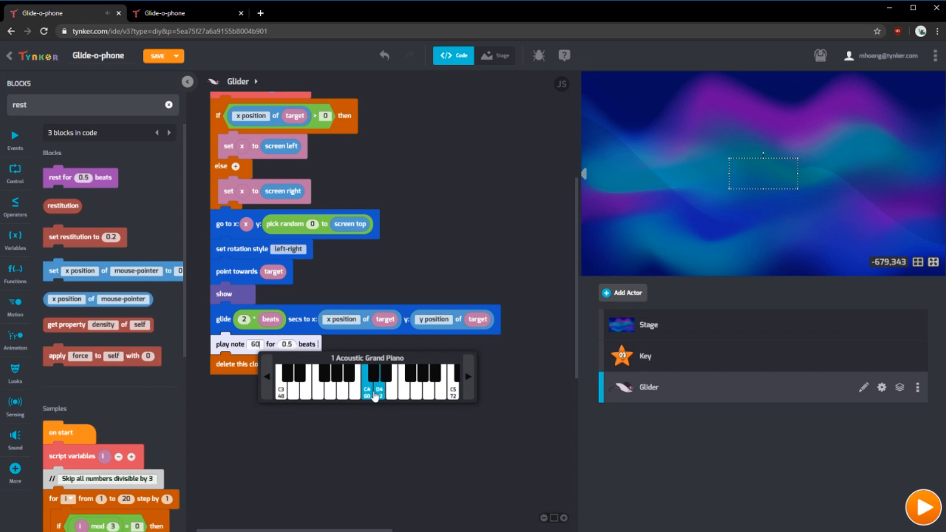
pyautogui.click(390, 392)
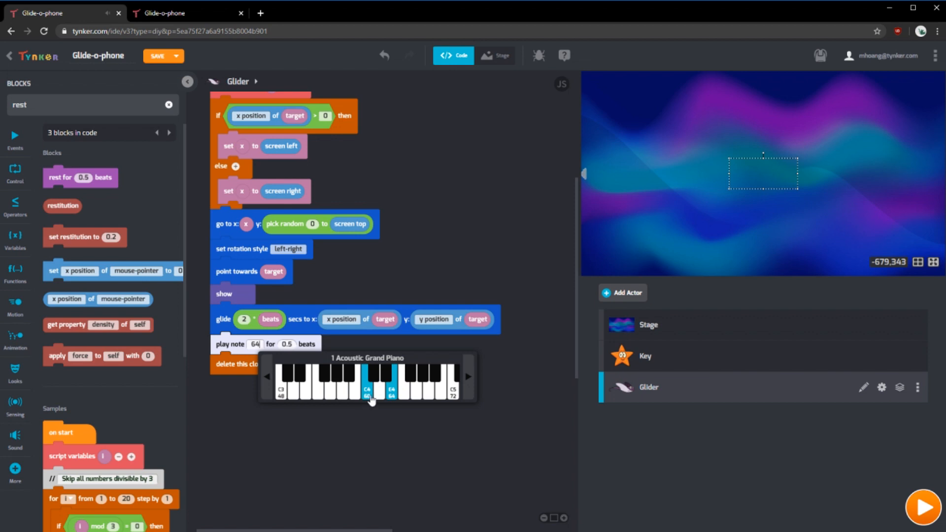
pyautogui.click(454, 389)
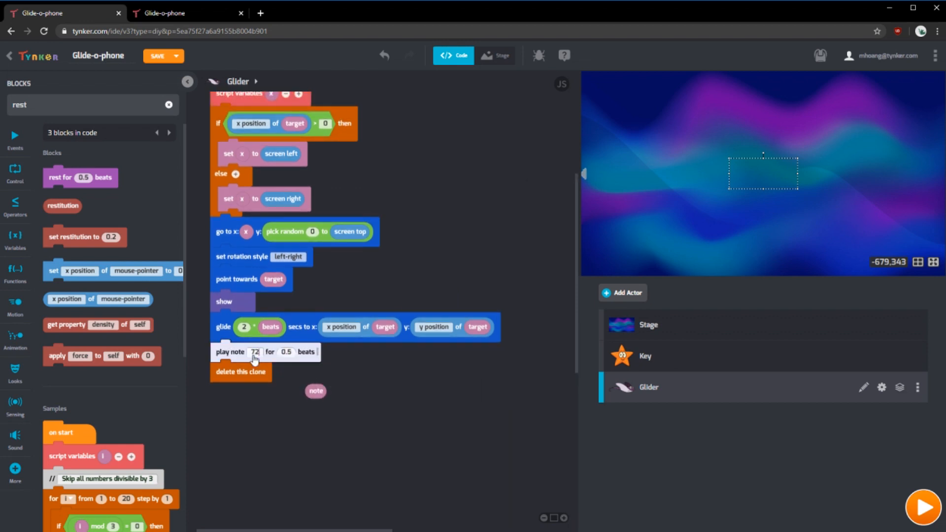
pyautogui.click(255, 352)
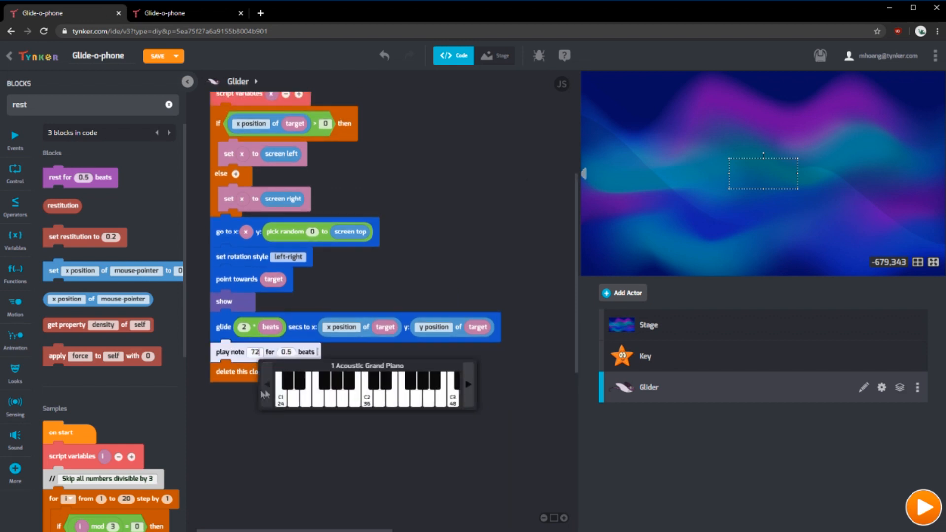
pyautogui.click(467, 384)
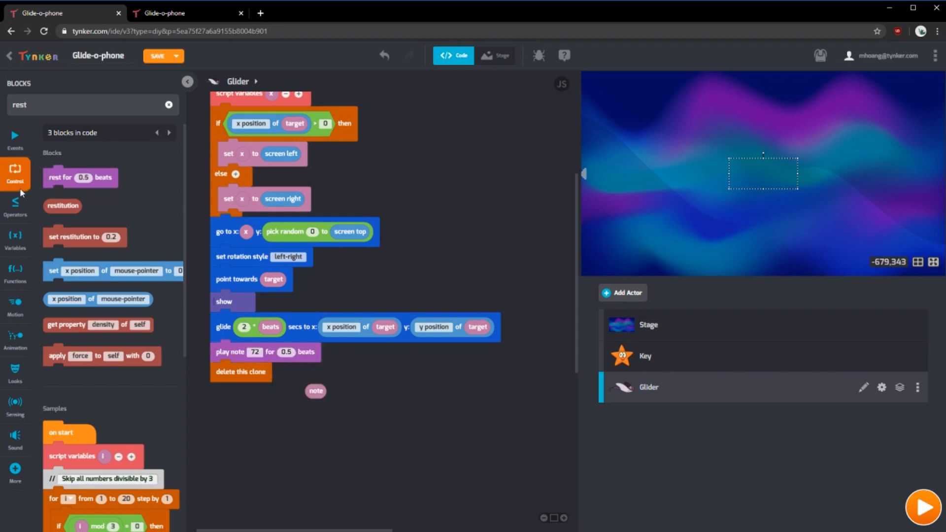
pyautogui.click(17, 204)
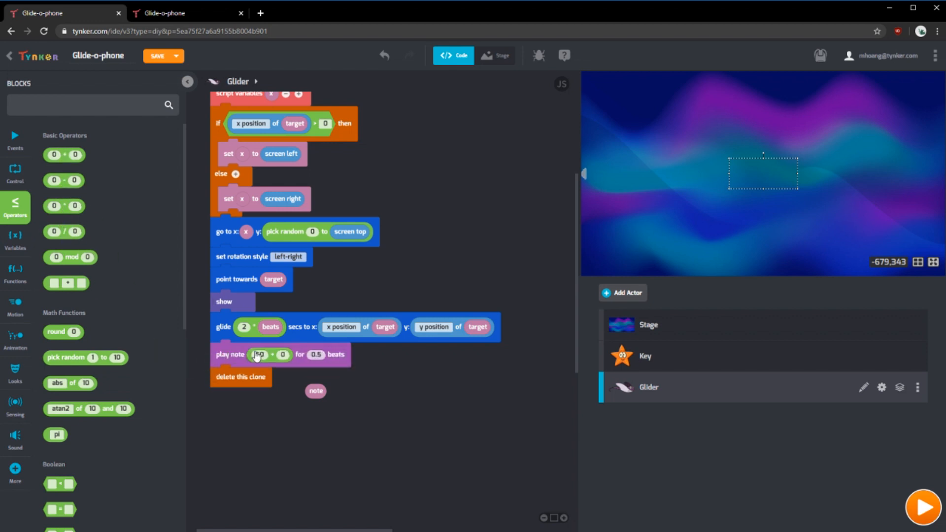
pyautogui.moveTo(315, 391); pyautogui.dragTo(284, 357)
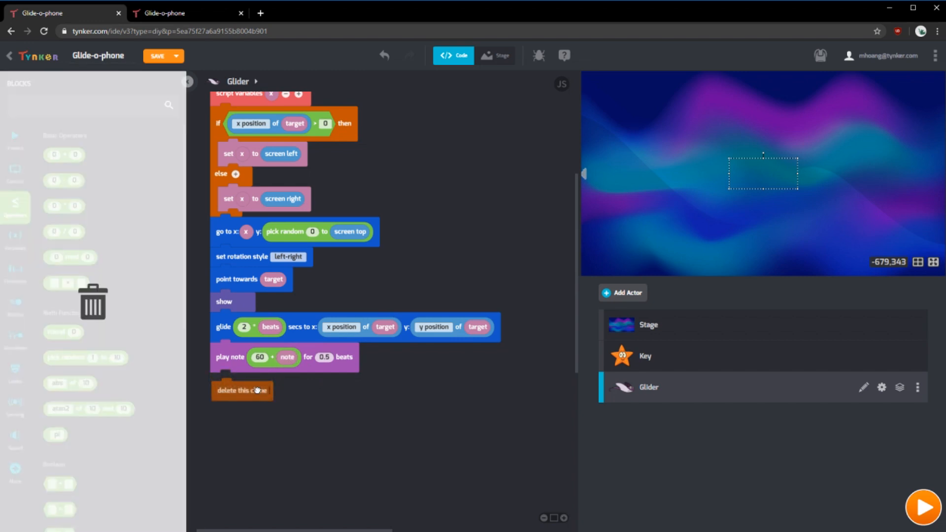
pyautogui.click(922, 510)
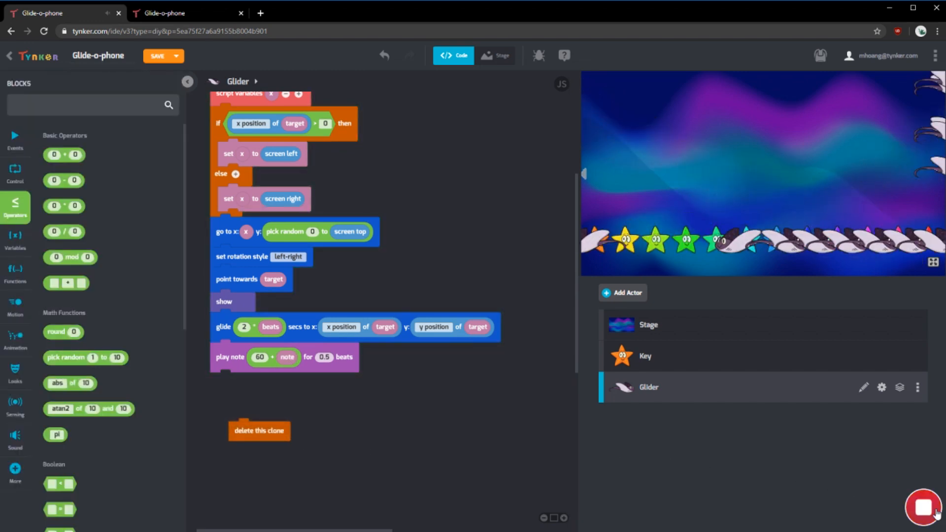
# Stop the project and add a half-beat rest between the Stage's go messages to Glider
pyautogui.click(923, 516)
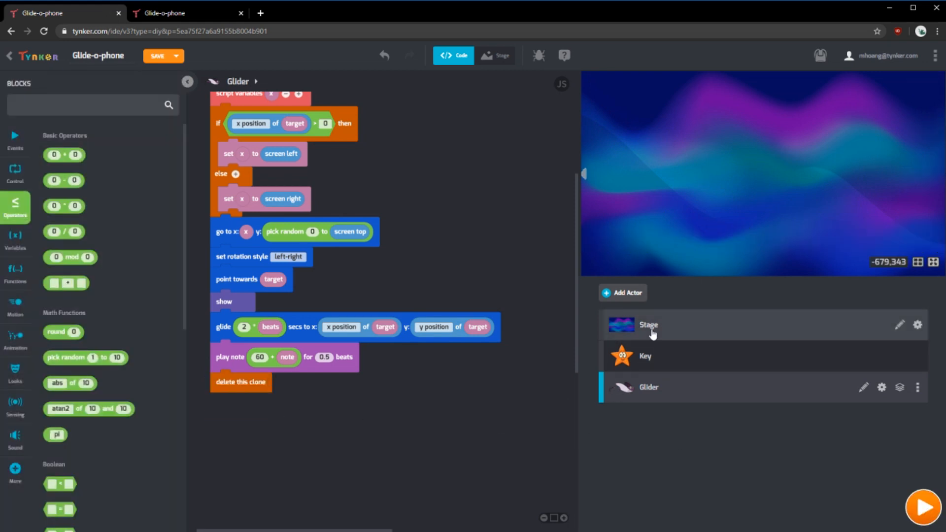
pyautogui.click(649, 325)
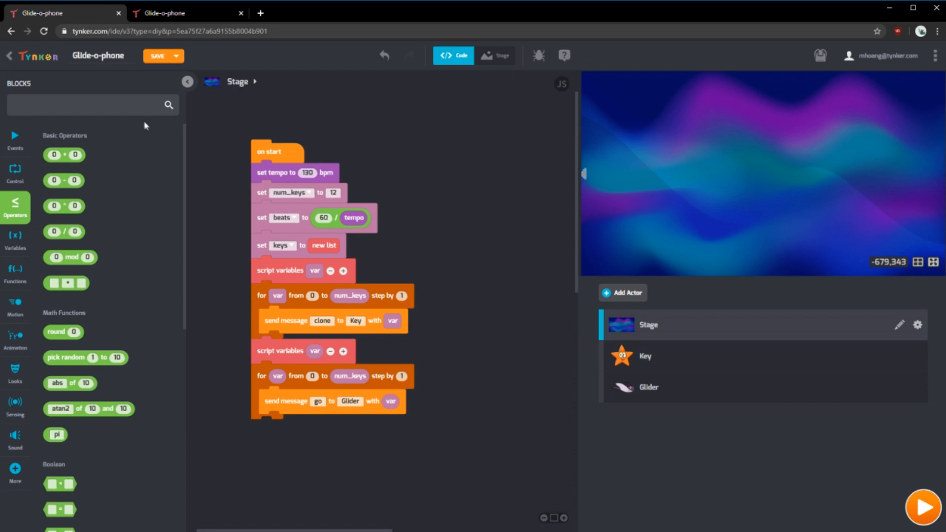
pyautogui.write('reswt')
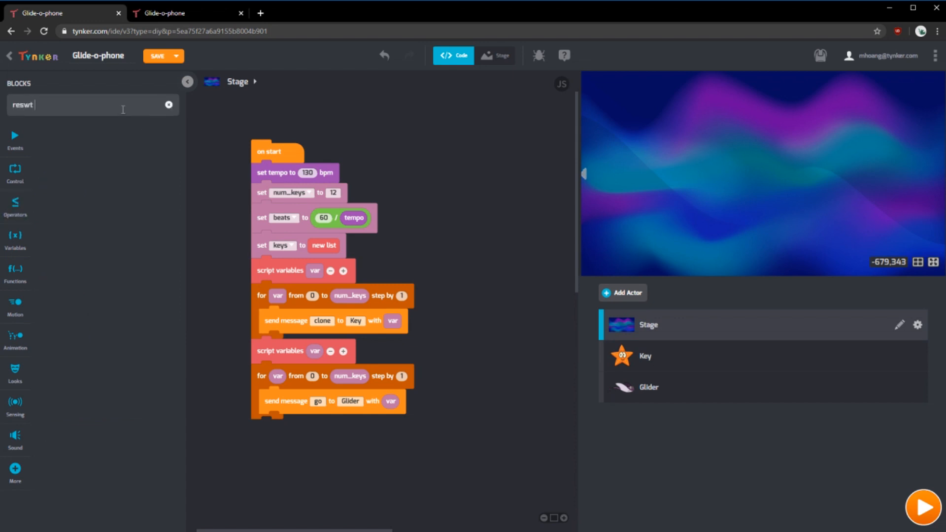
pyautogui.write('rest')
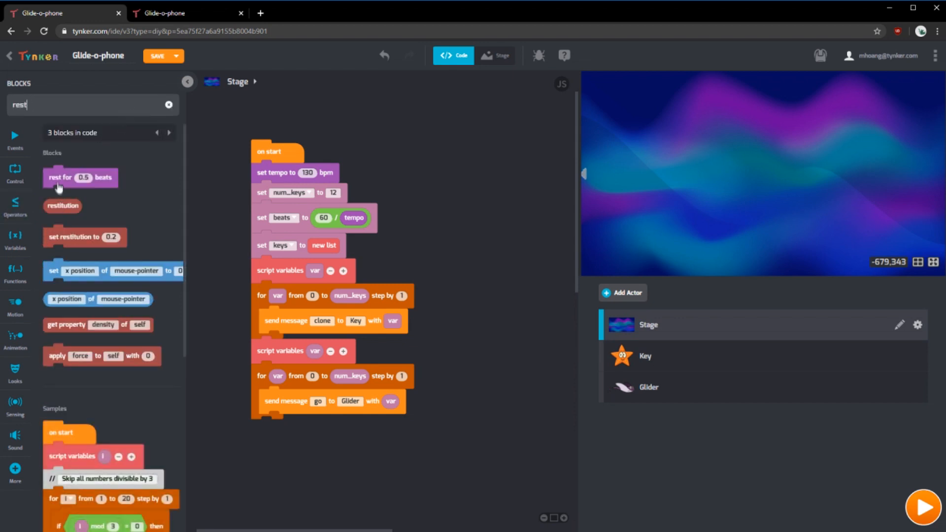
pyautogui.moveTo(81, 177); pyautogui.dragTo(289, 424)
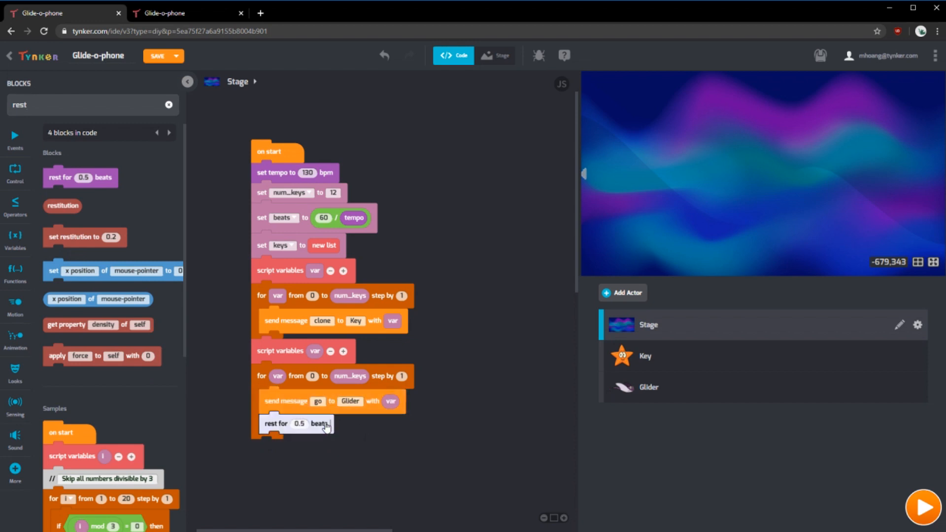
pyautogui.click(920, 511)
pyautogui.write('play')
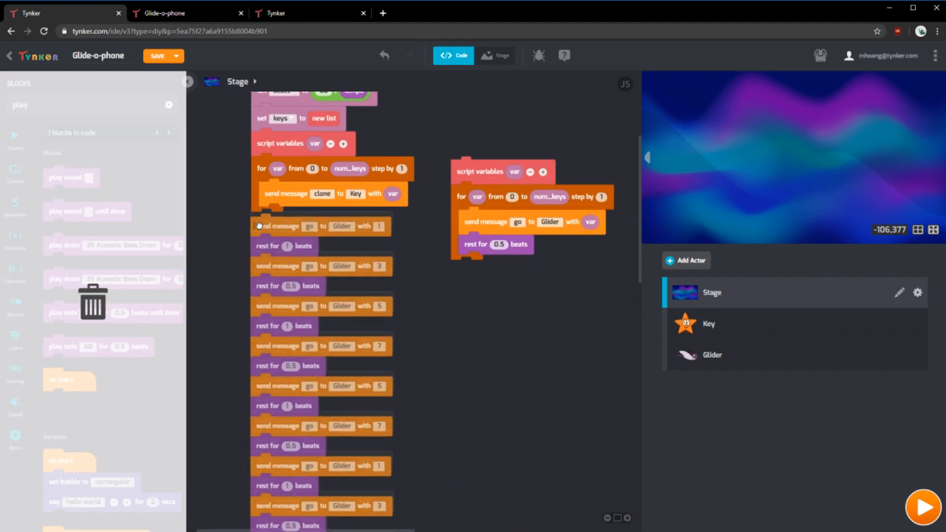
pyautogui.click(923, 507)
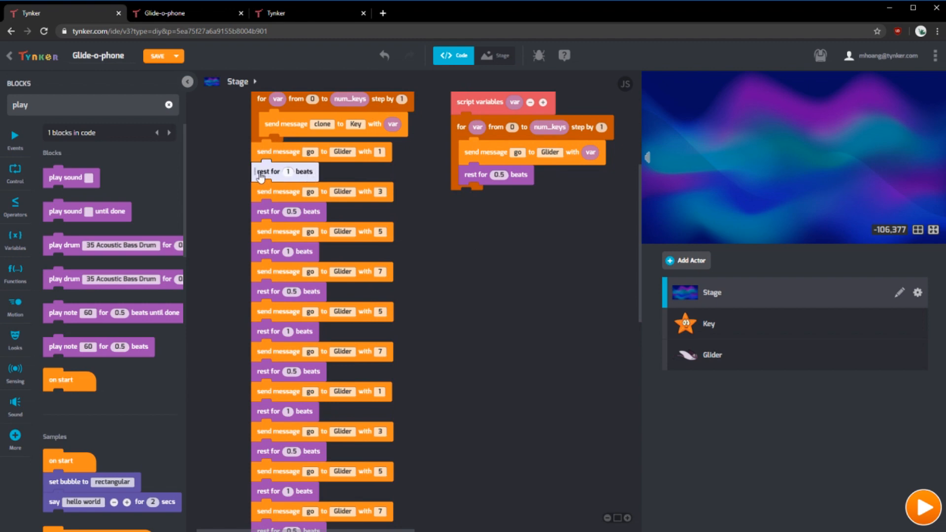
pyautogui.scroll(-3)
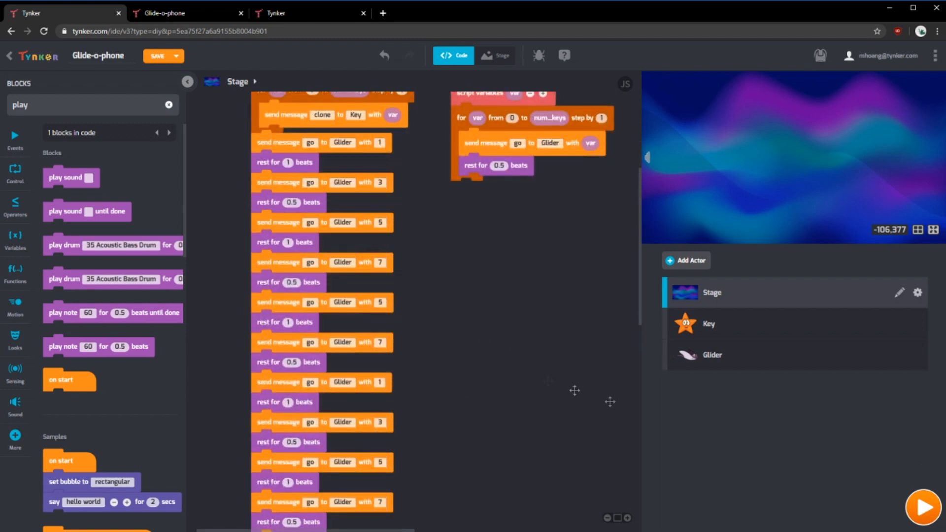
pyautogui.click(923, 508)
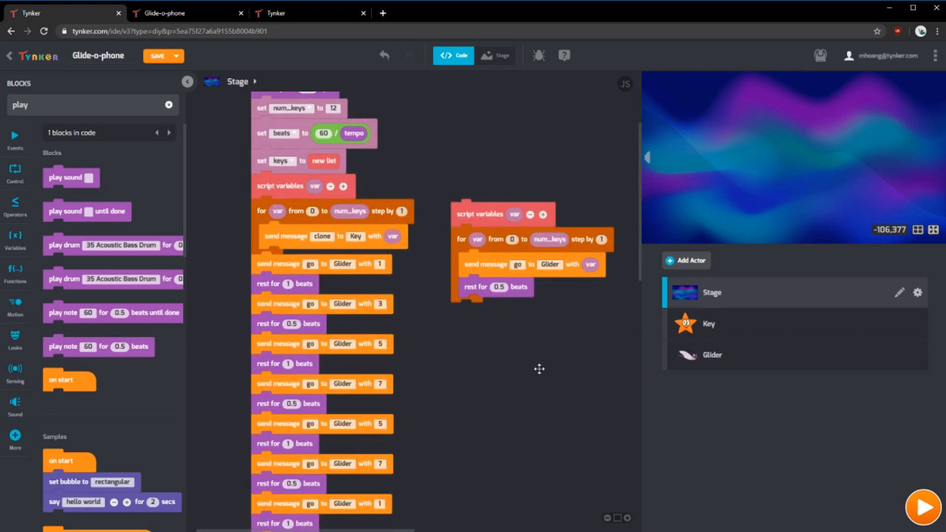
pyautogui.scroll(-3)
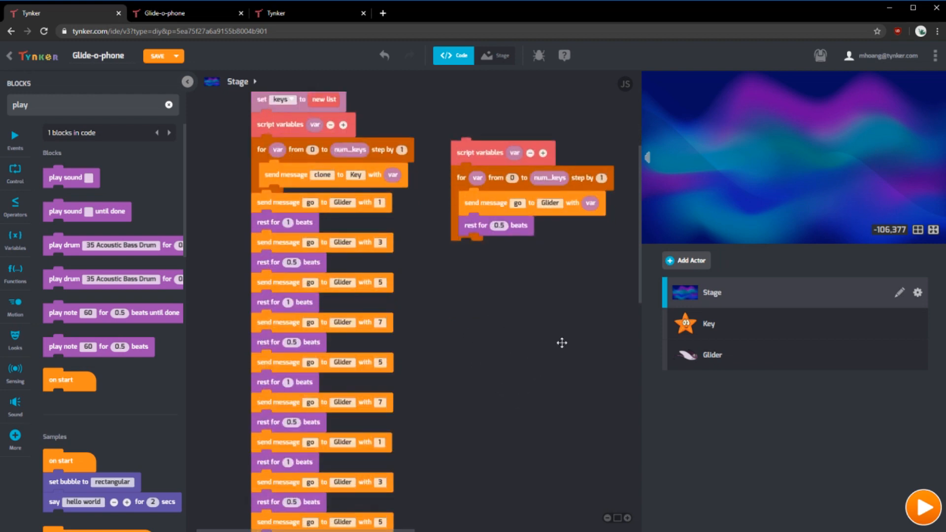
pyautogui.scroll(-3)
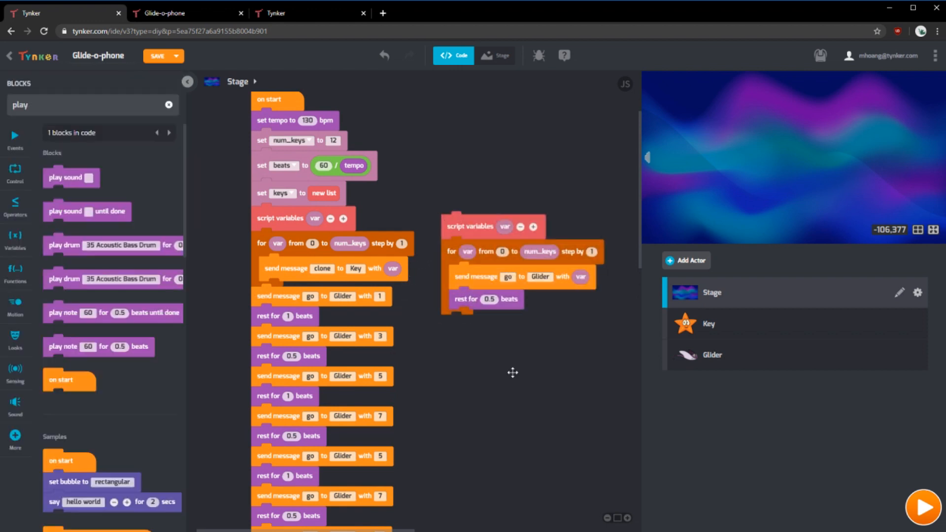
pyautogui.moveTo(371, 308)
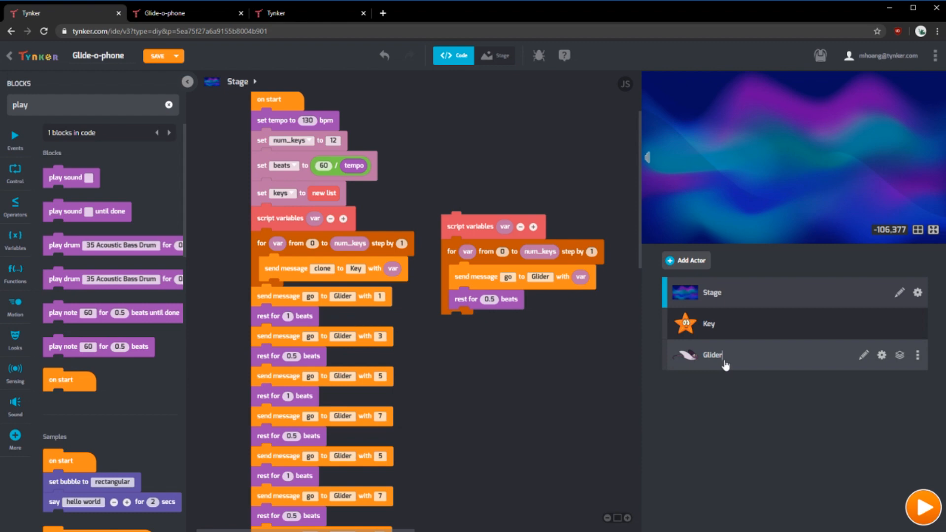
# Add a set instrument block before Glider's play note, set to 57 Trumpet
pyautogui.click(723, 355)
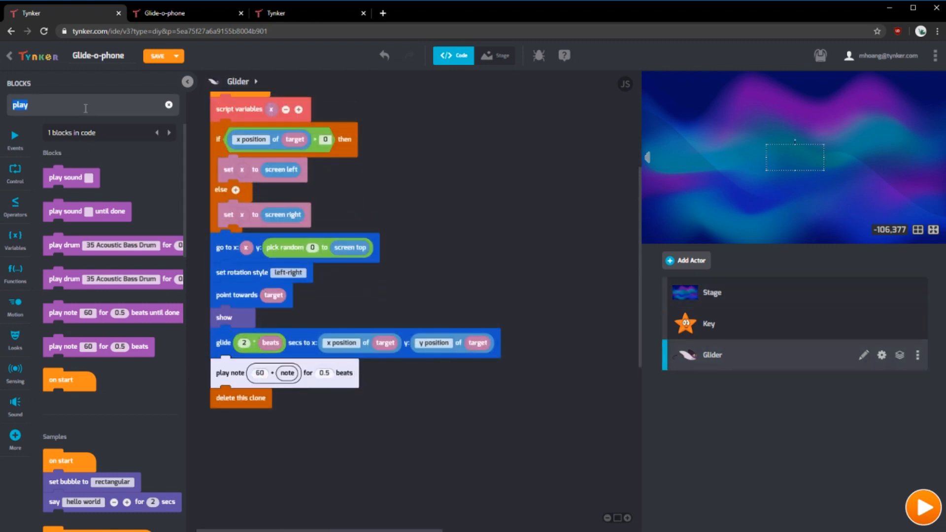
pyautogui.write('set instr')
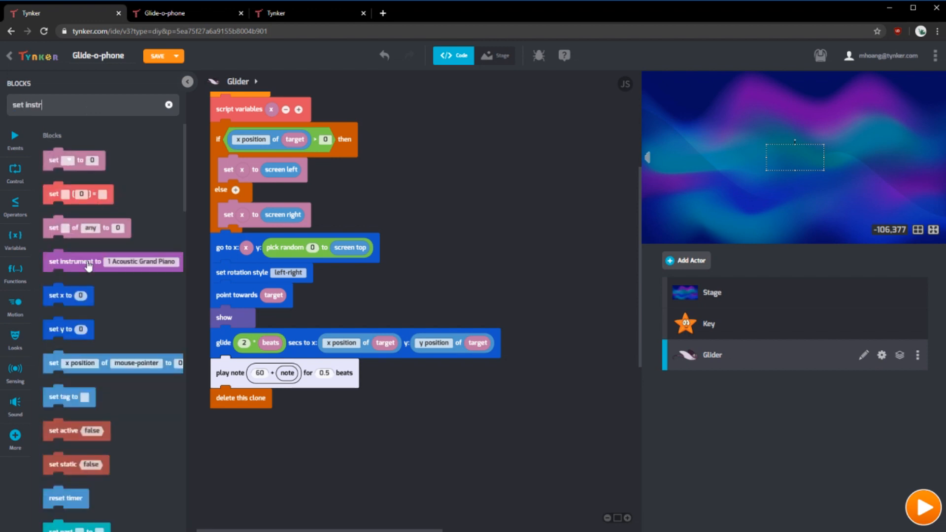
pyautogui.click(309, 368)
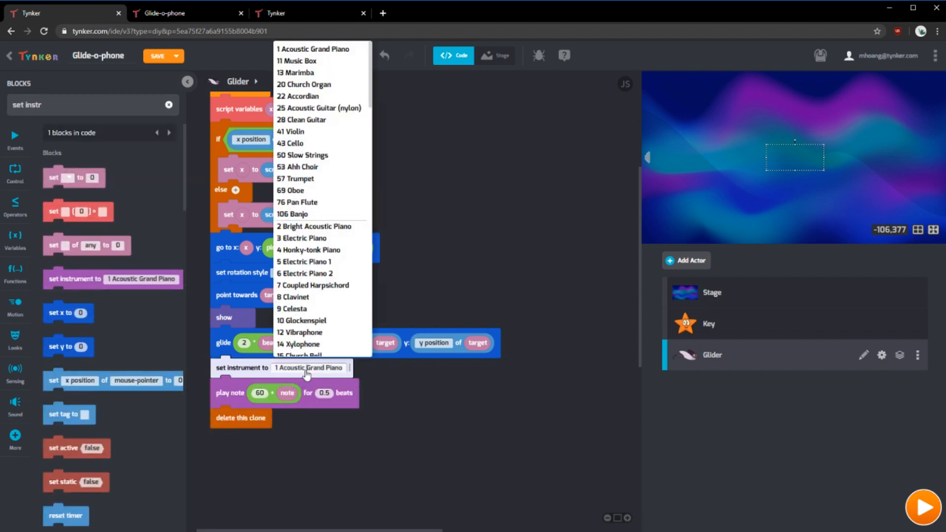
pyautogui.scroll(-3)
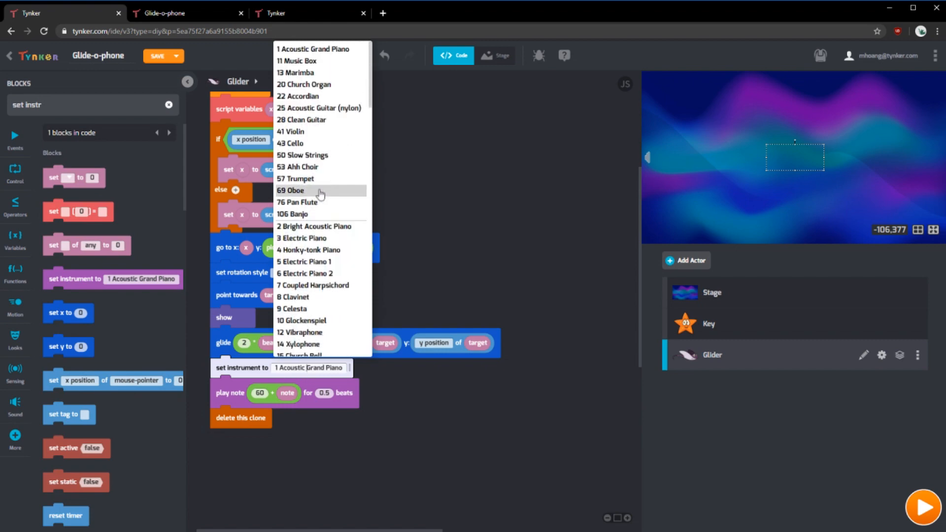
pyautogui.moveTo(324, 180)
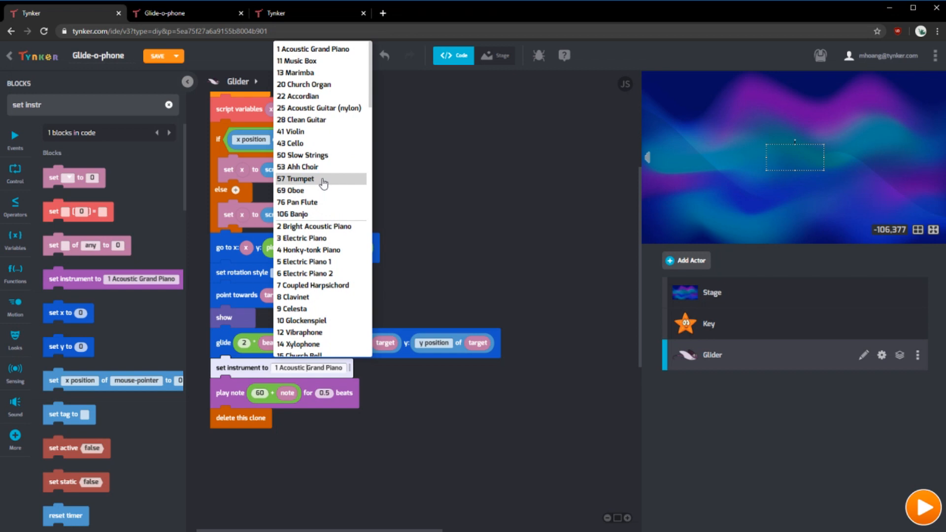
pyautogui.click(296, 179)
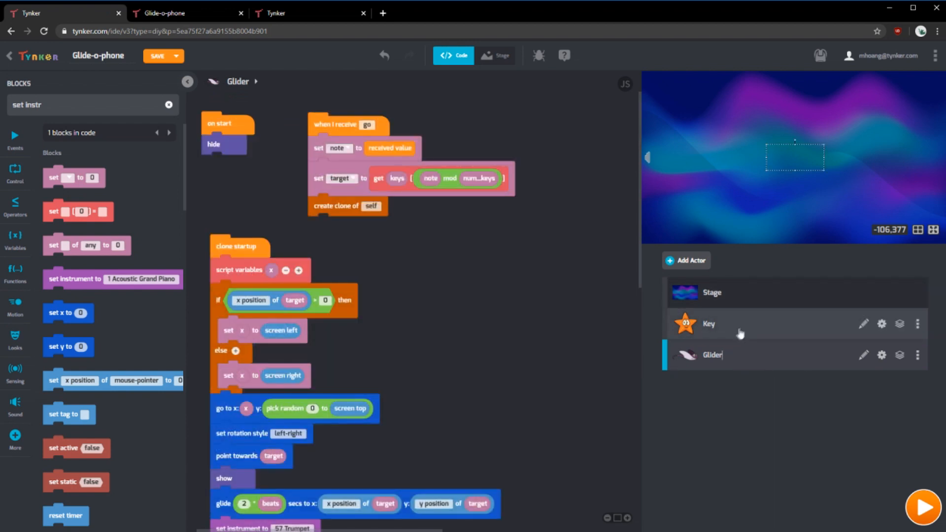
# Switch through the Key actor back to the Stage's scripts
pyautogui.scroll(-3)
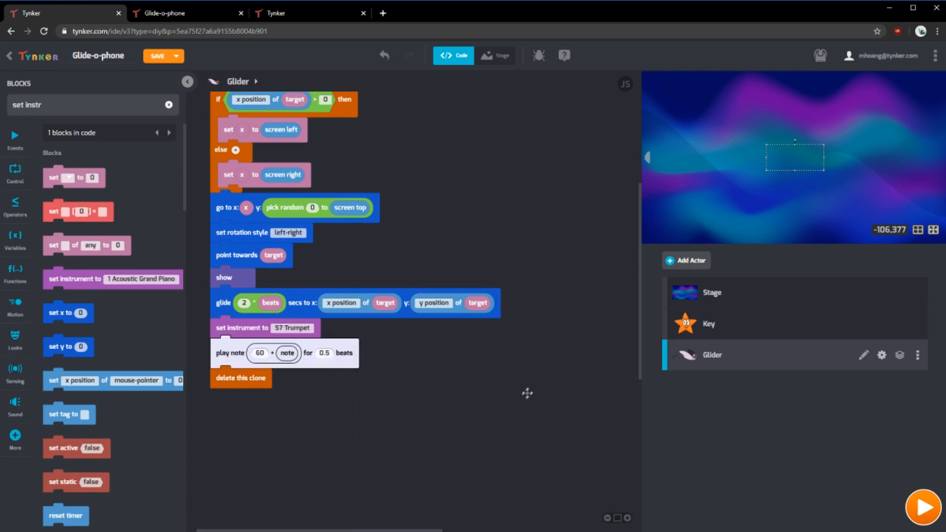
pyautogui.click(709, 324)
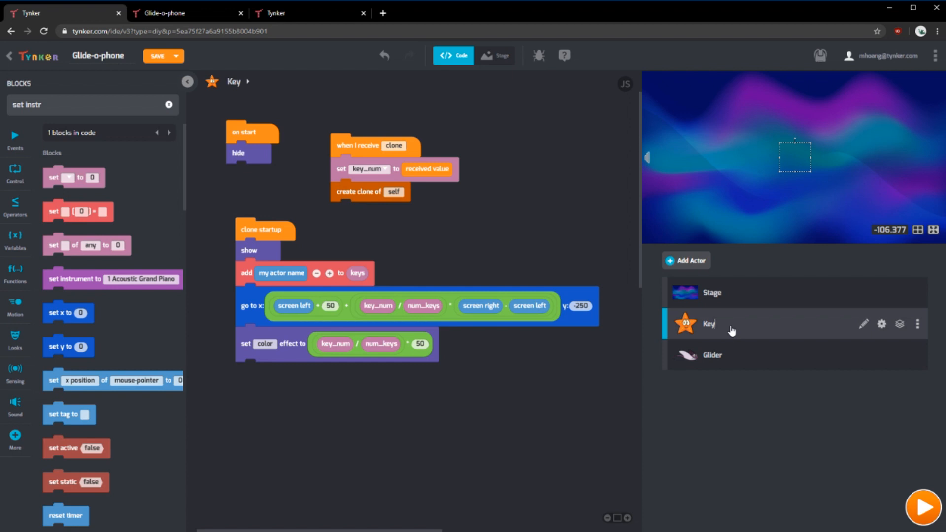
pyautogui.click(712, 292)
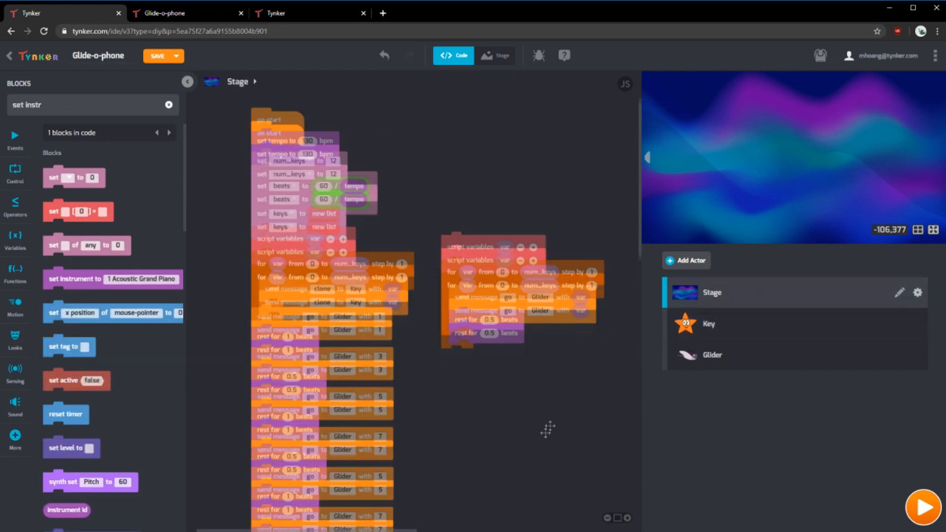